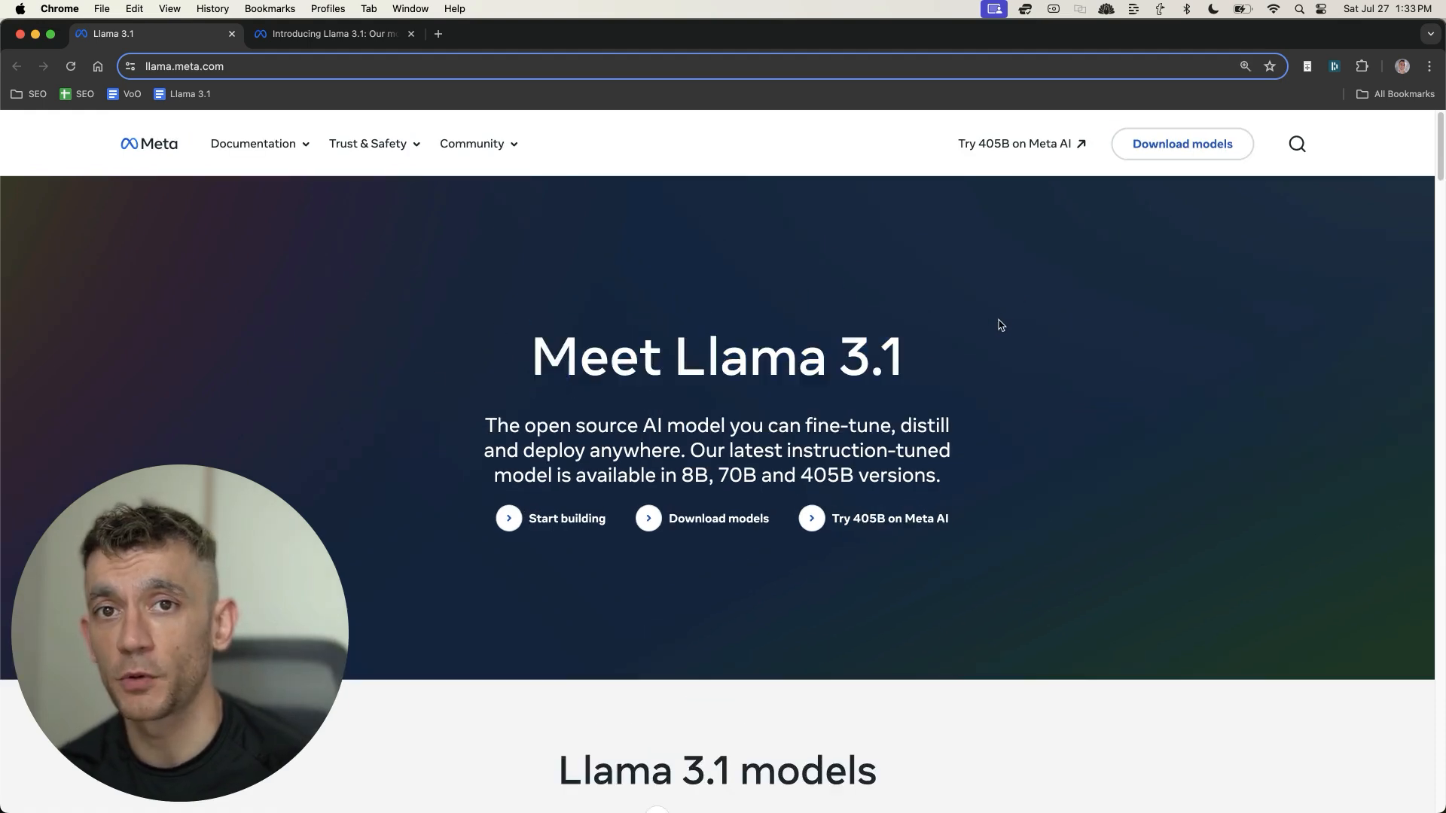
mouse_move(978, 371)
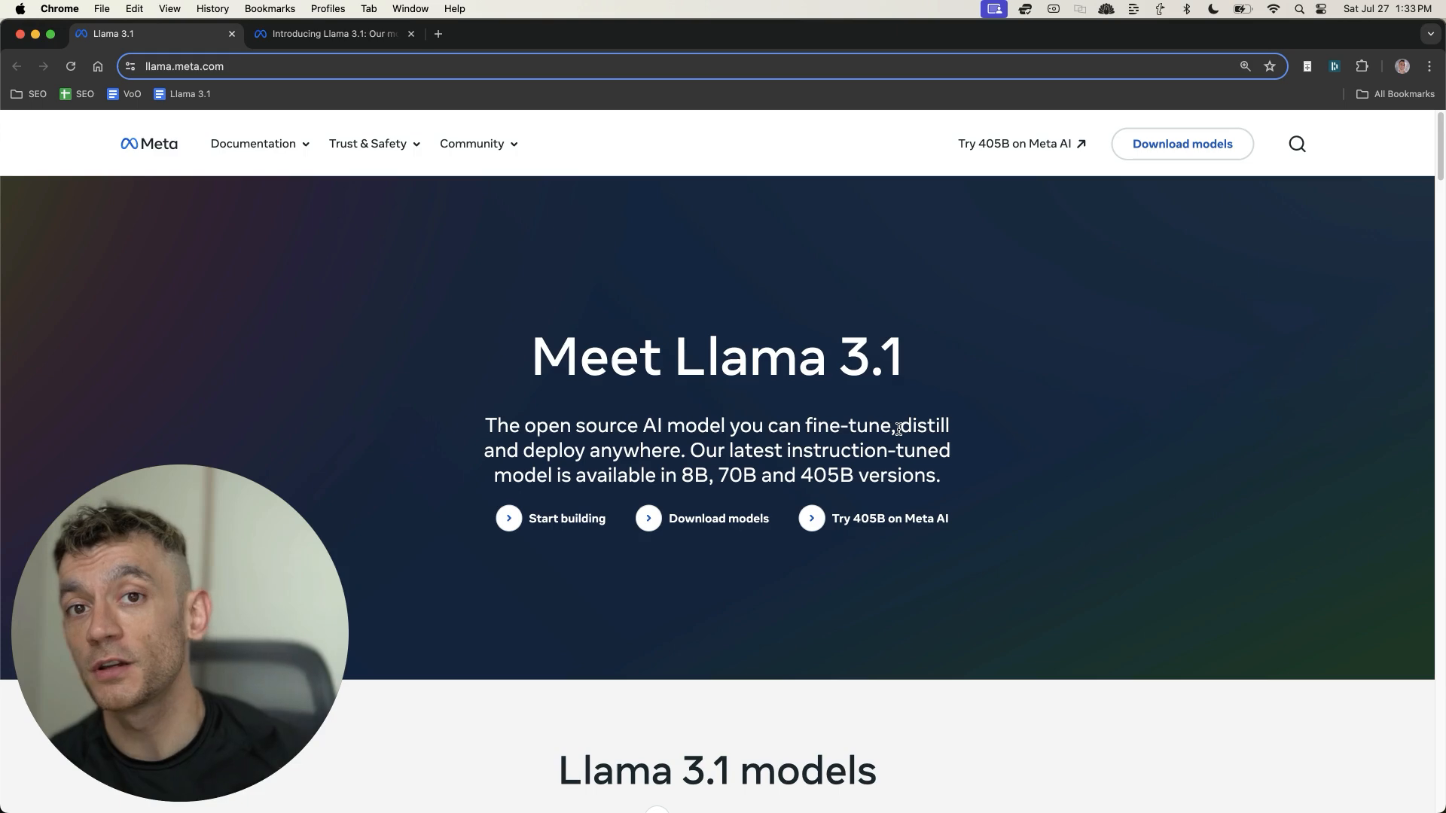
mouse_move(708, 323)
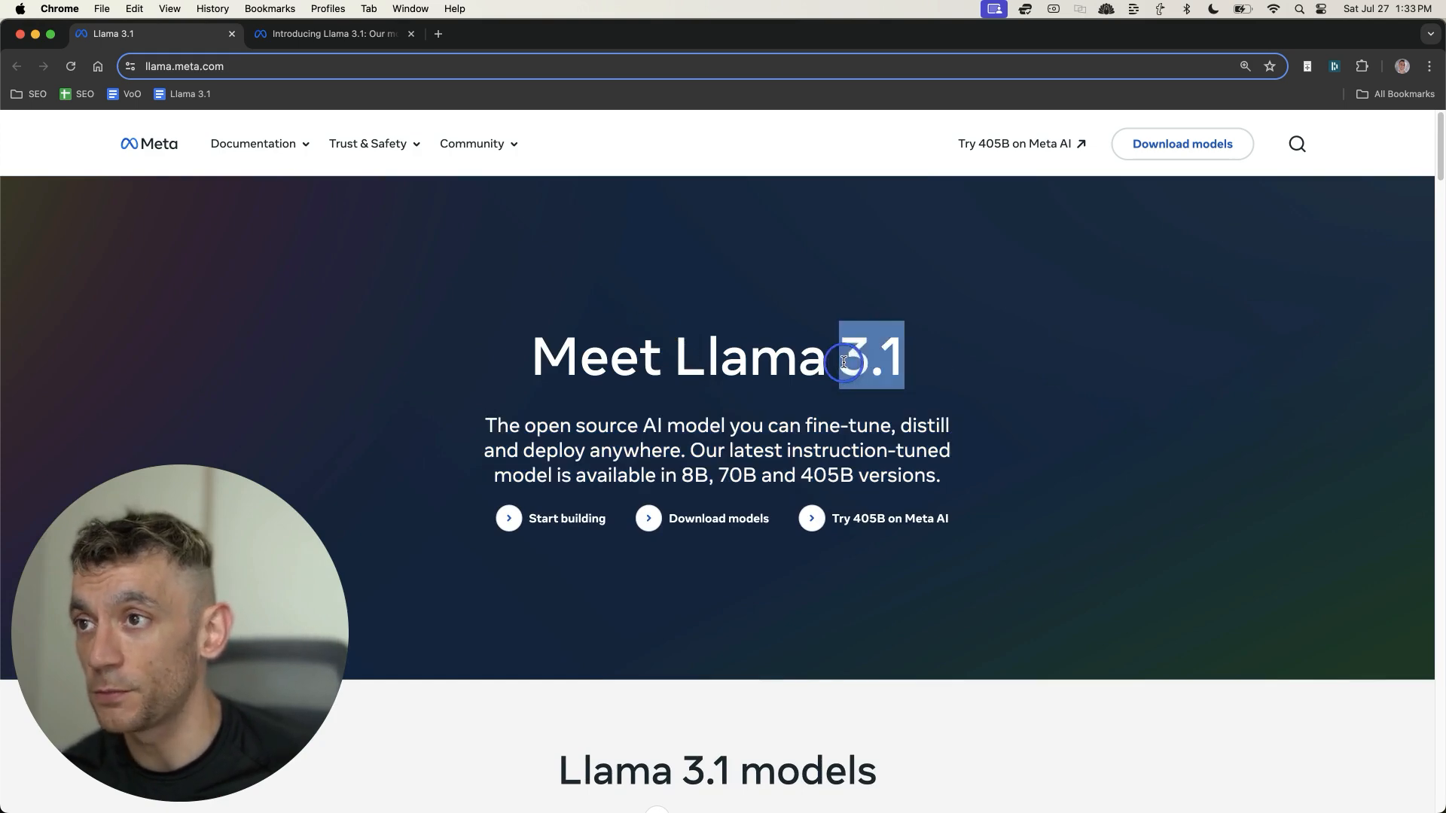
Step: Scroll past the hero to the 405B, 70B and 8B cards, then the Key capabilities section
scroll("down", 3)
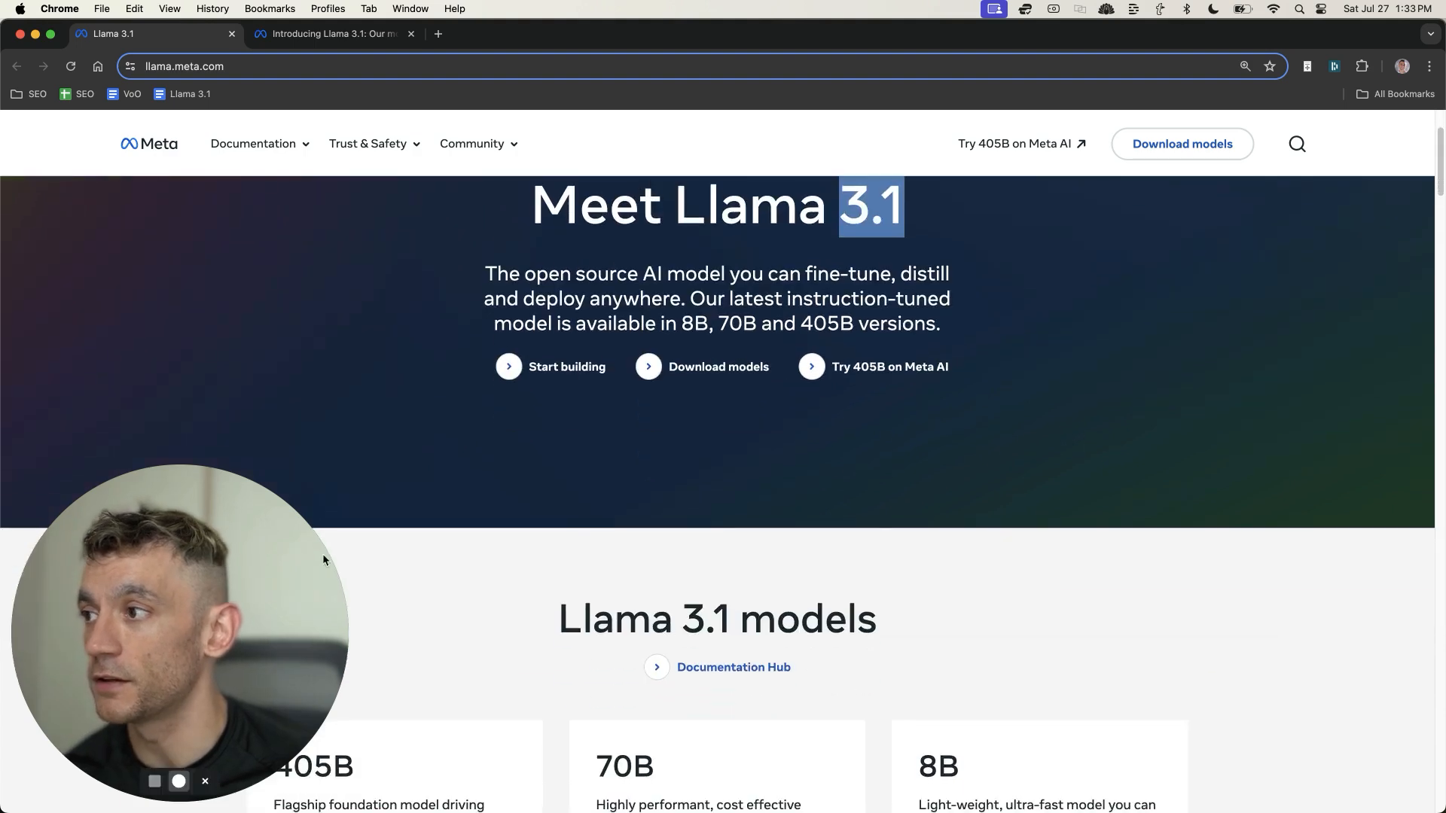
scroll("down", 3)
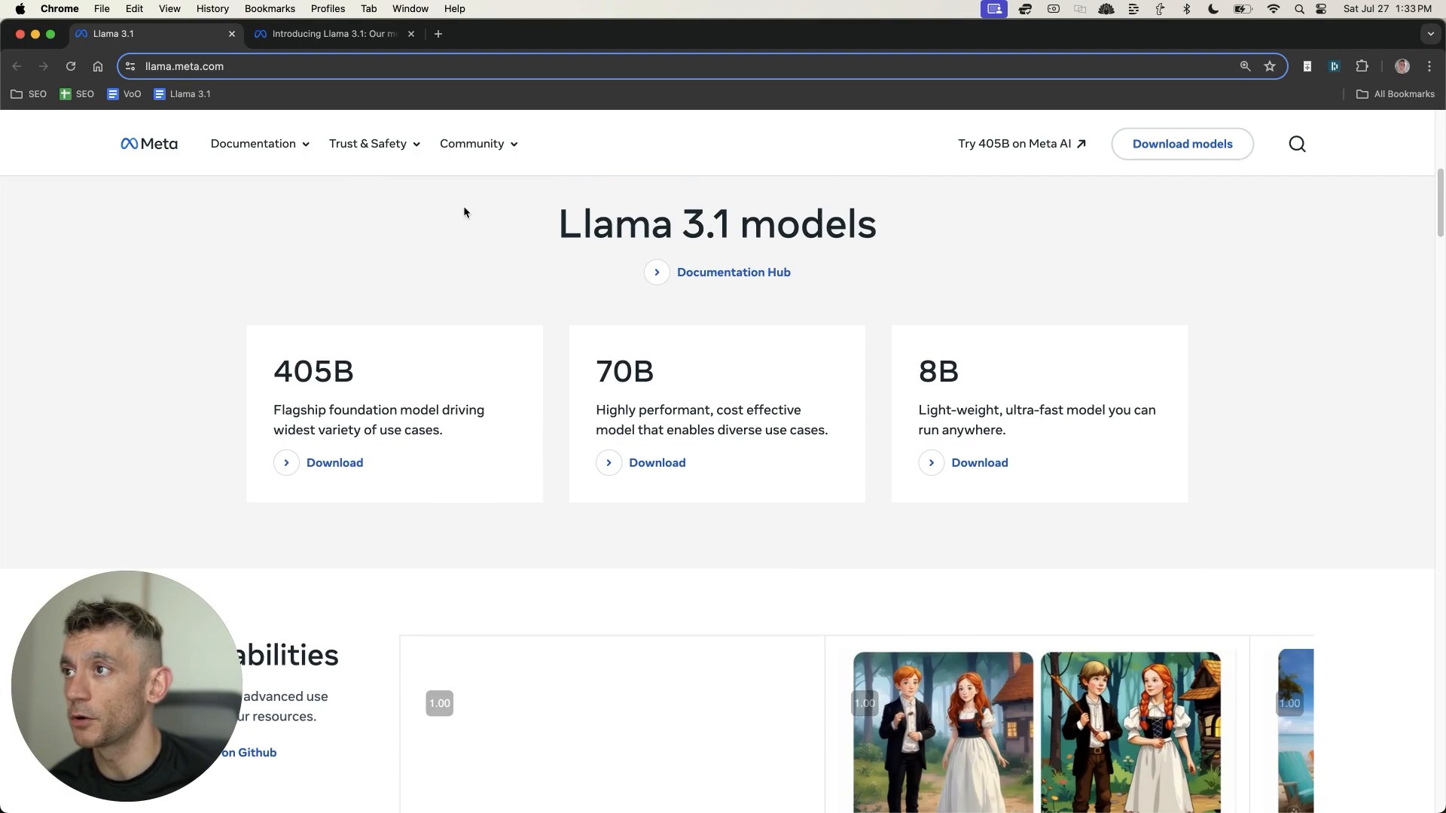
double_click(314, 371)
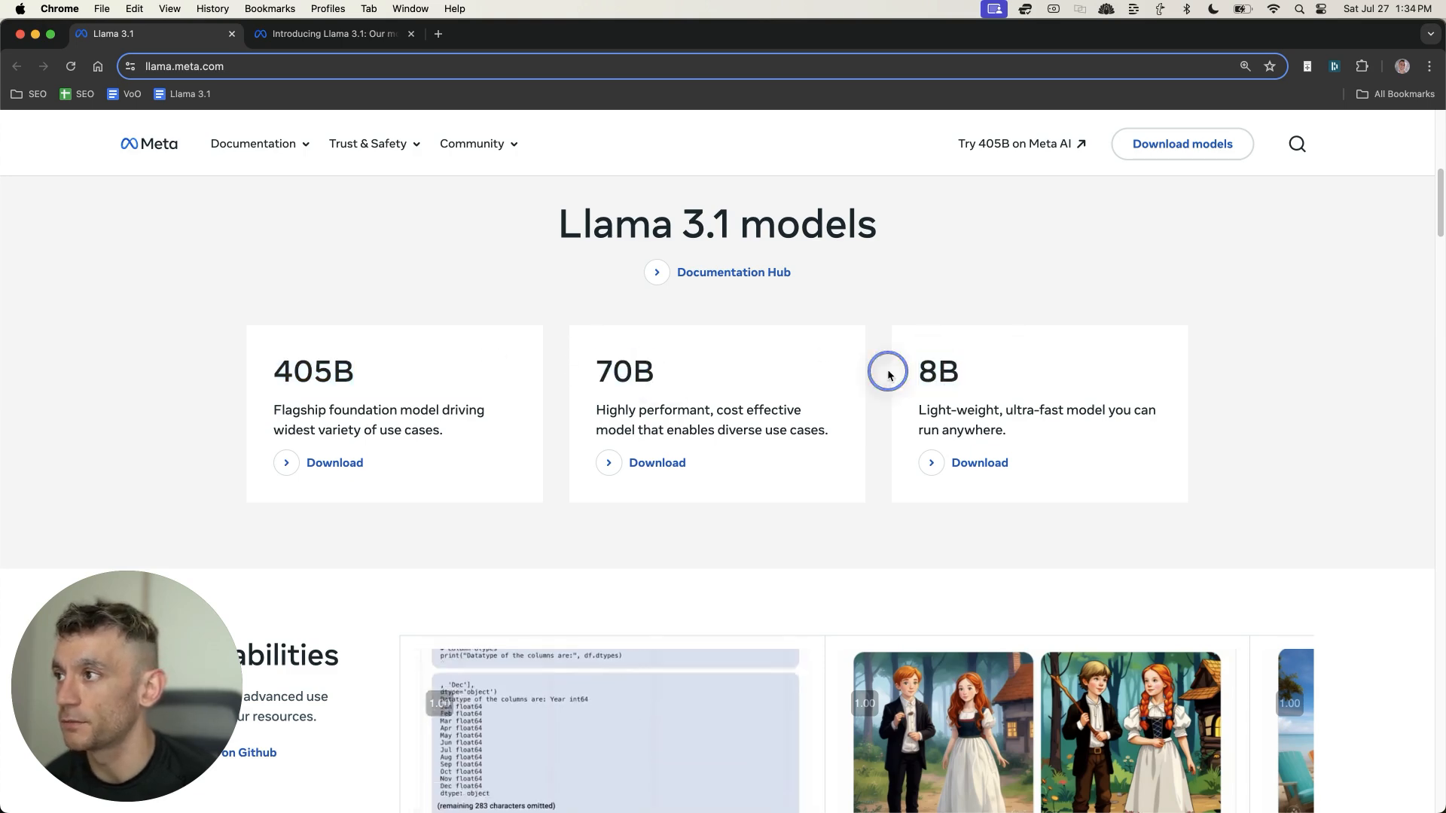
scroll("up", 3)
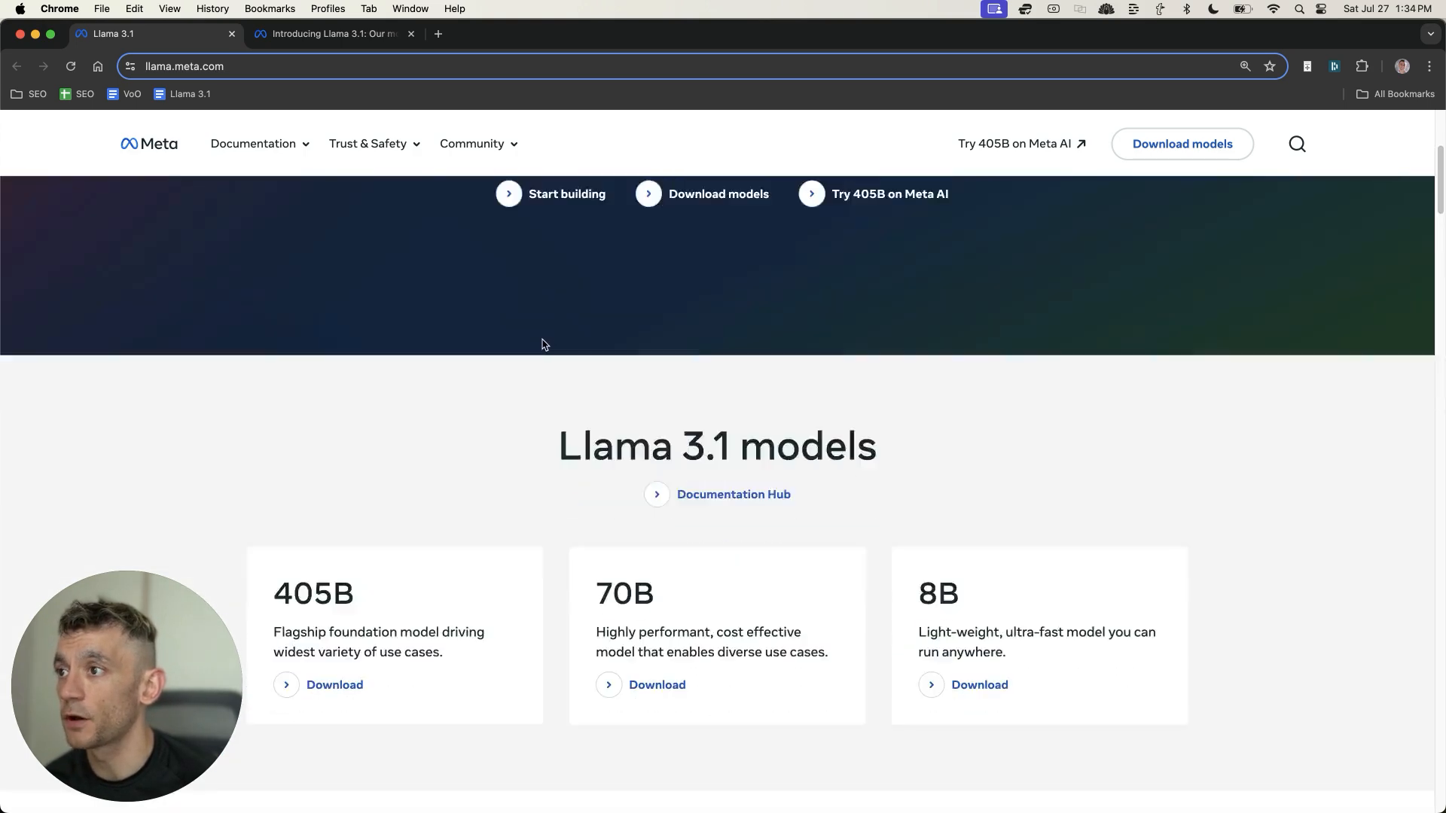
scroll("down", 3)
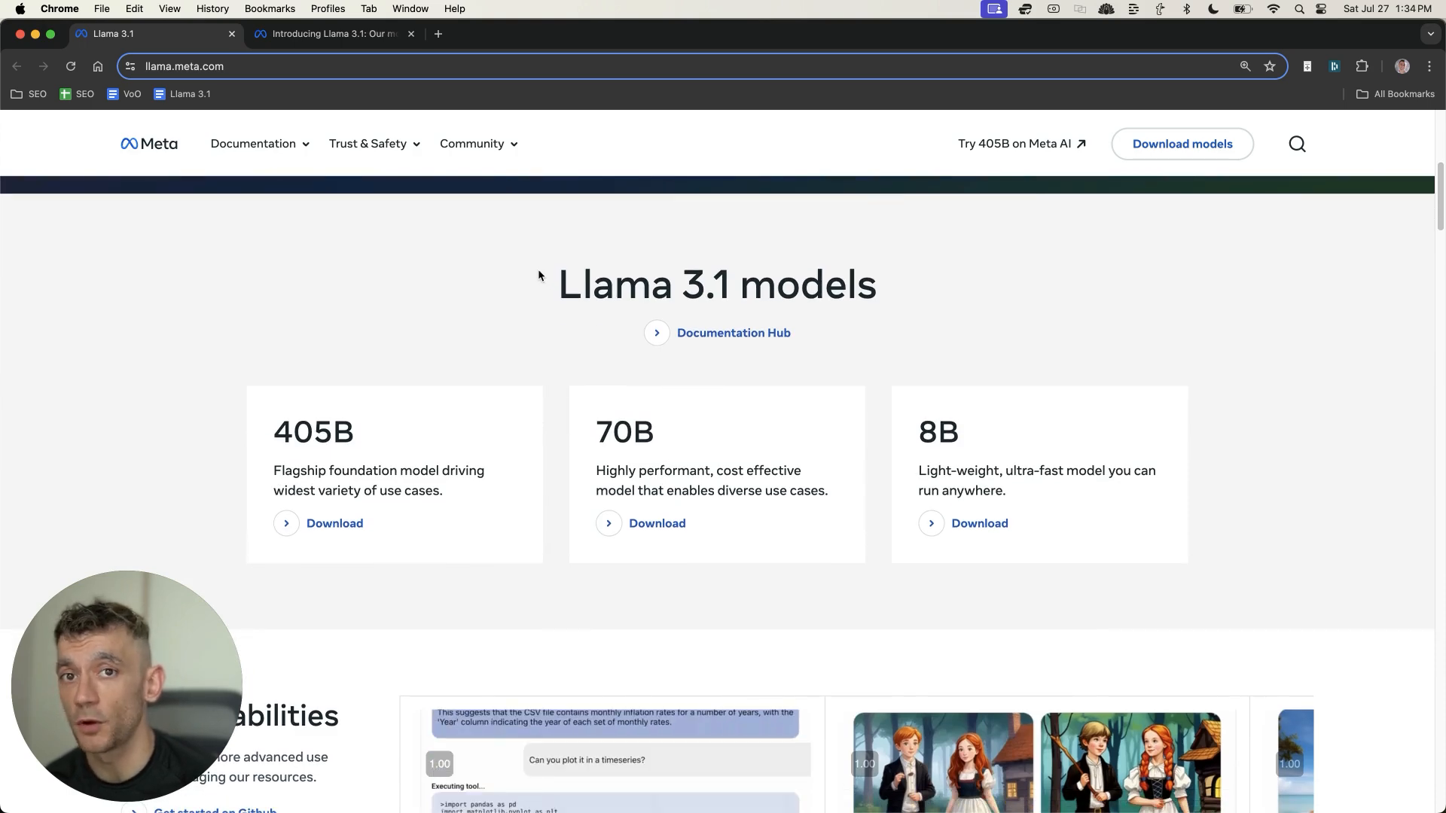
mouse_move(369, 273)
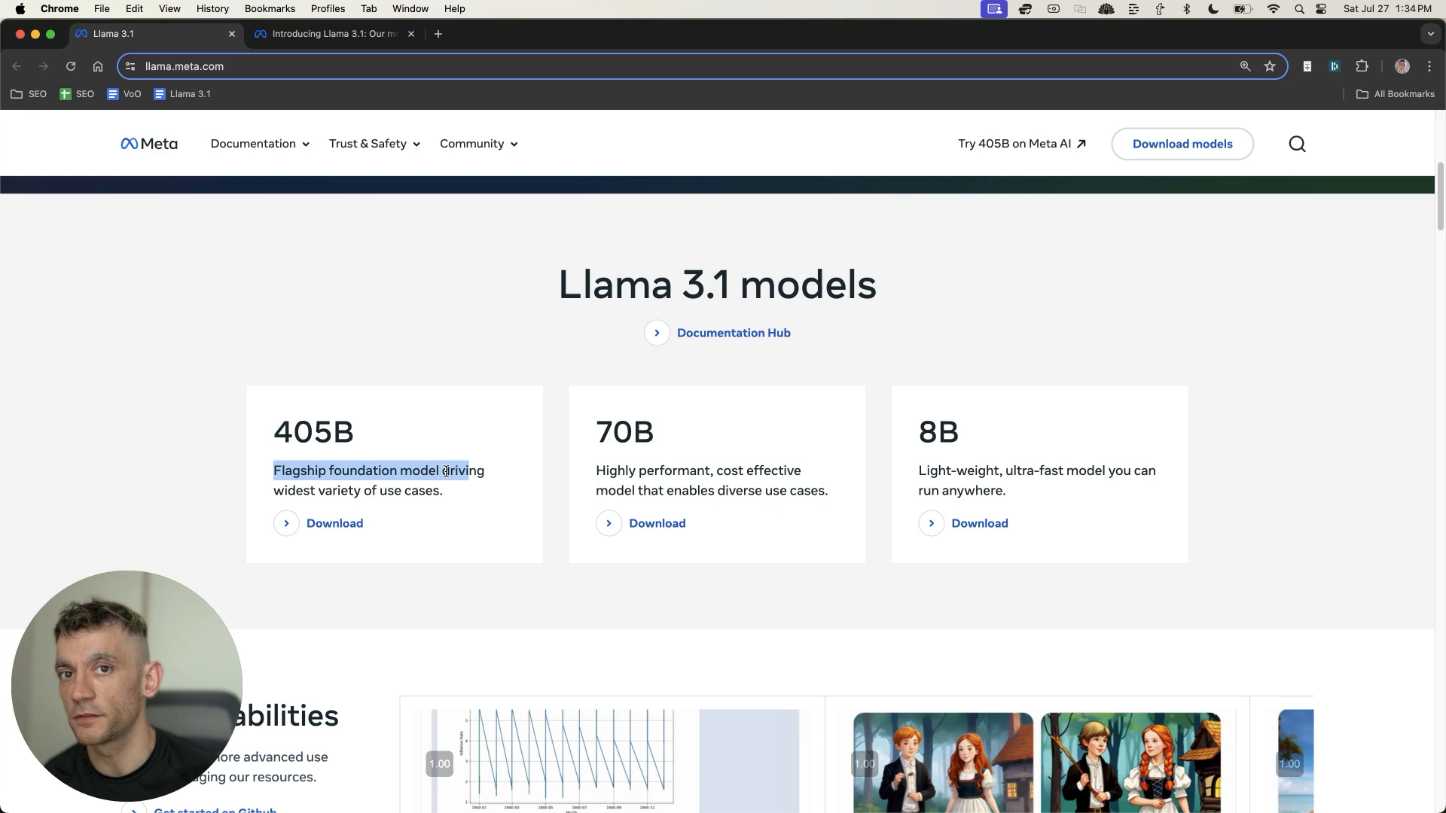
mouse_move(523, 396)
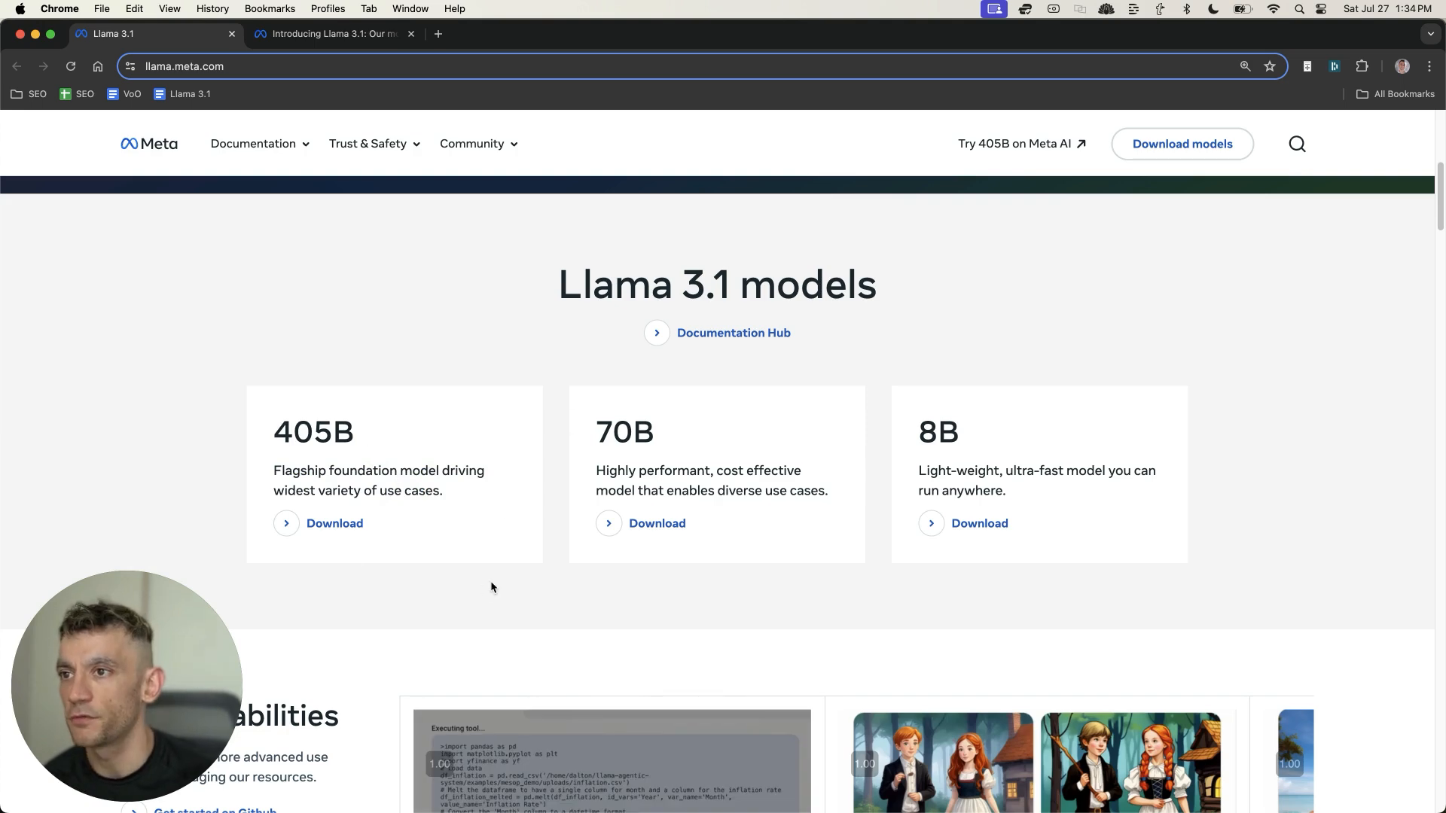
scroll("down", 3)
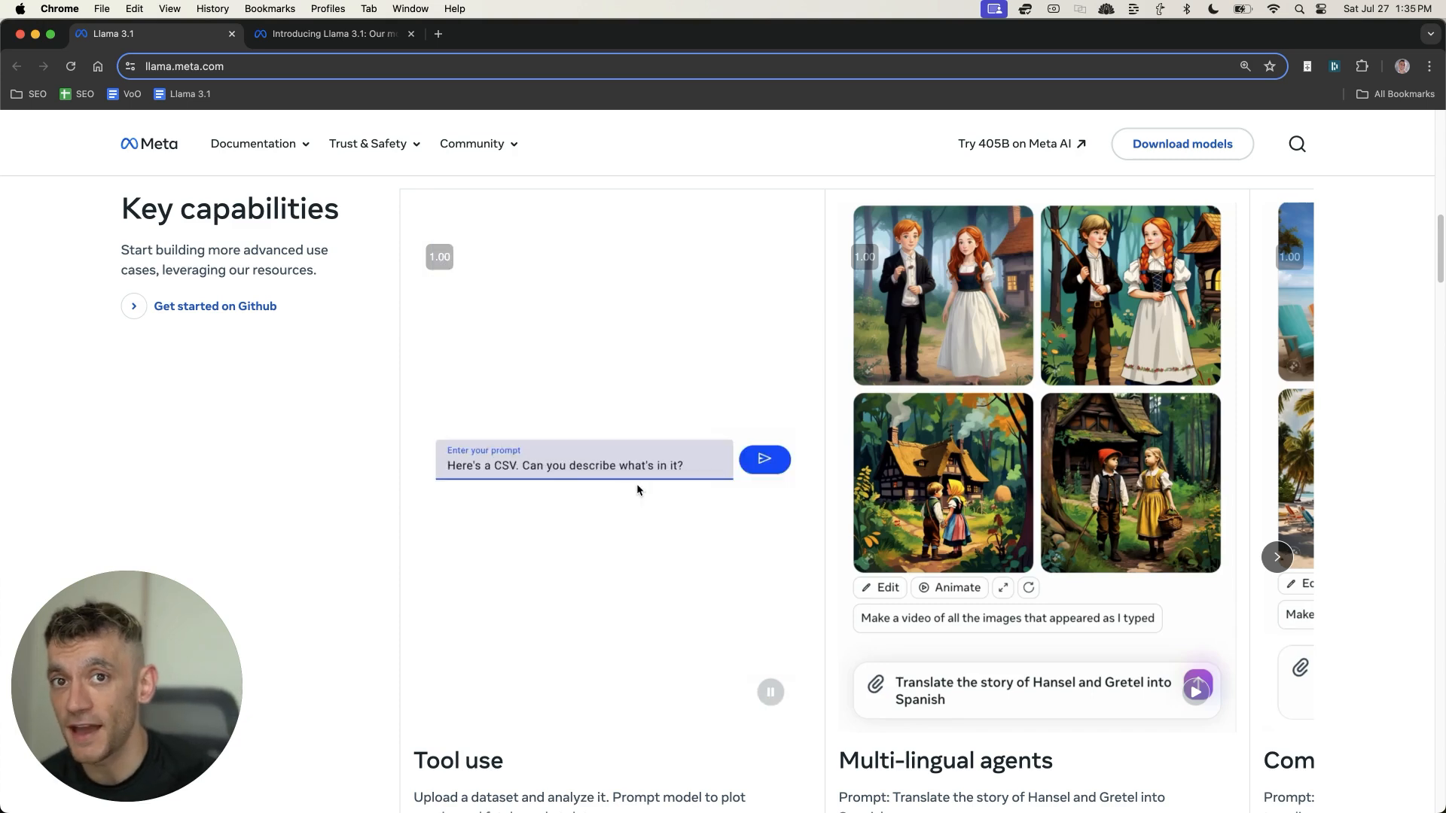
Step: Scroll past Make Llama your own to the Llama 3.1 vs Llama 3 benchmark table
scroll("down", 3)
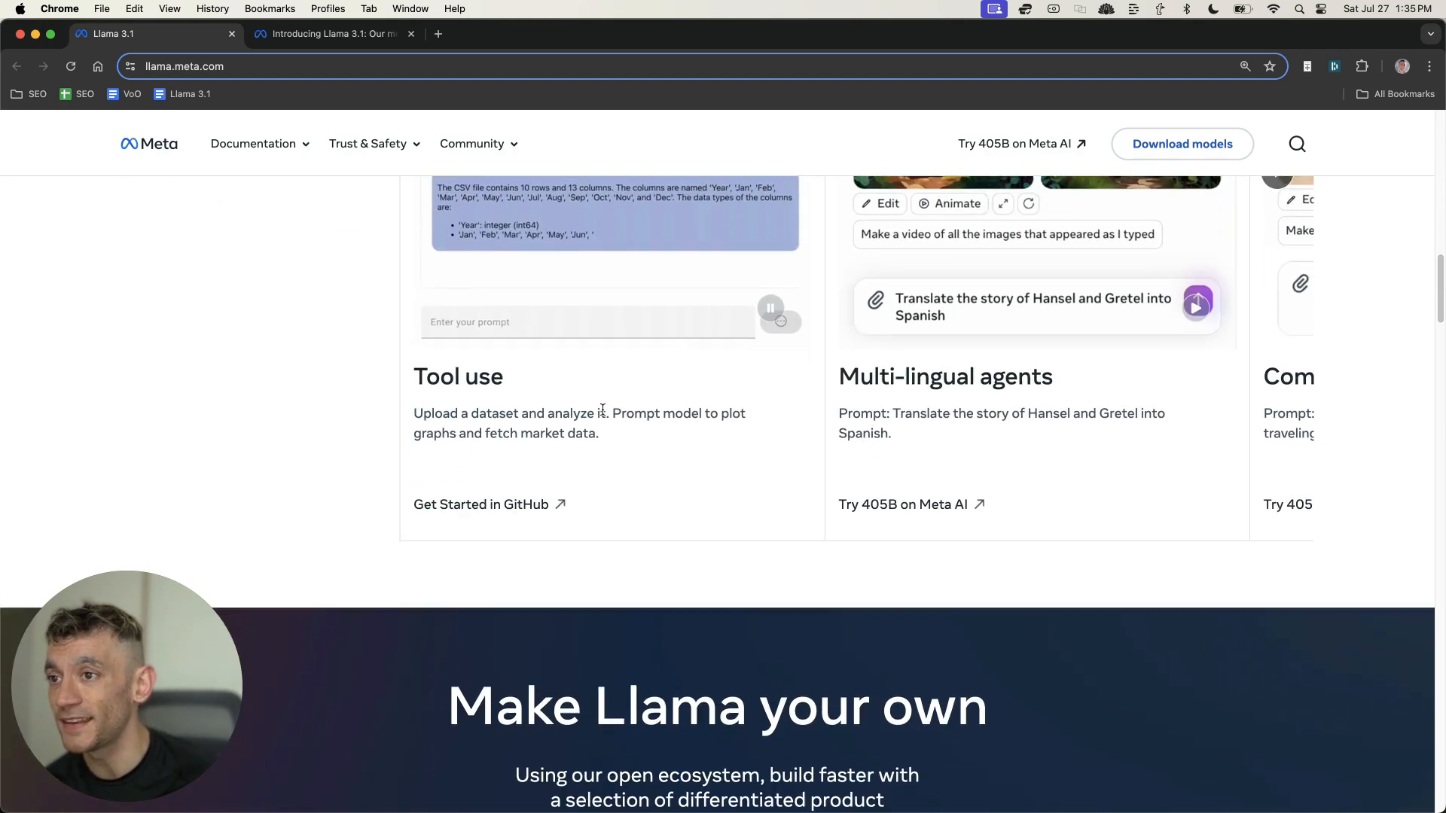
scroll("down", 3)
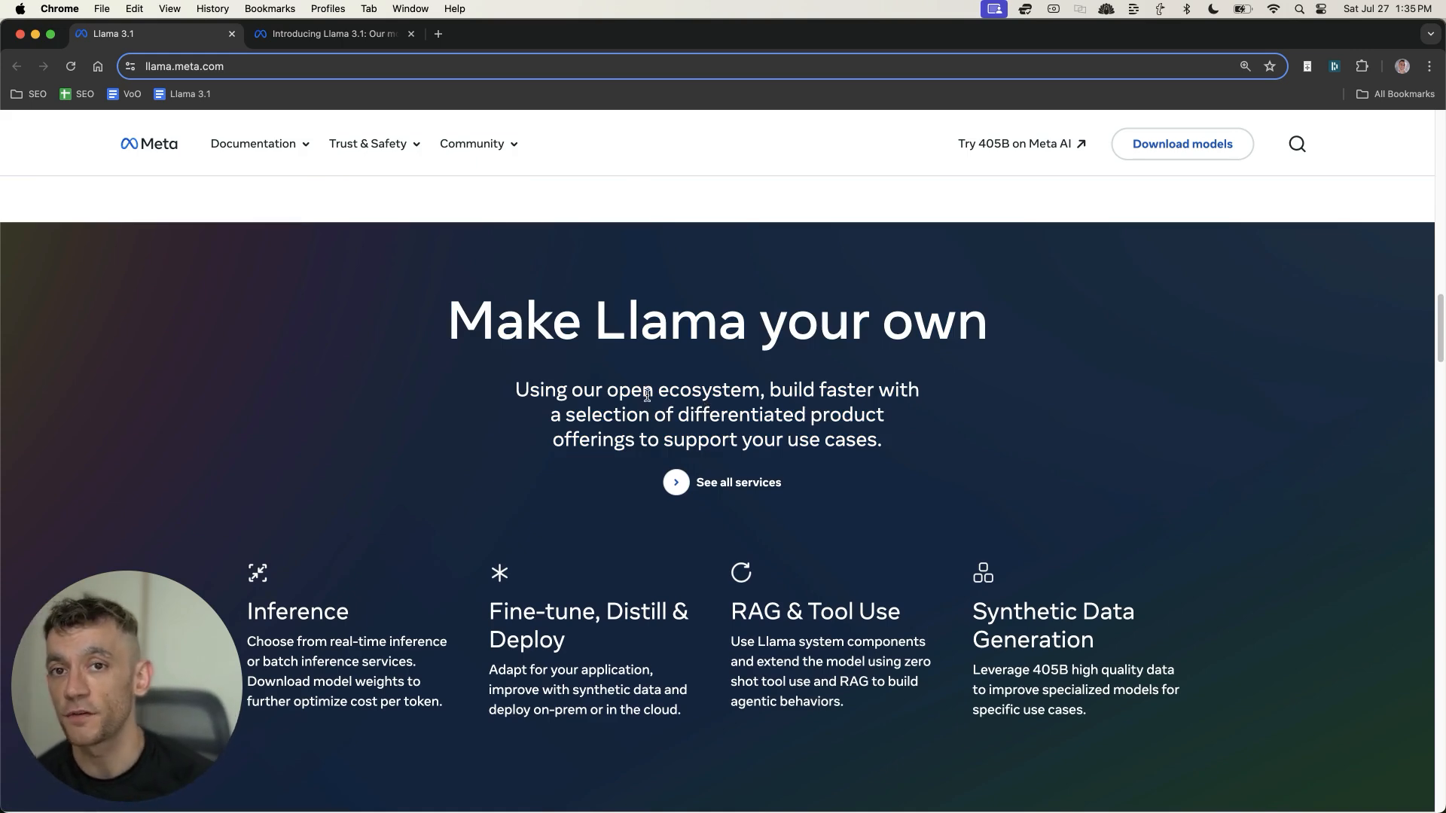
scroll("down", 3)
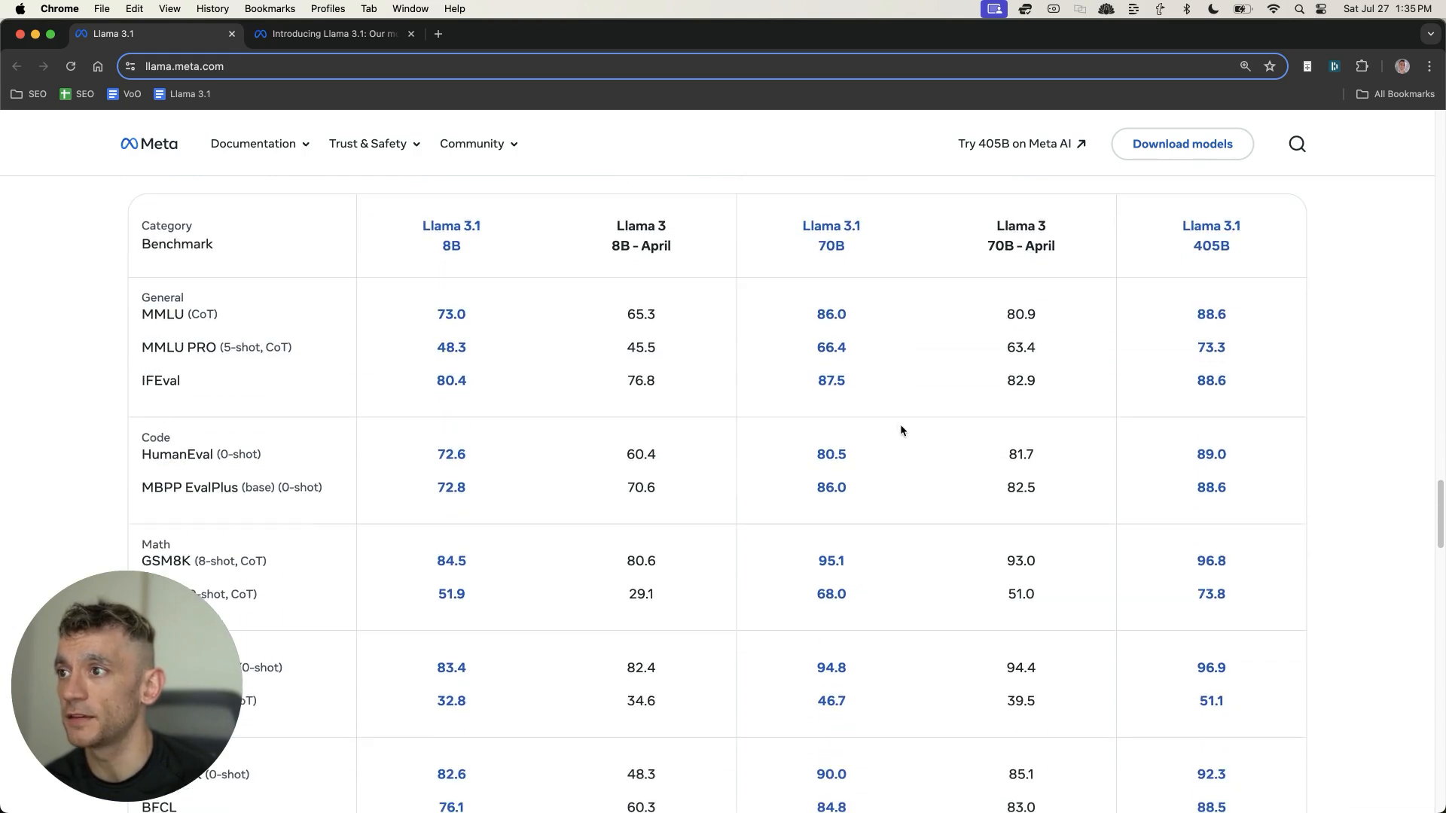
Step: Show the competitor benchmark table (Gemma 2, GPT, Claude 3.5) and scroll to the article cards
left_click(1029, 221)
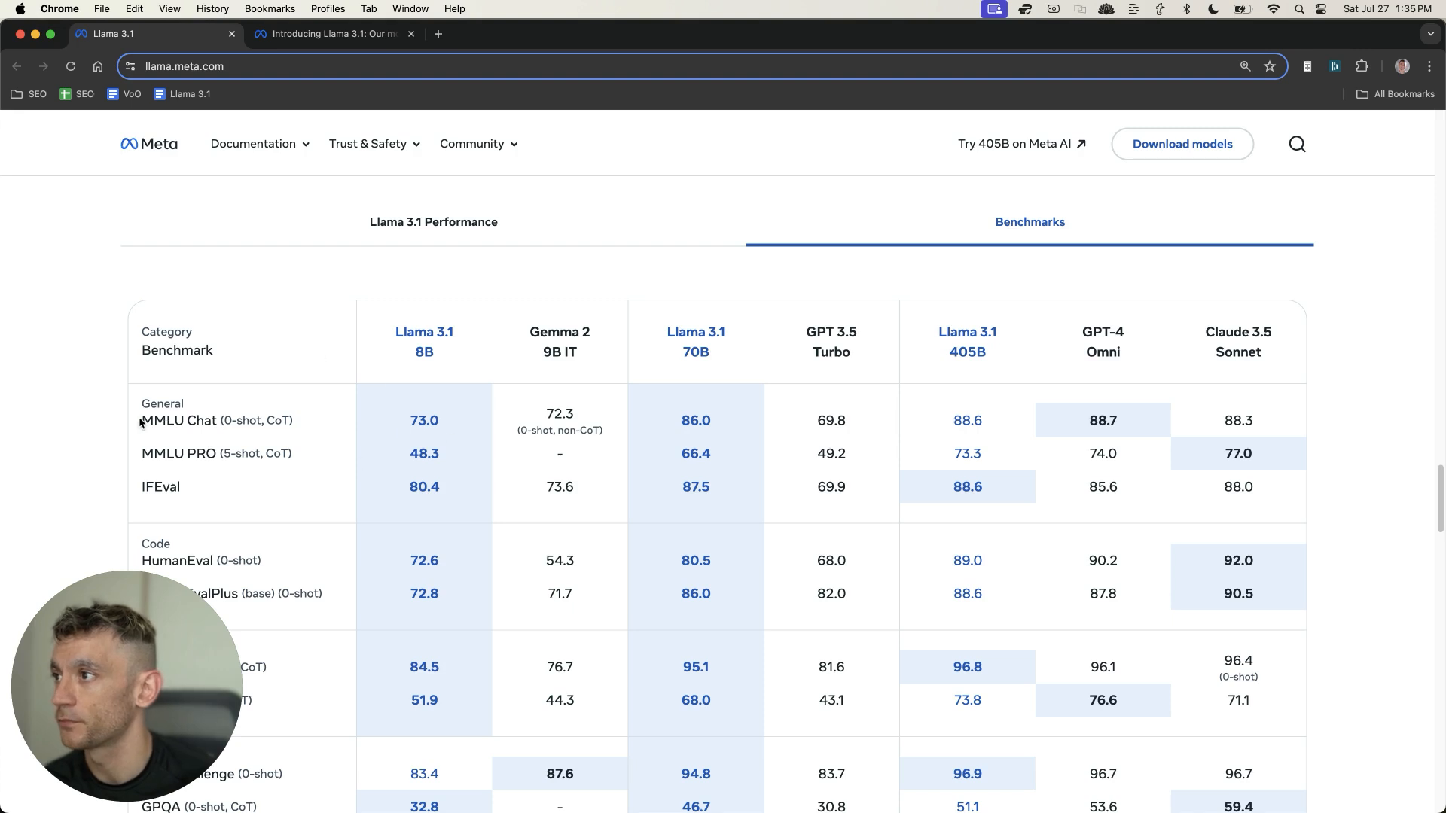
scroll("down", 3)
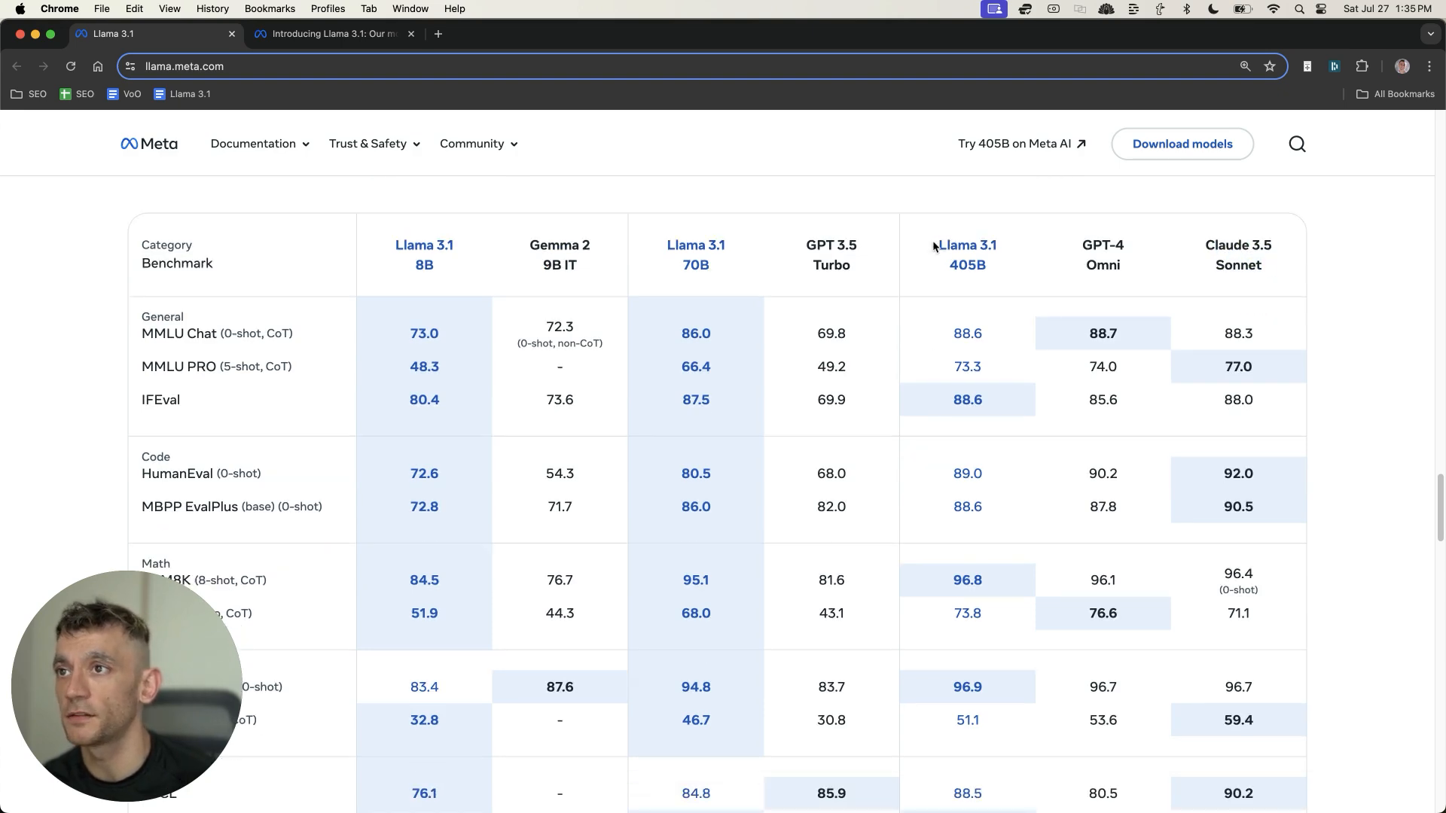
double_click(967, 245)
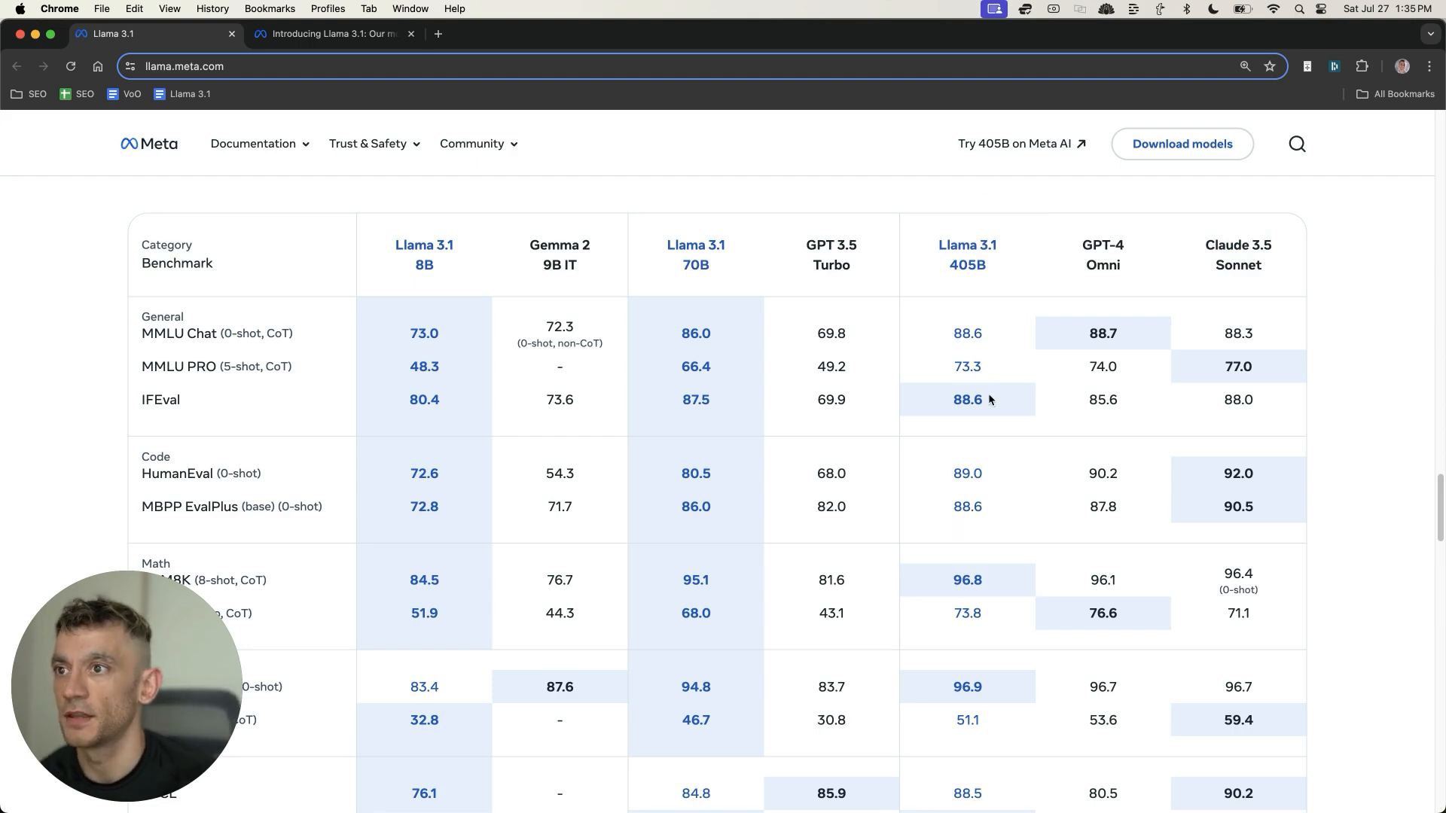
scroll("down", 3)
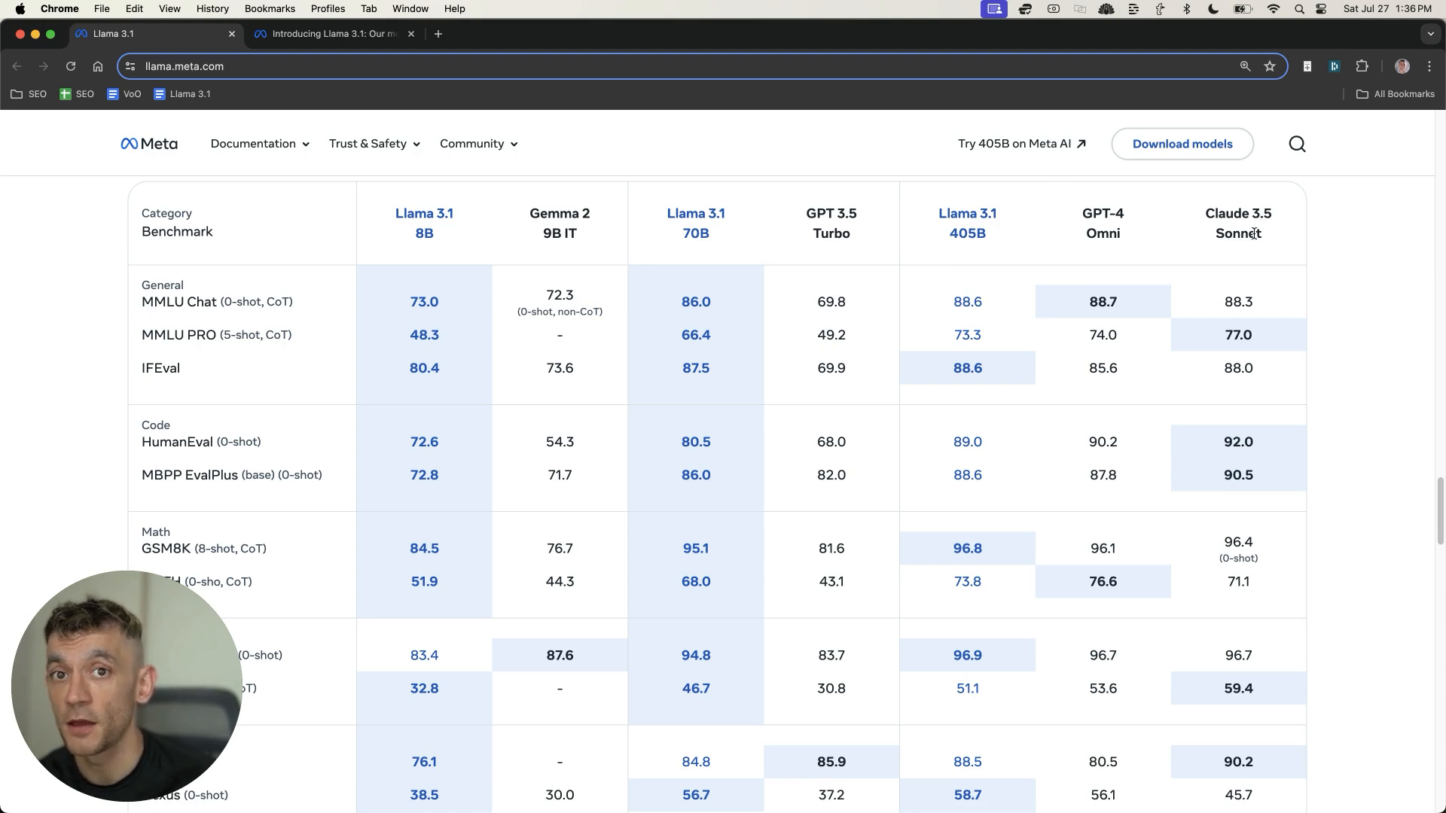
mouse_move(1238, 281)
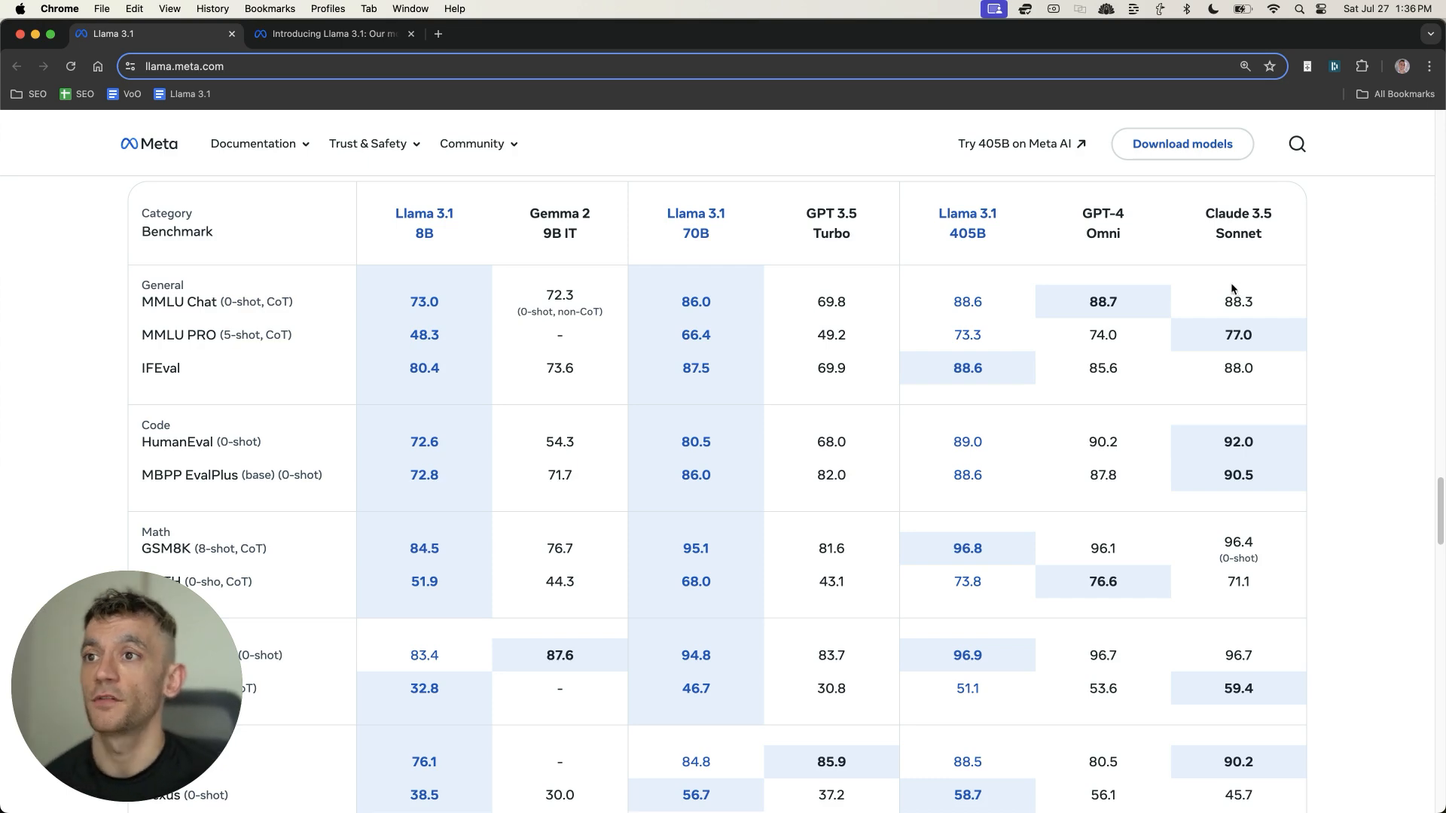
scroll("down", 3)
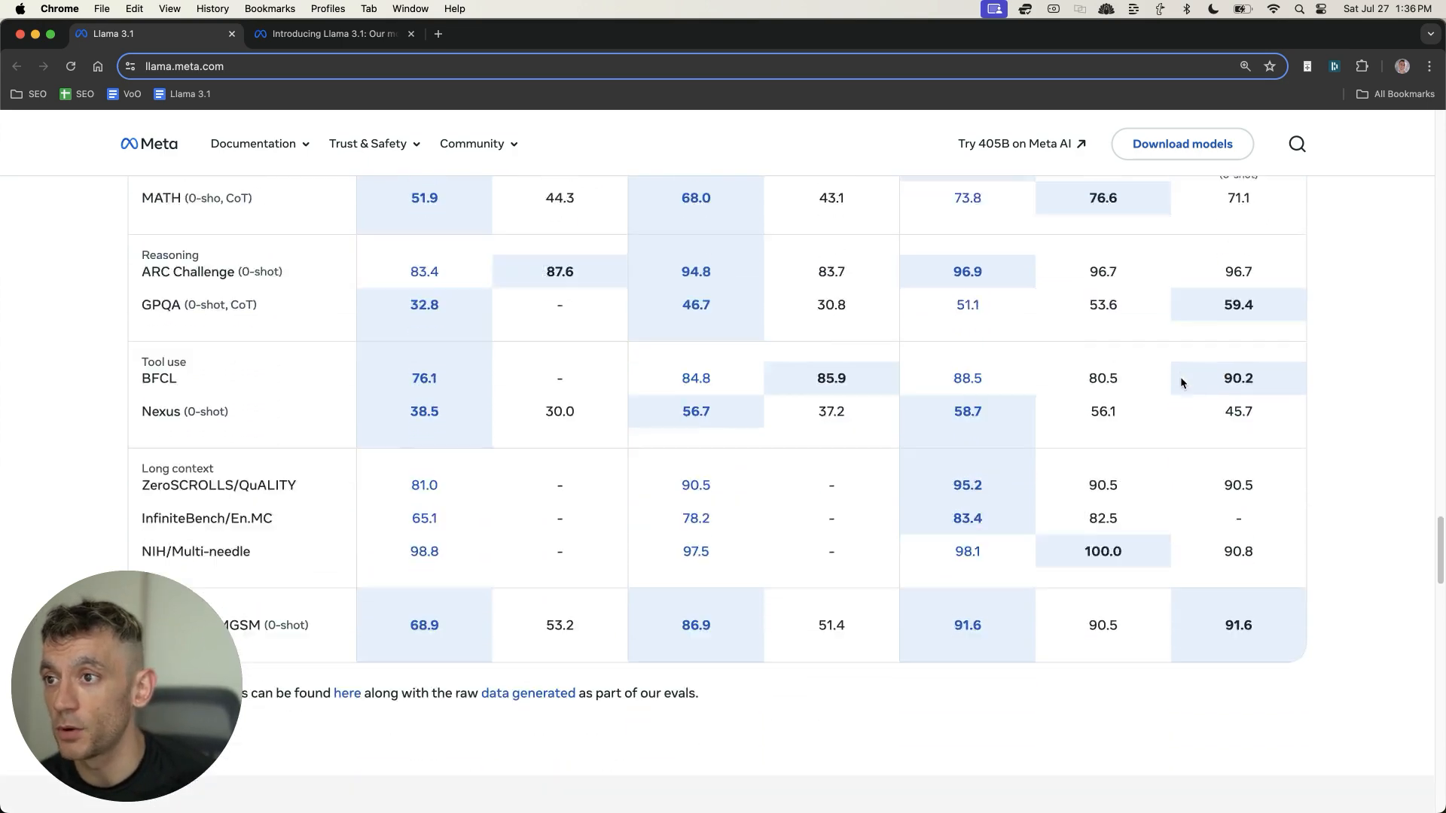
scroll("down", 3)
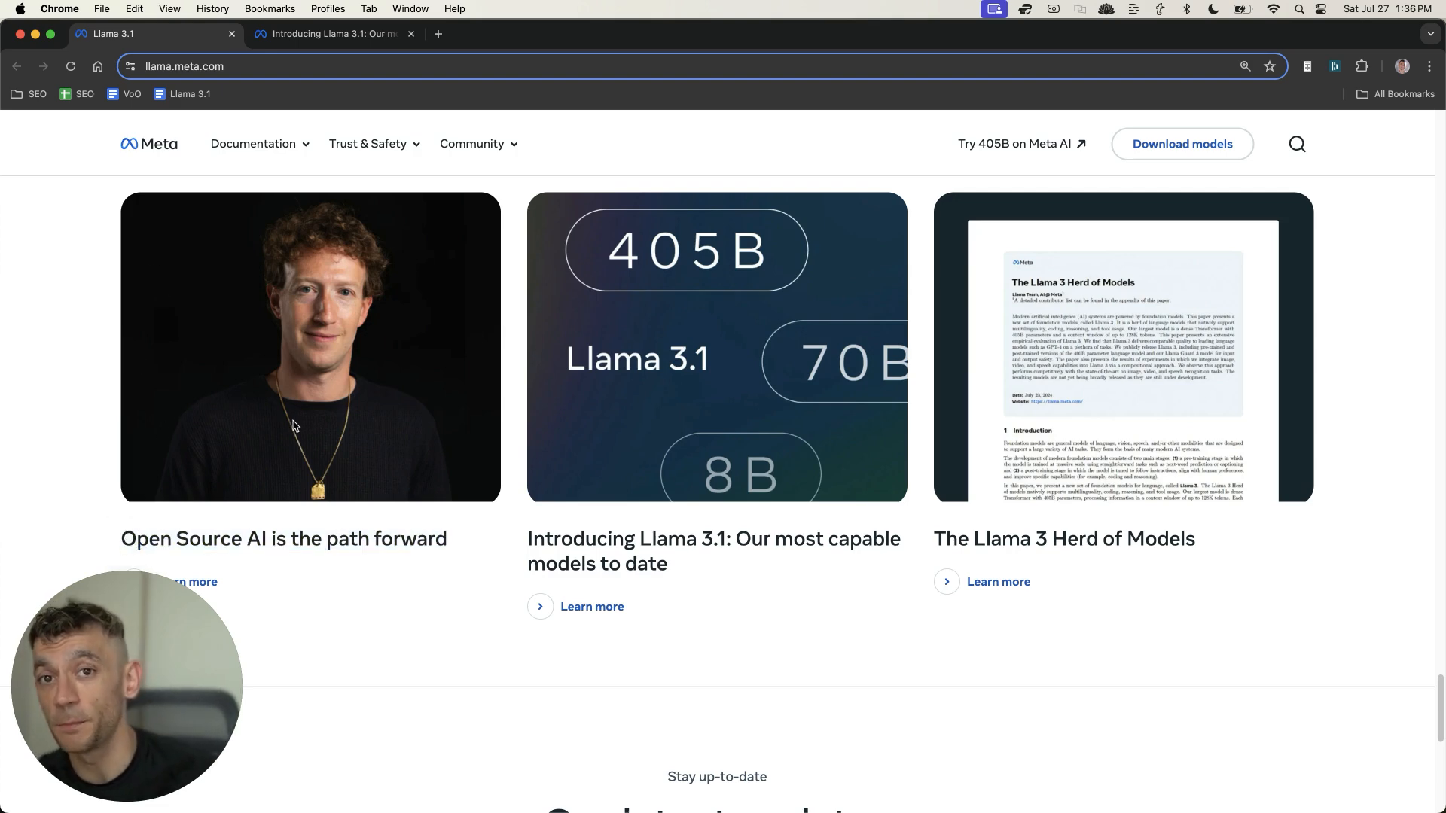
mouse_move(358, 388)
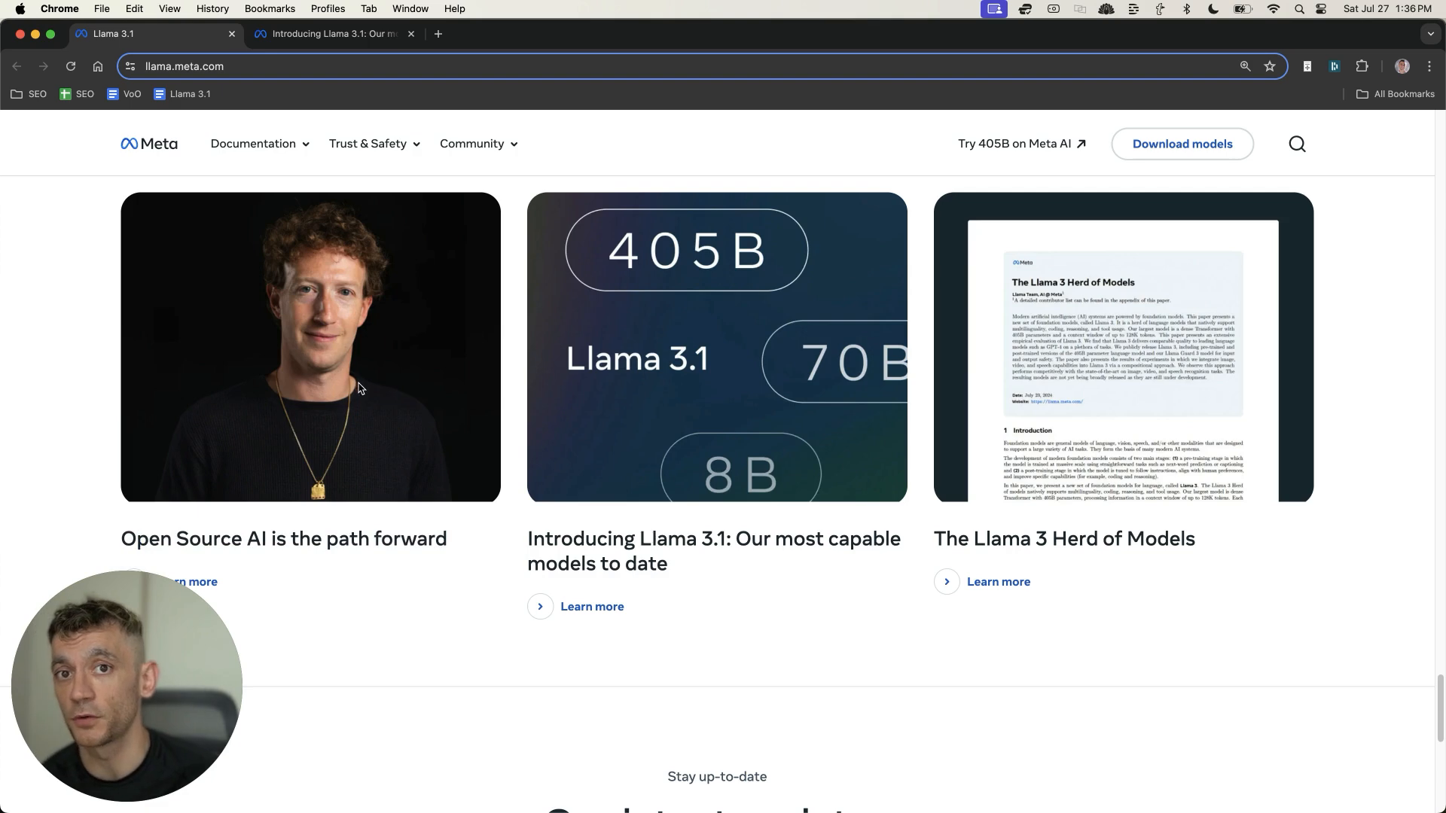
mouse_move(378, 377)
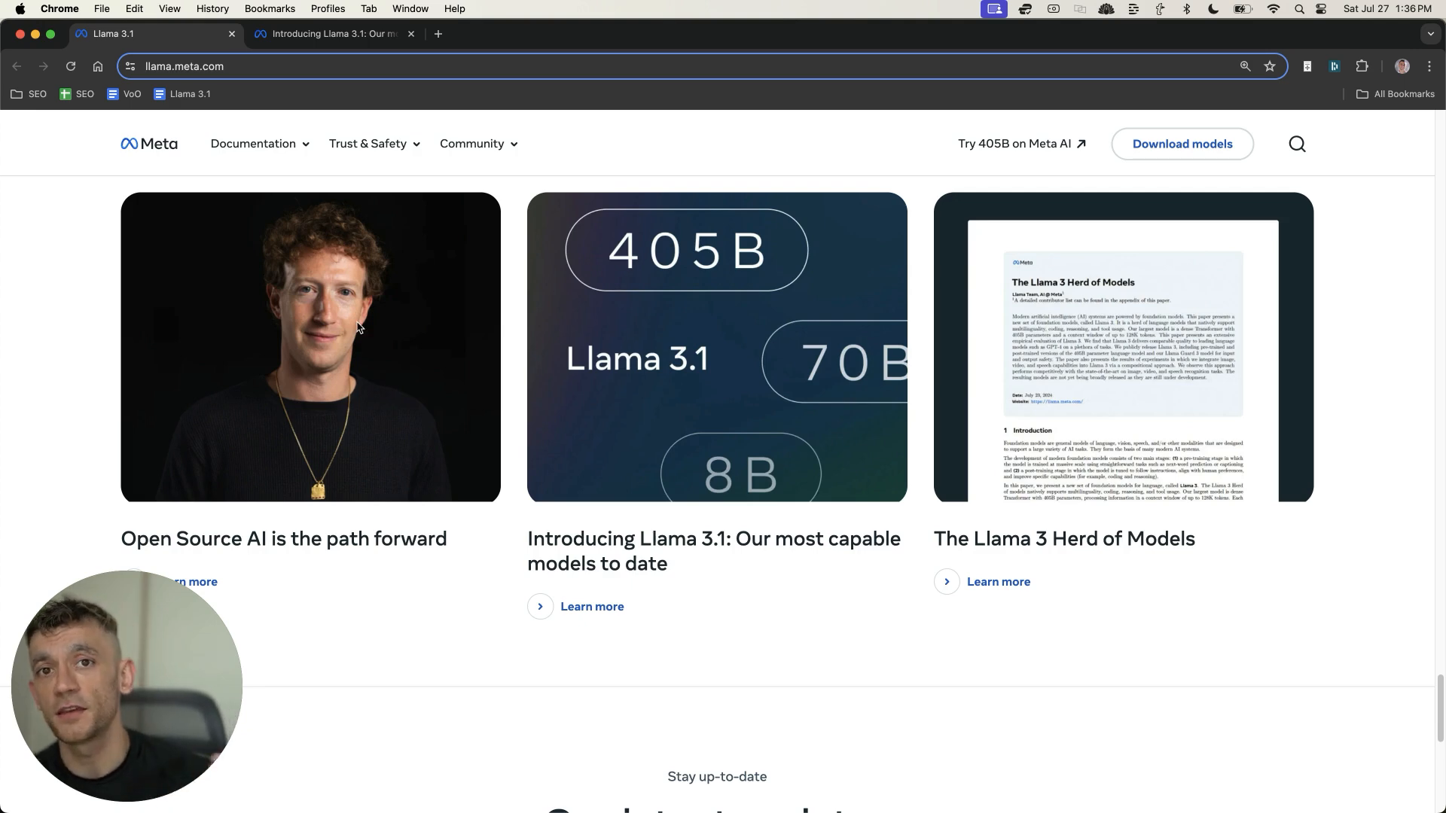
mouse_move(315, 217)
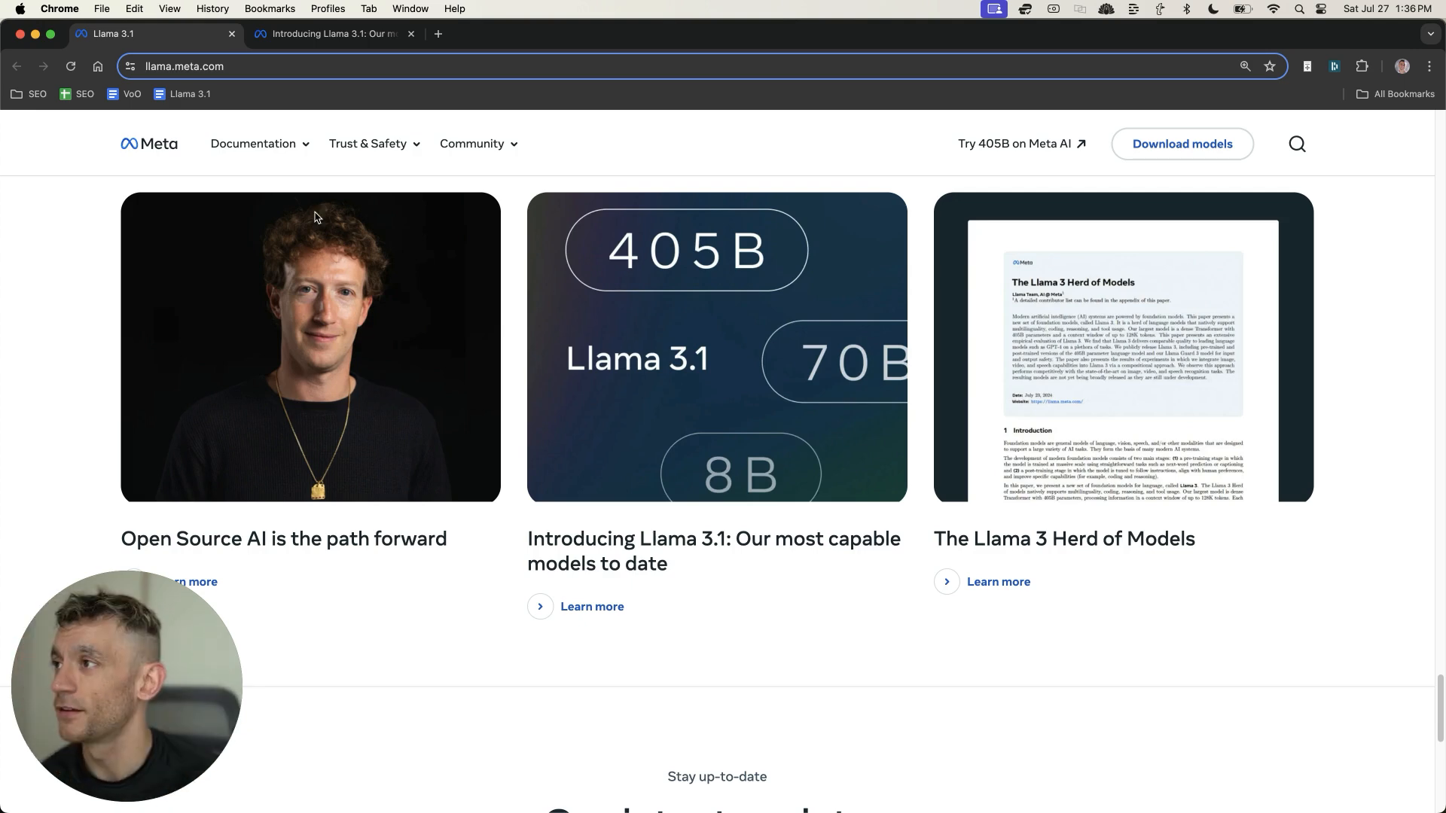
Step: Scroll through the Llama 3.1 article cards before leaving the site
scroll("down", 3)
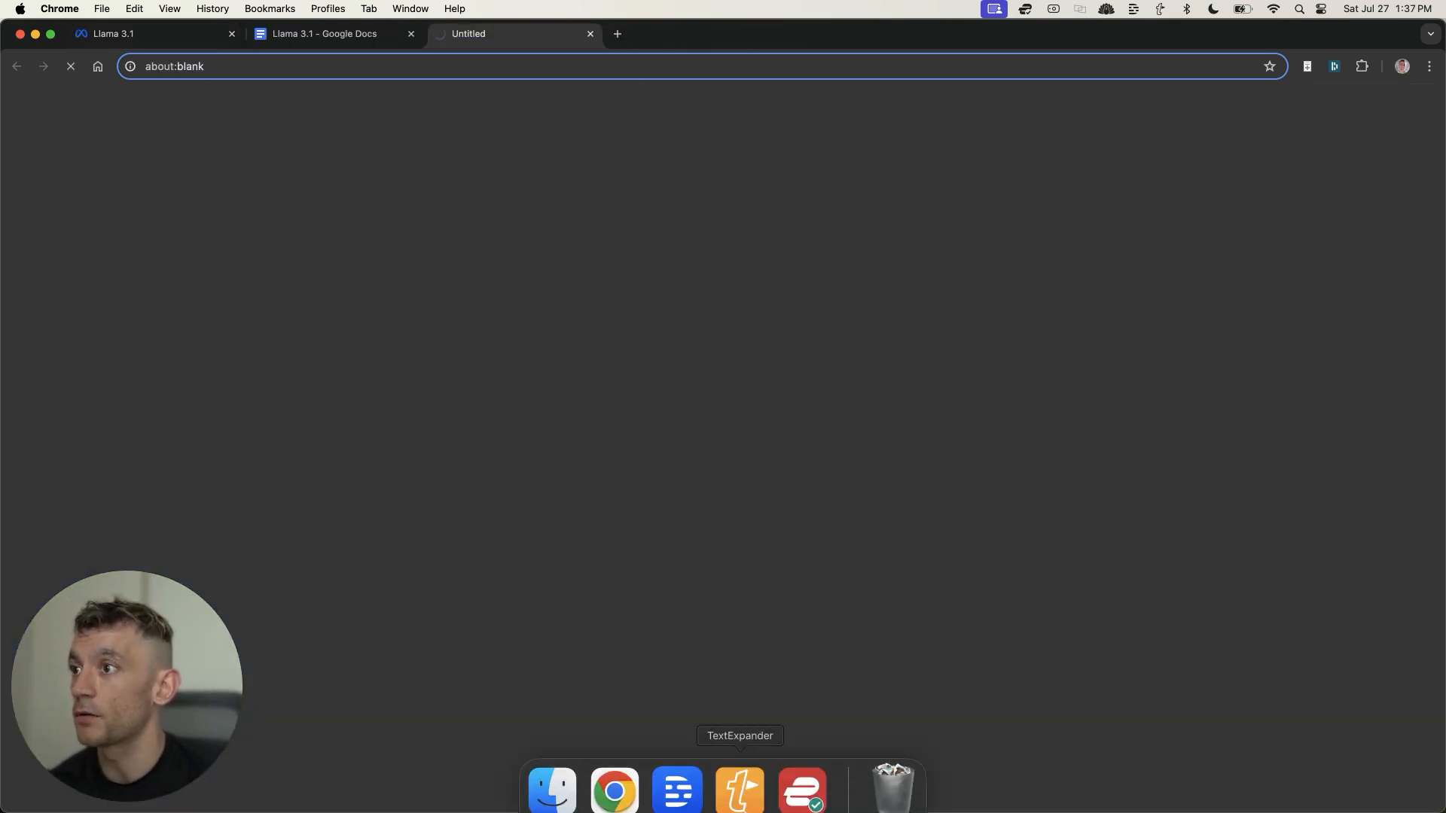
Step: Load groq.com in the new tab to reach Groq's chat page with Llama3-8b-8192
type("groq.com")
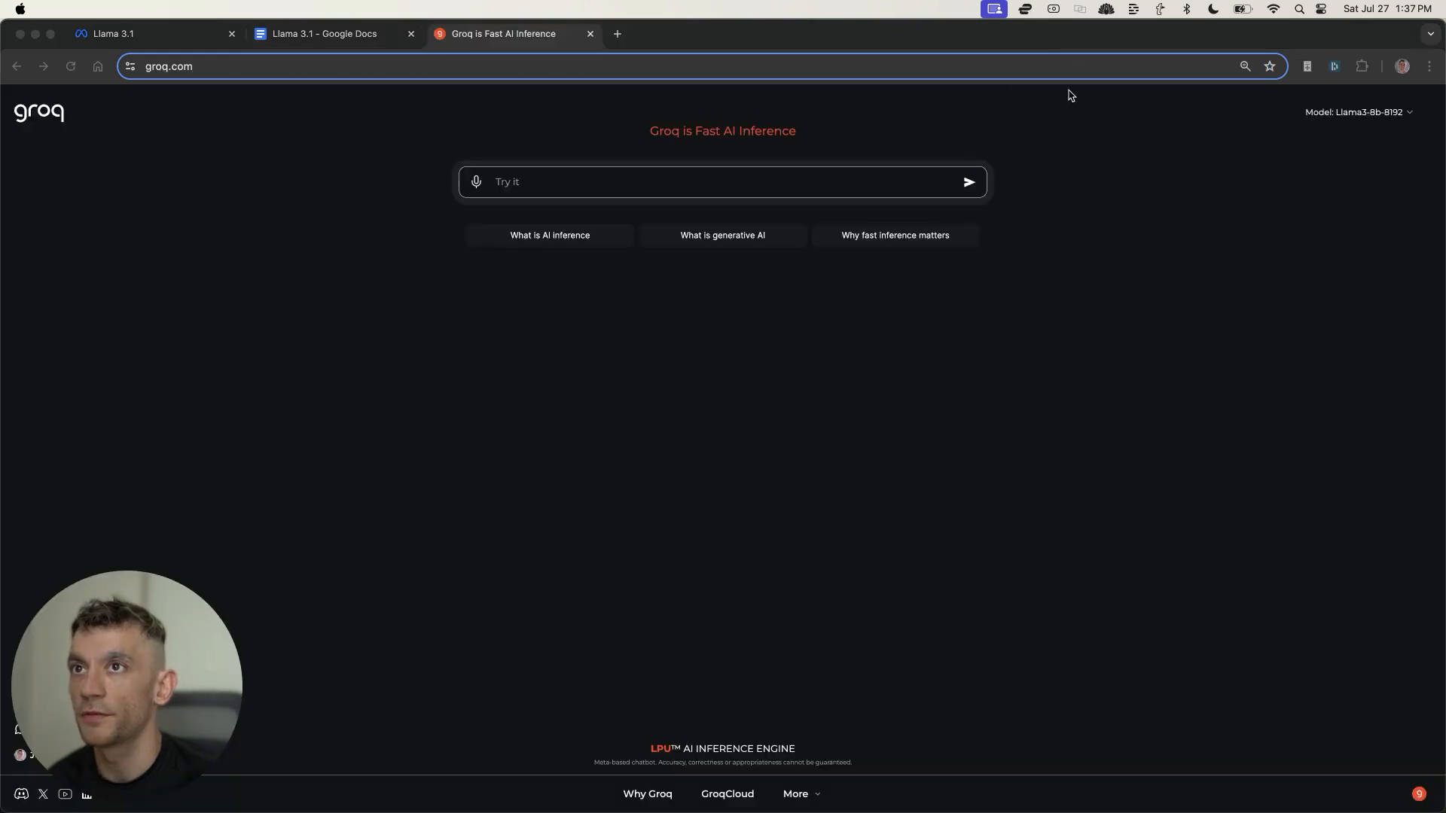
left_click(198, 65)
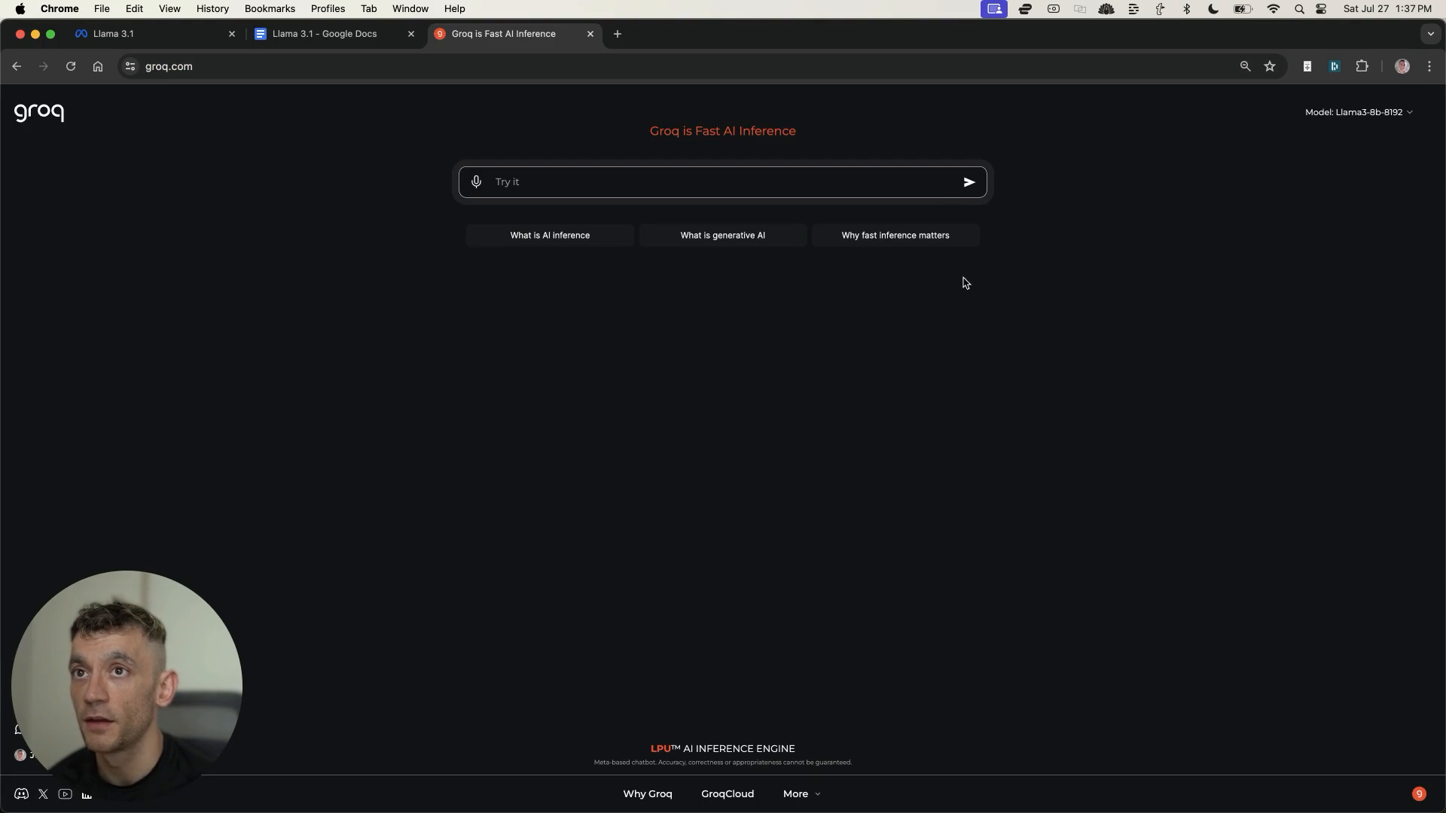
mouse_move(996, 216)
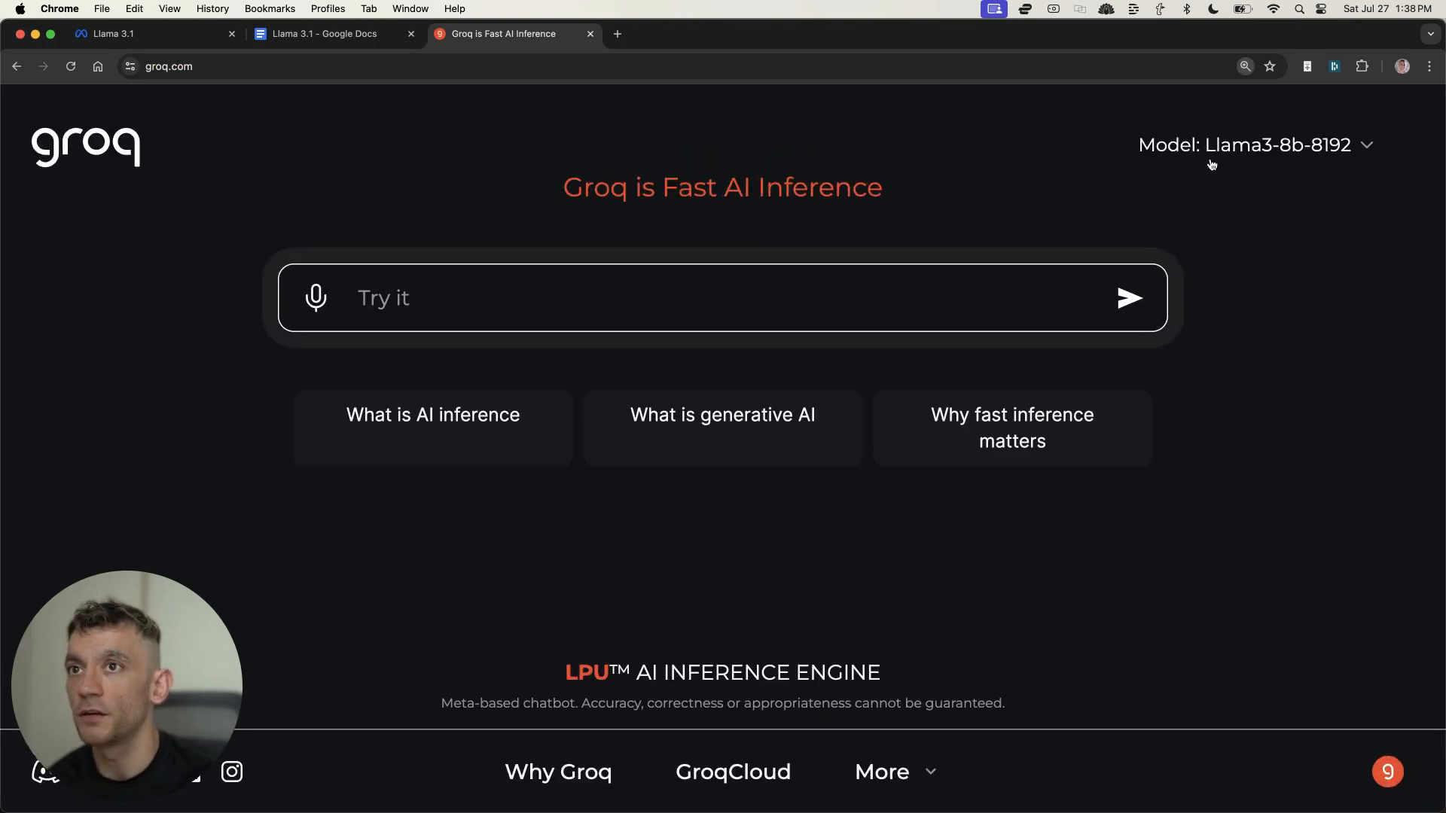
mouse_move(1398, 133)
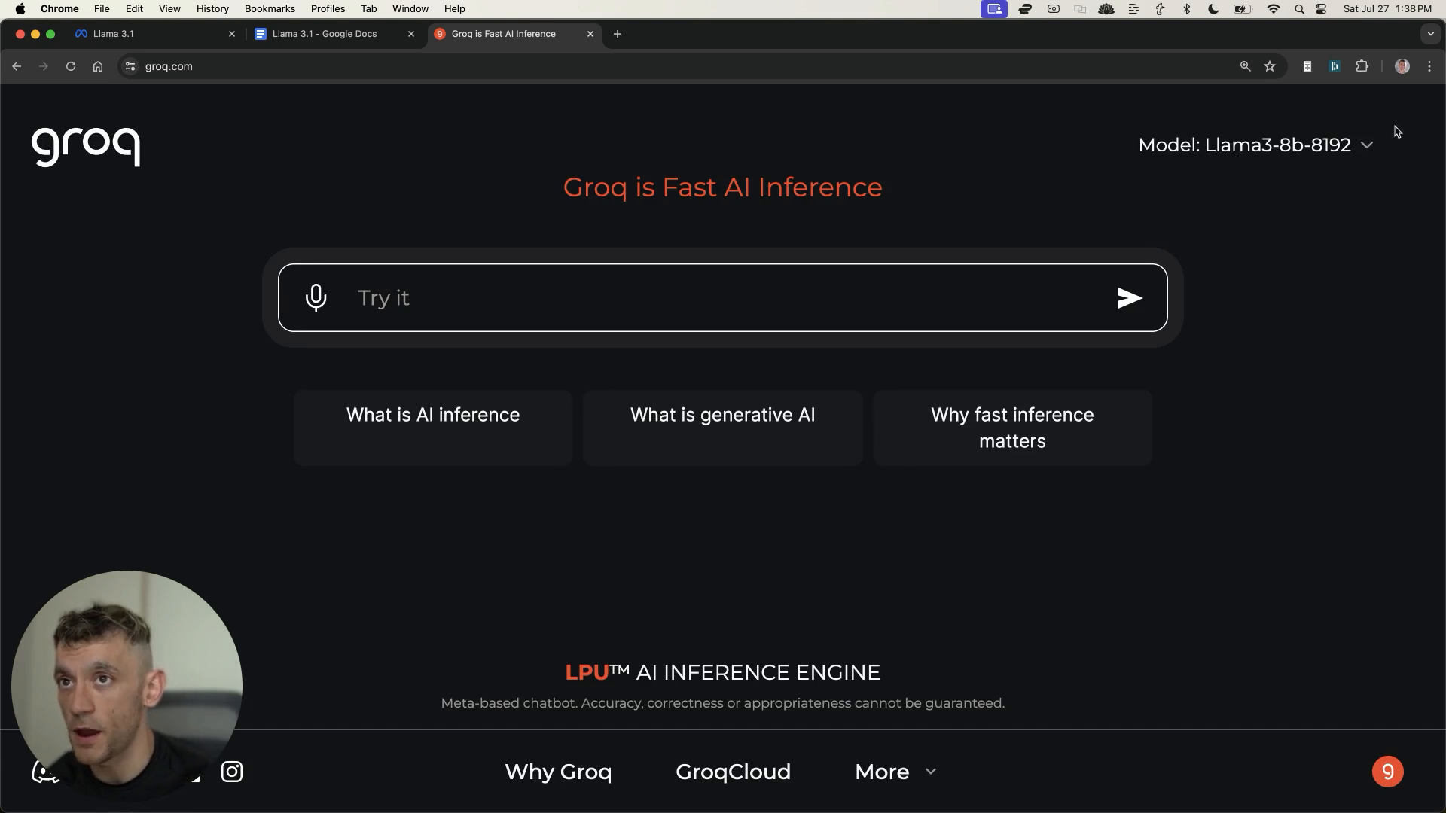
mouse_move(1263, 162)
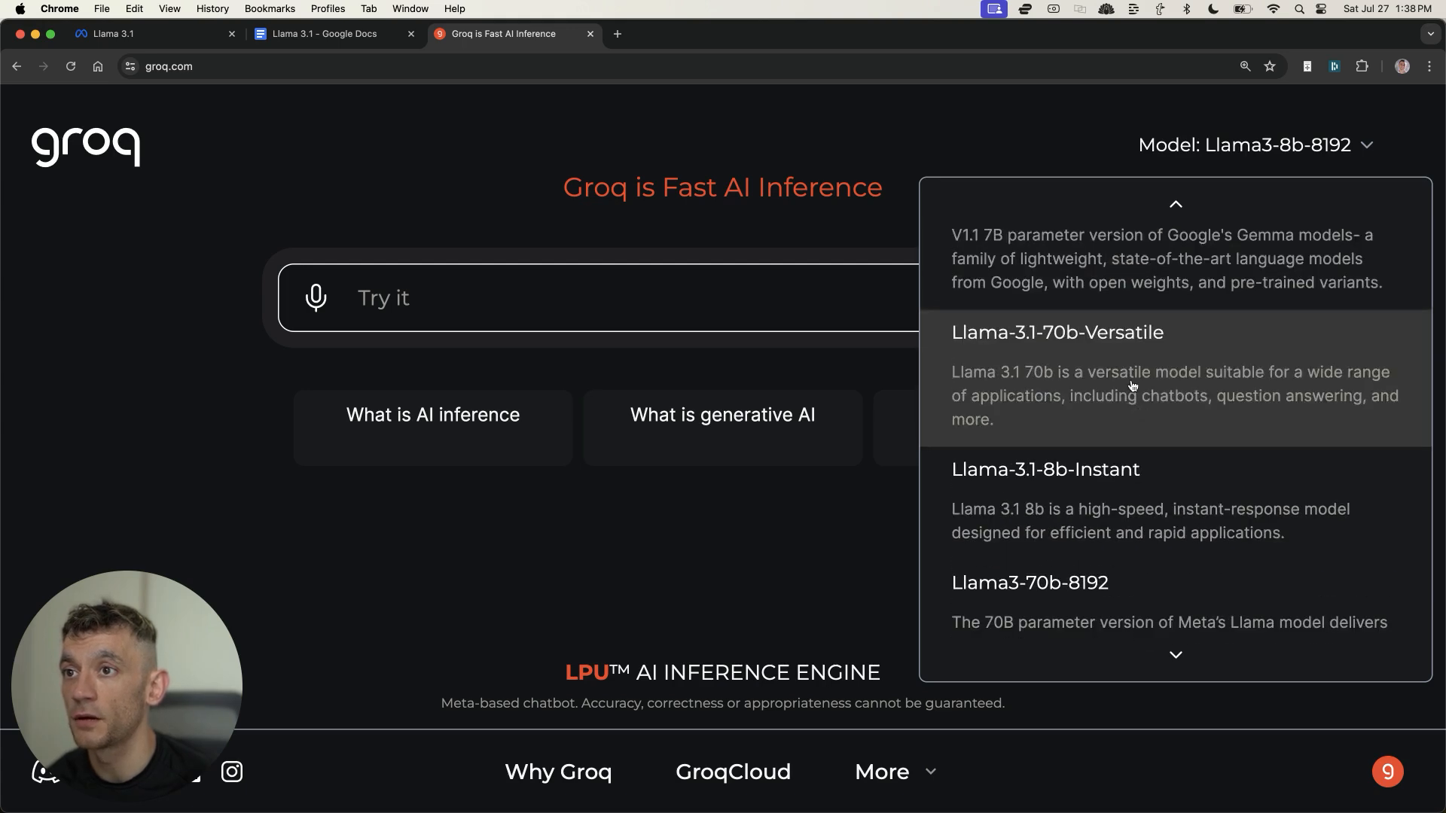
Step: Select Llama-3.1-8b-Instant from Groq's model list
scroll("down", 3)
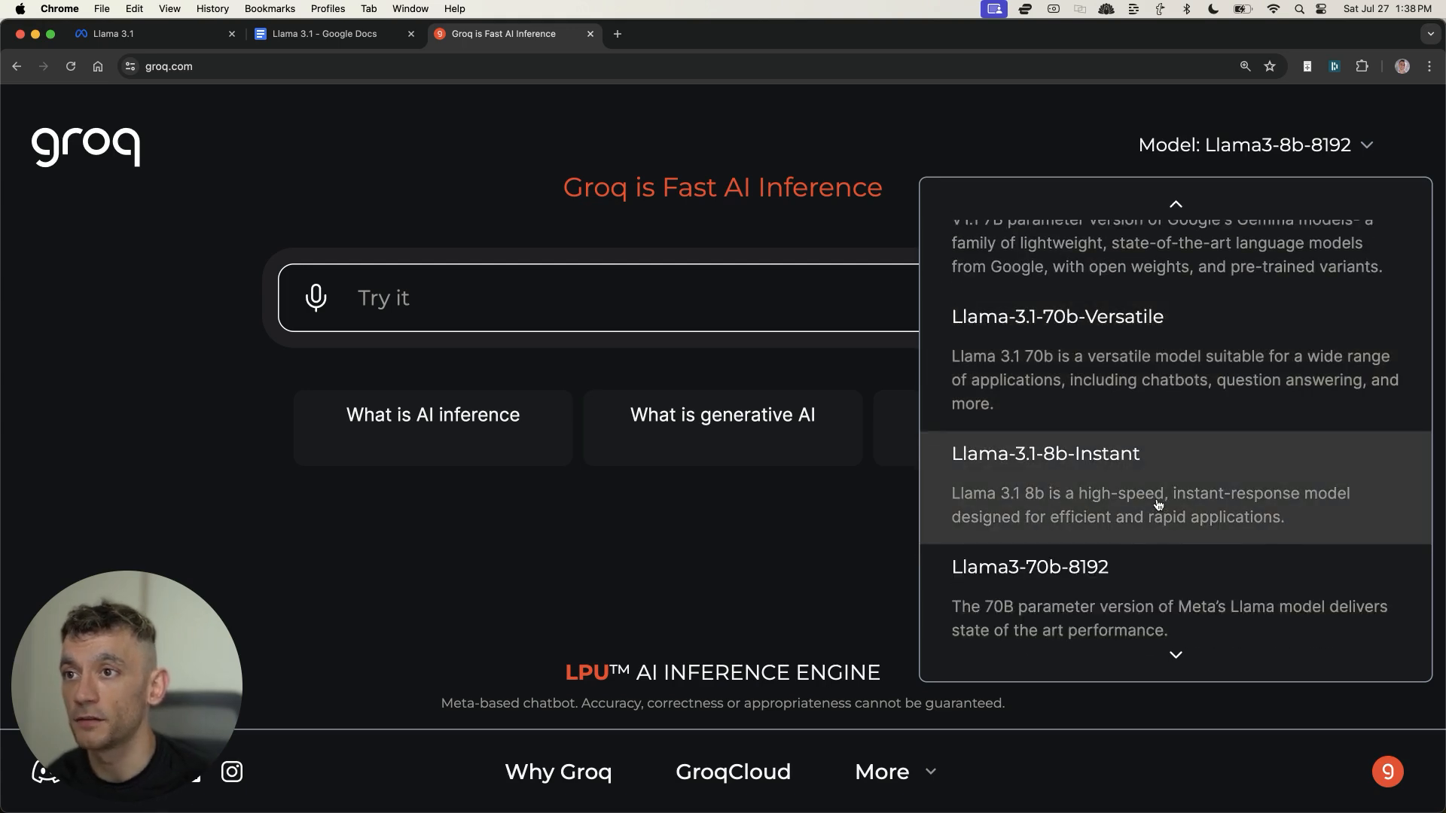
mouse_move(1143, 356)
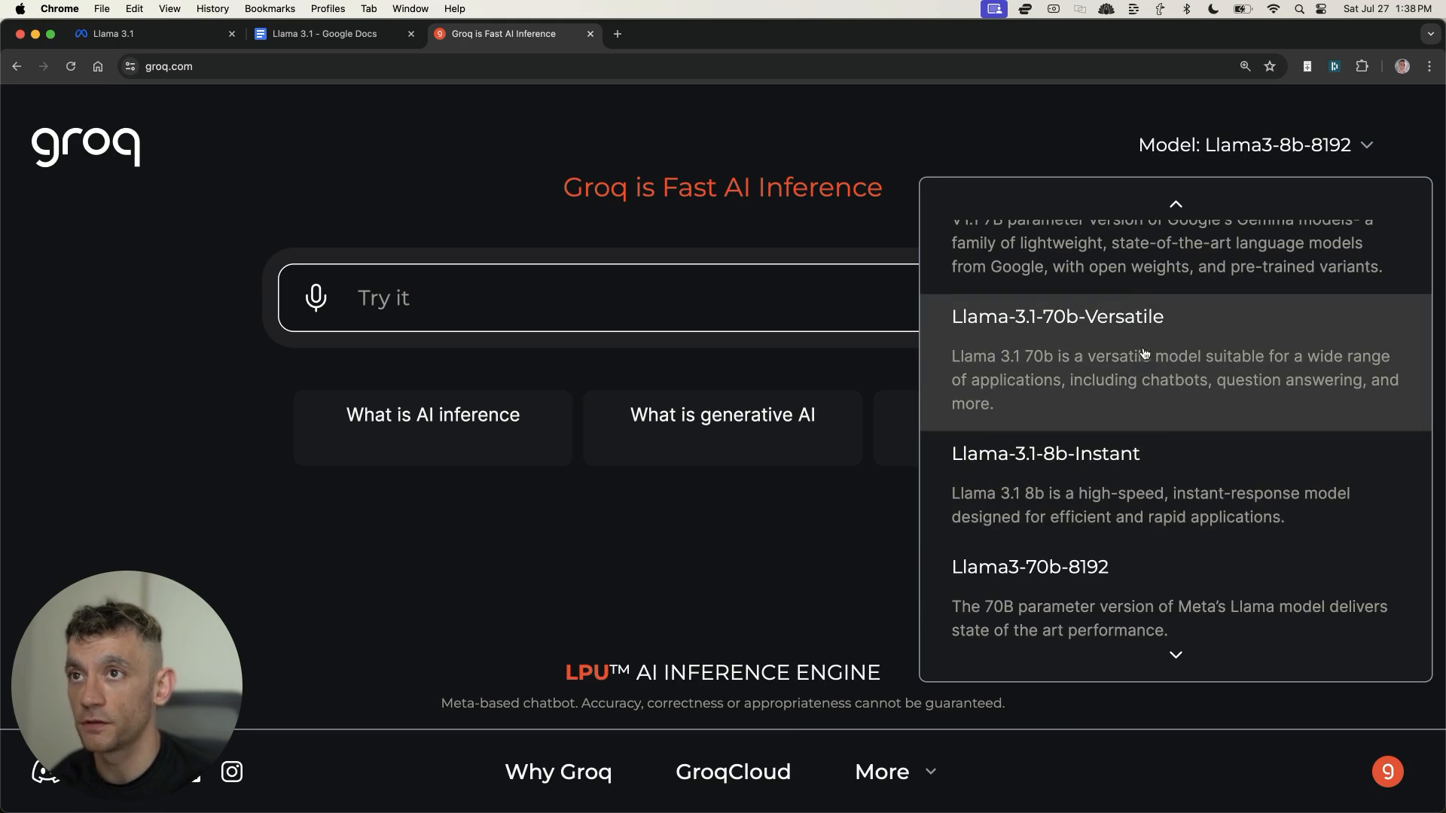
mouse_move(1124, 416)
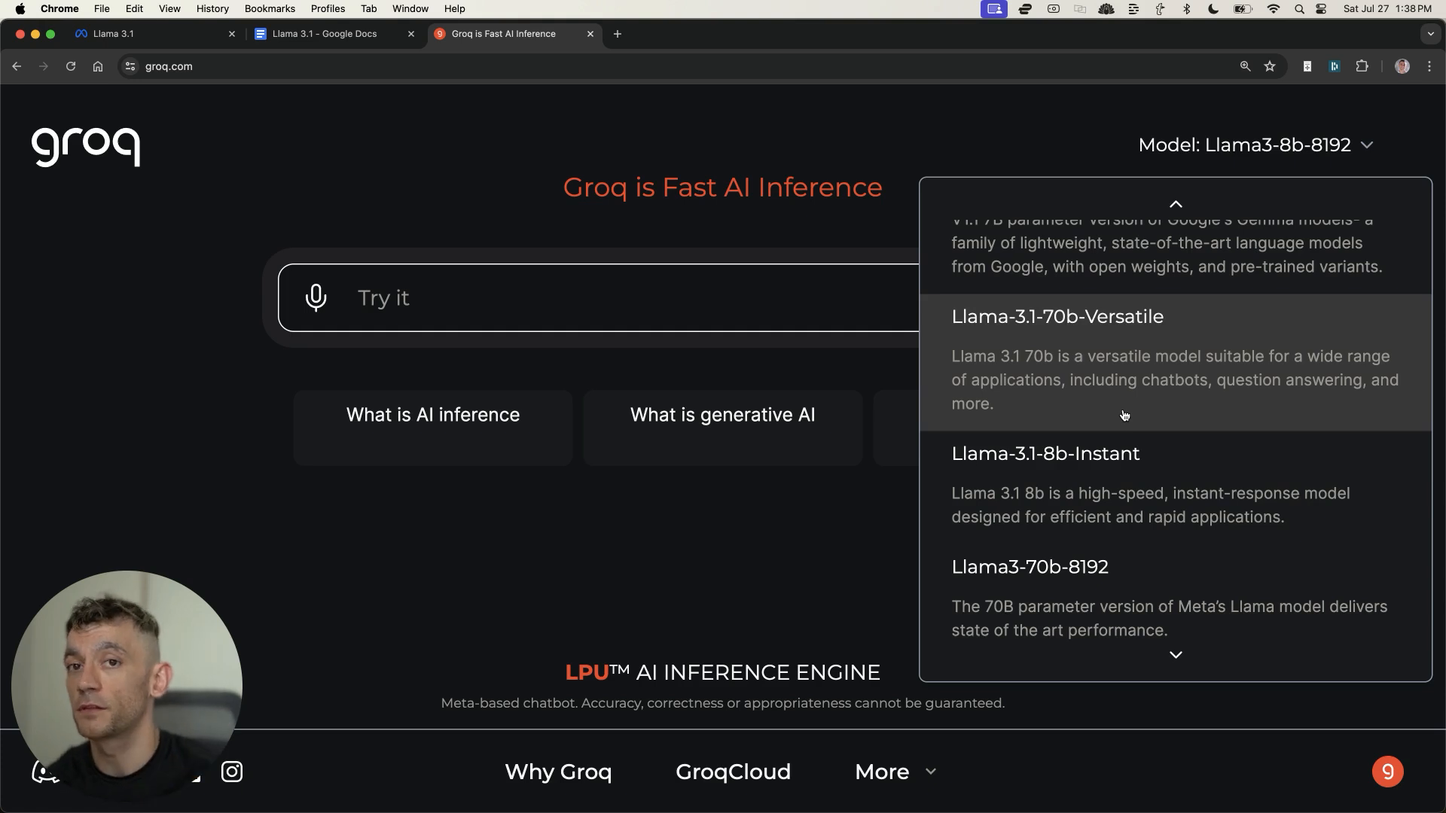
mouse_move(1148, 506)
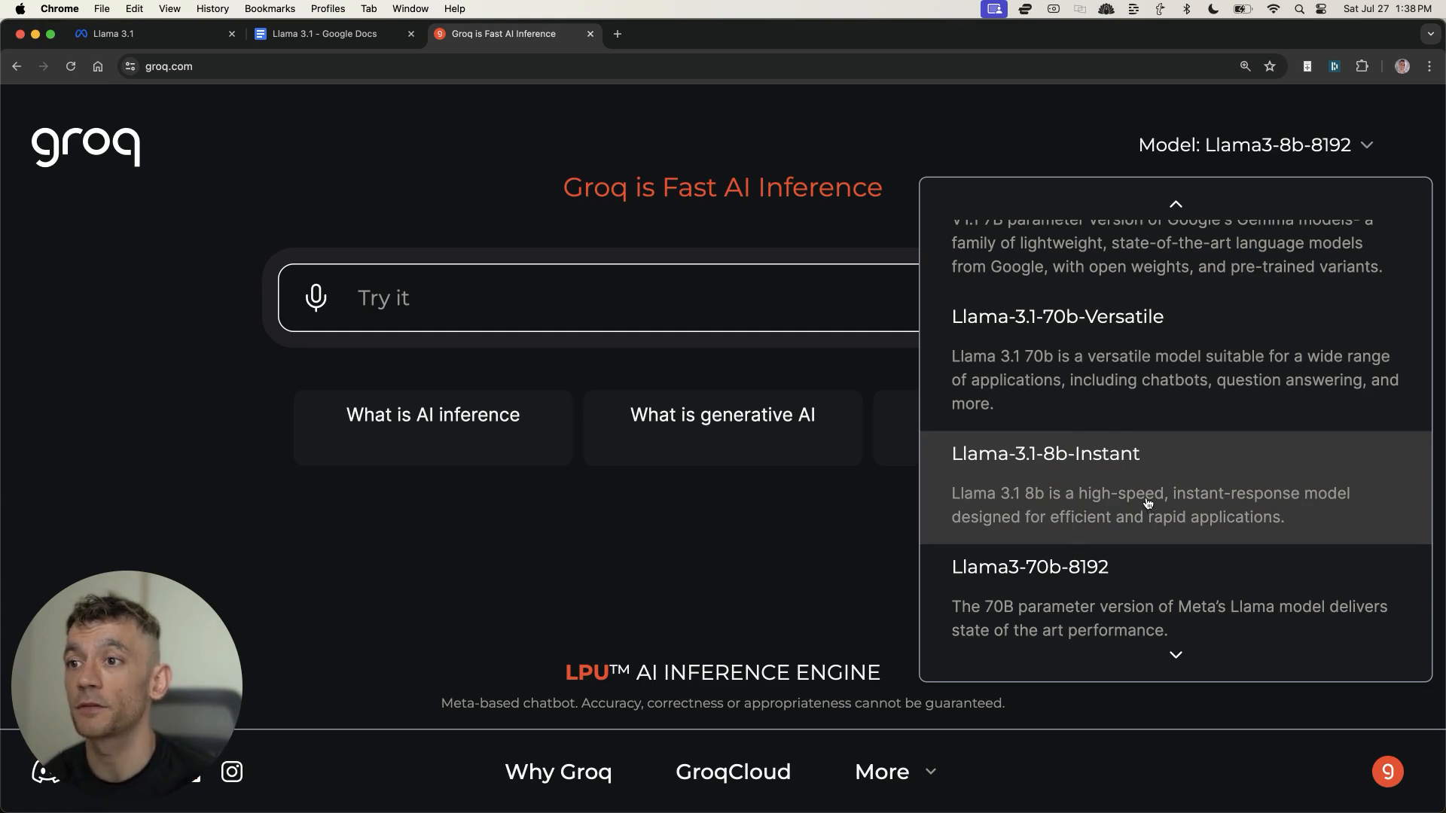
left_click(1044, 453)
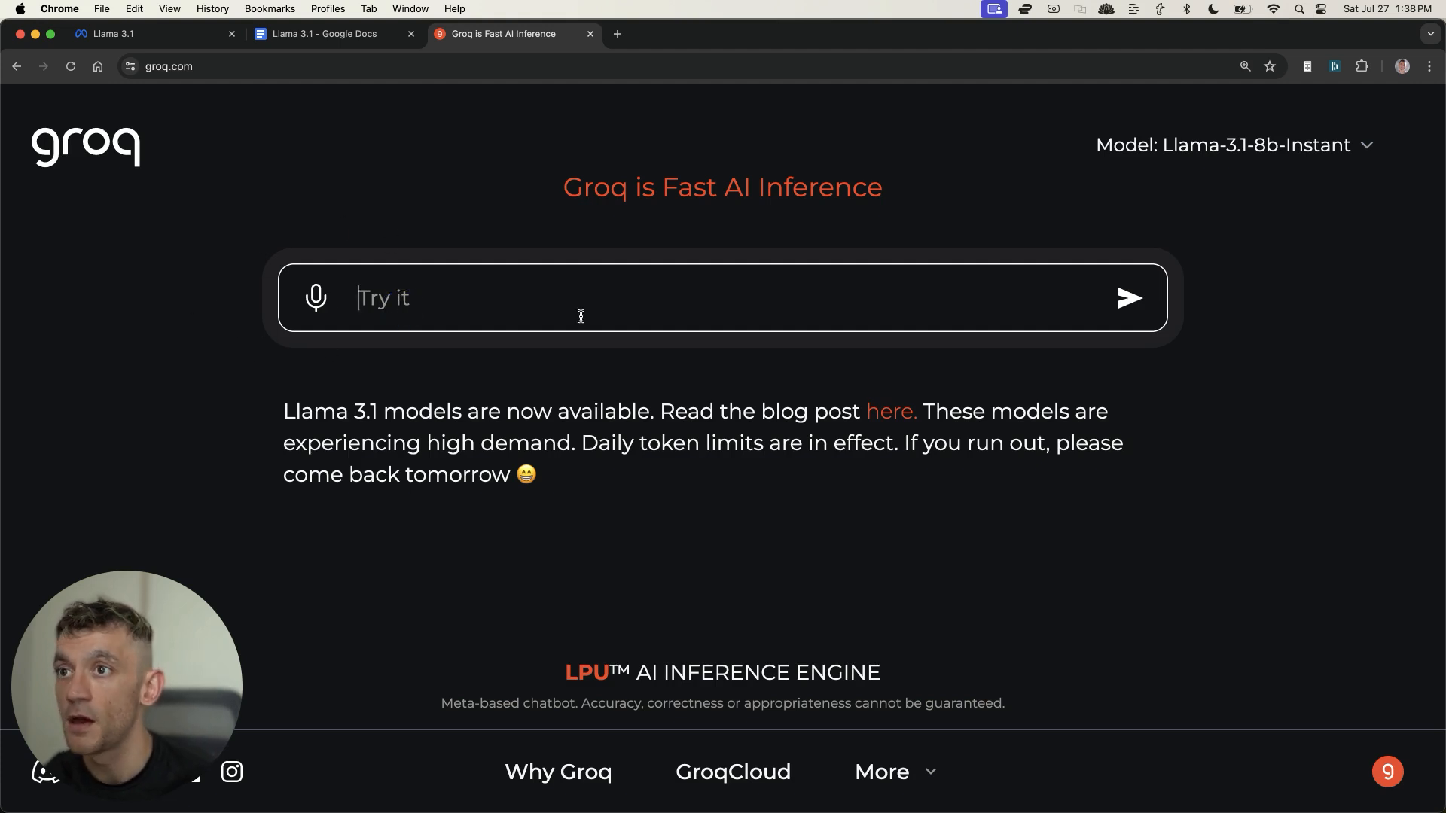
mouse_move(491, 277)
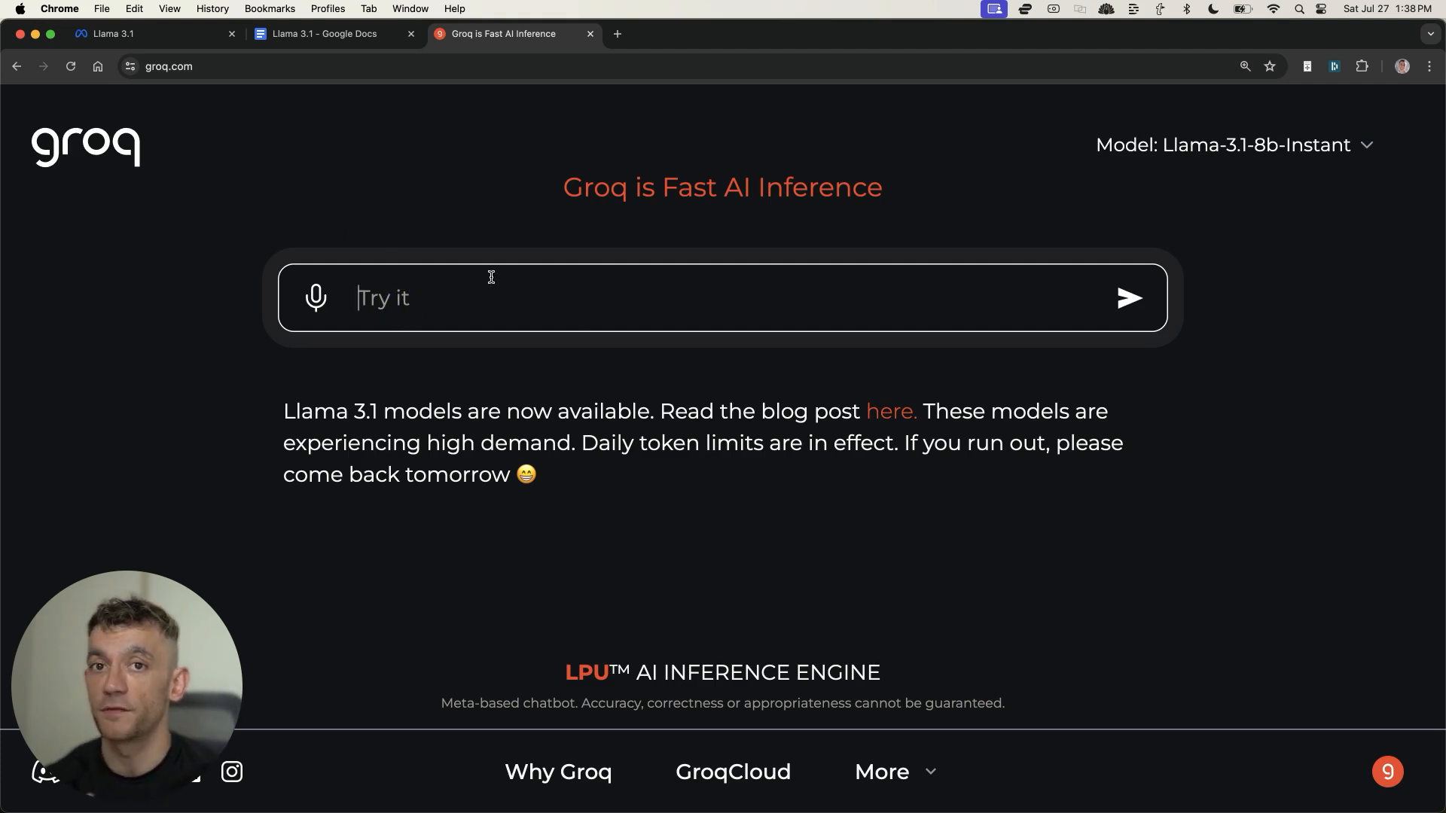
Step: Enter the SEO brief in Groq, replacing 'Heading' with 'Write SEO Article. Title'
left_click(616, 35)
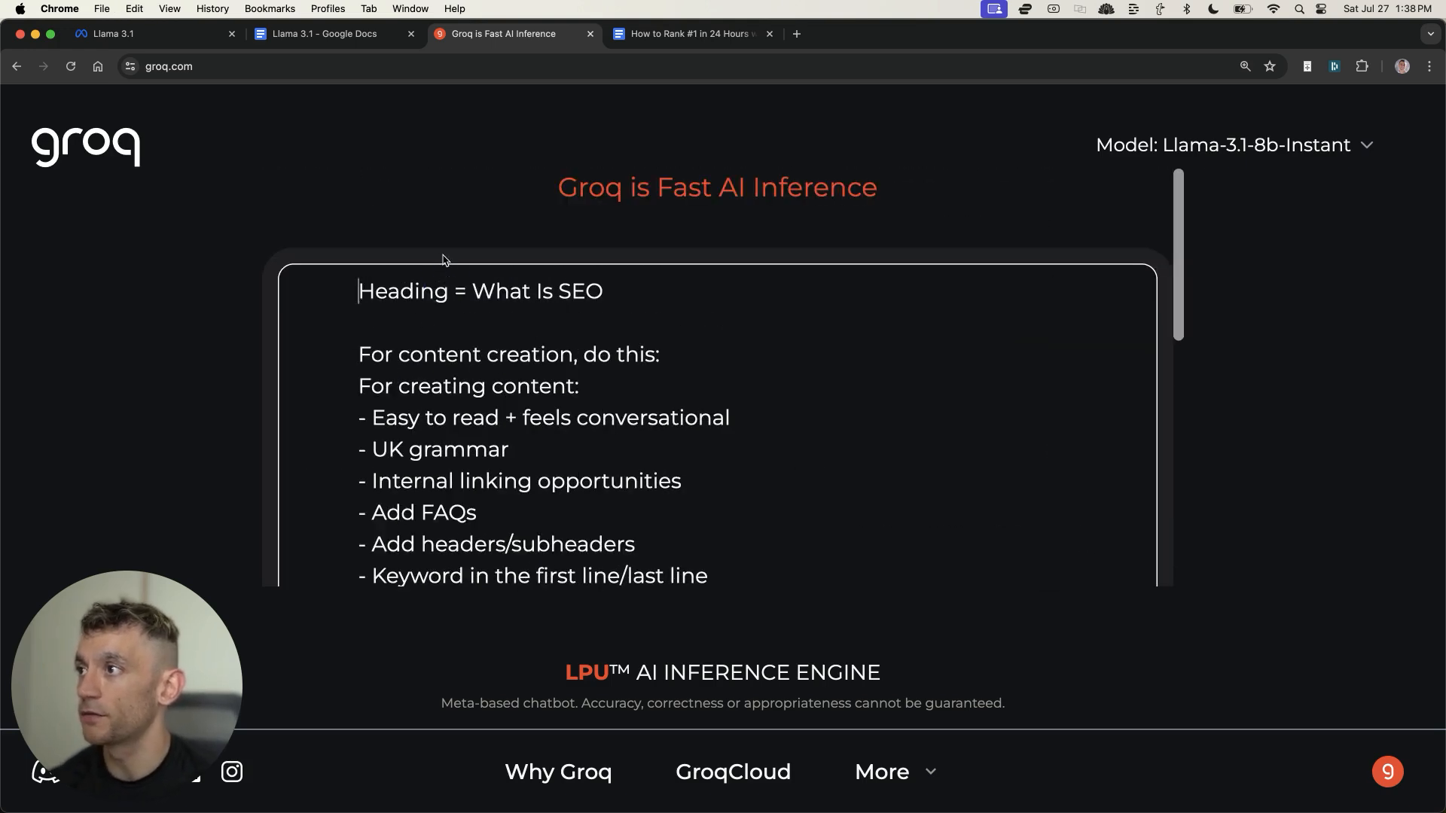
double_click(402, 291)
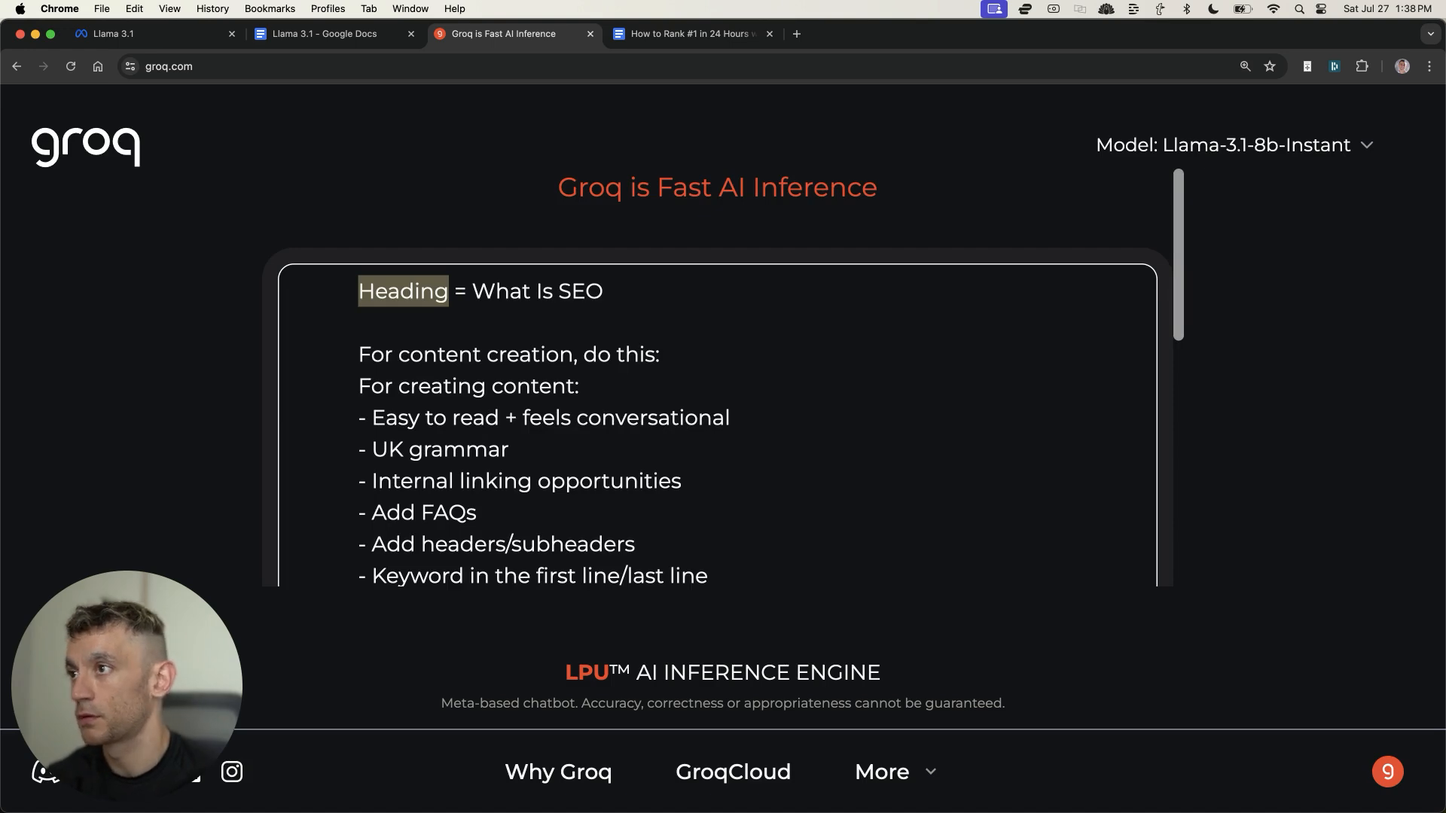
type("Write SEO Article. Title")
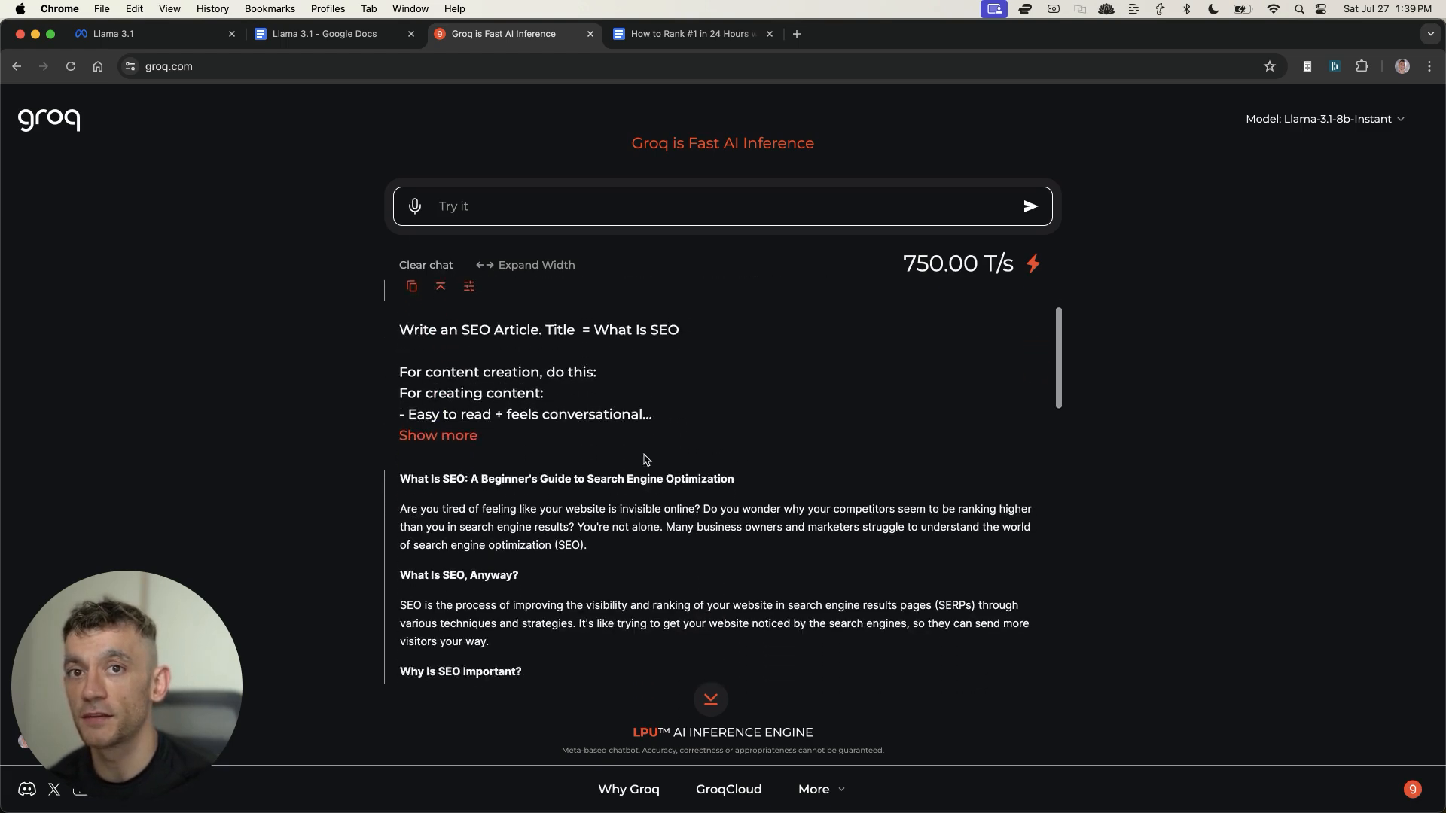
scroll("down", 3)
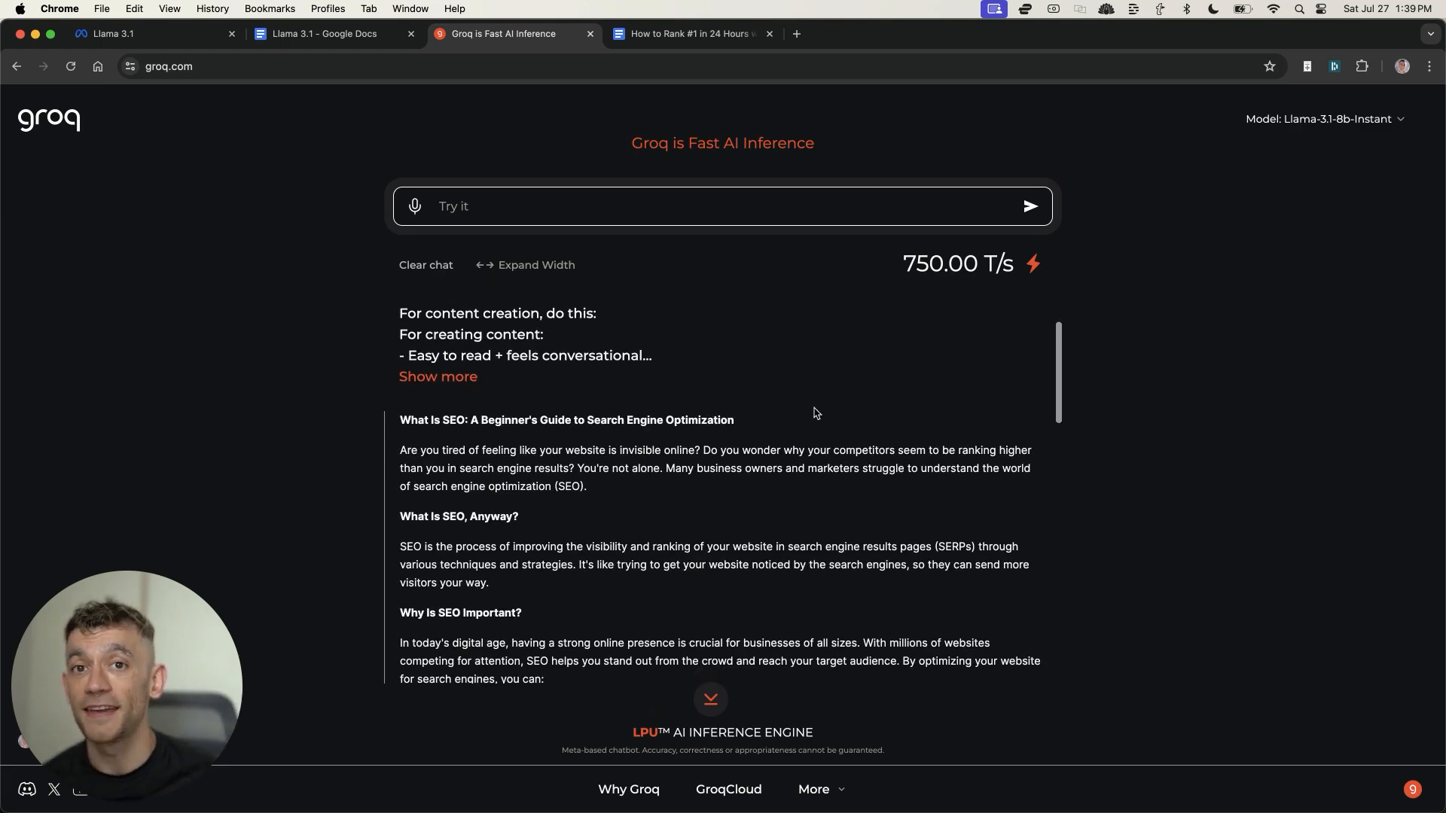
scroll("down", 3)
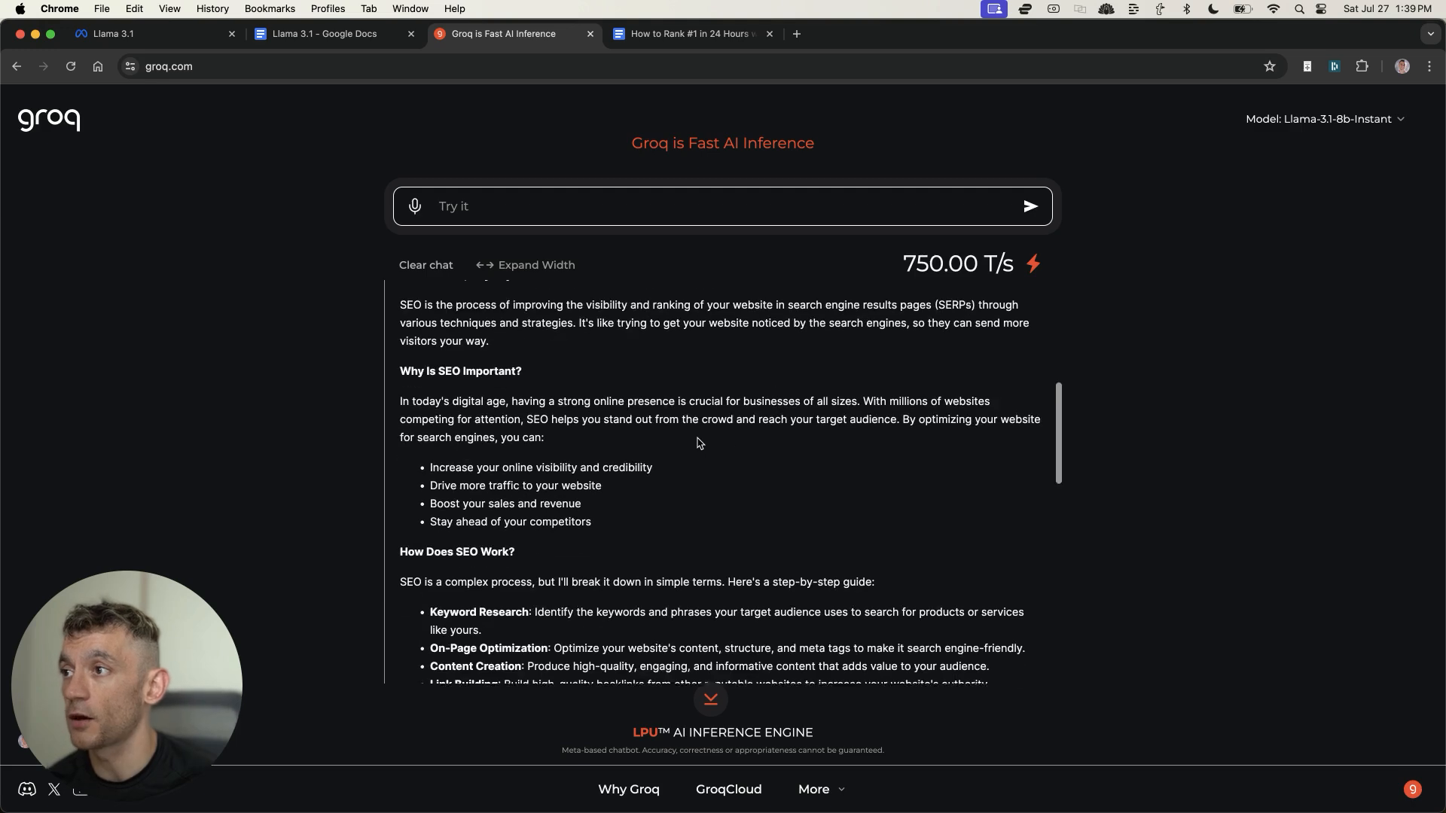
scroll("down", 3)
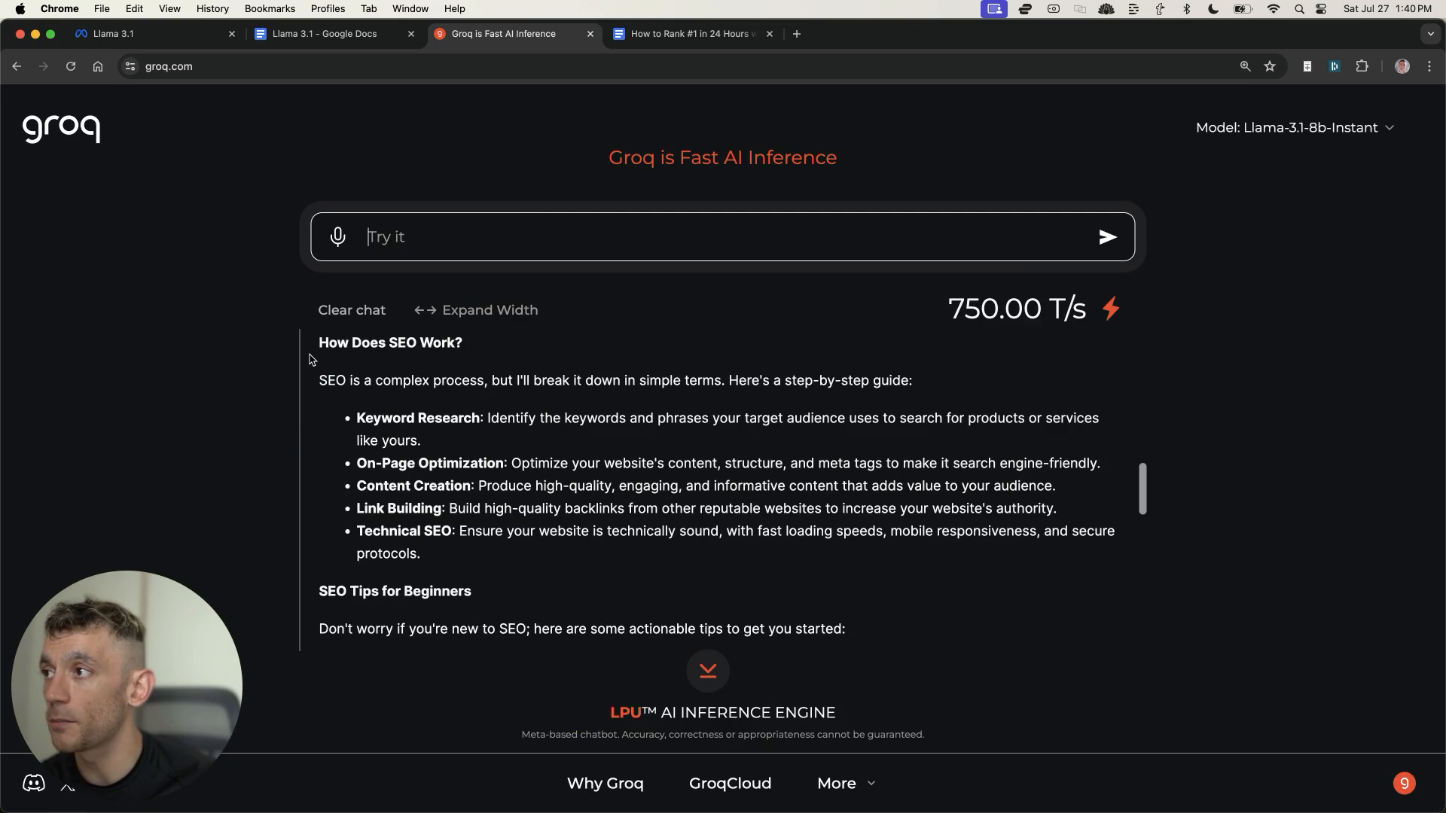
left_click_drag(320, 342, 480, 380)
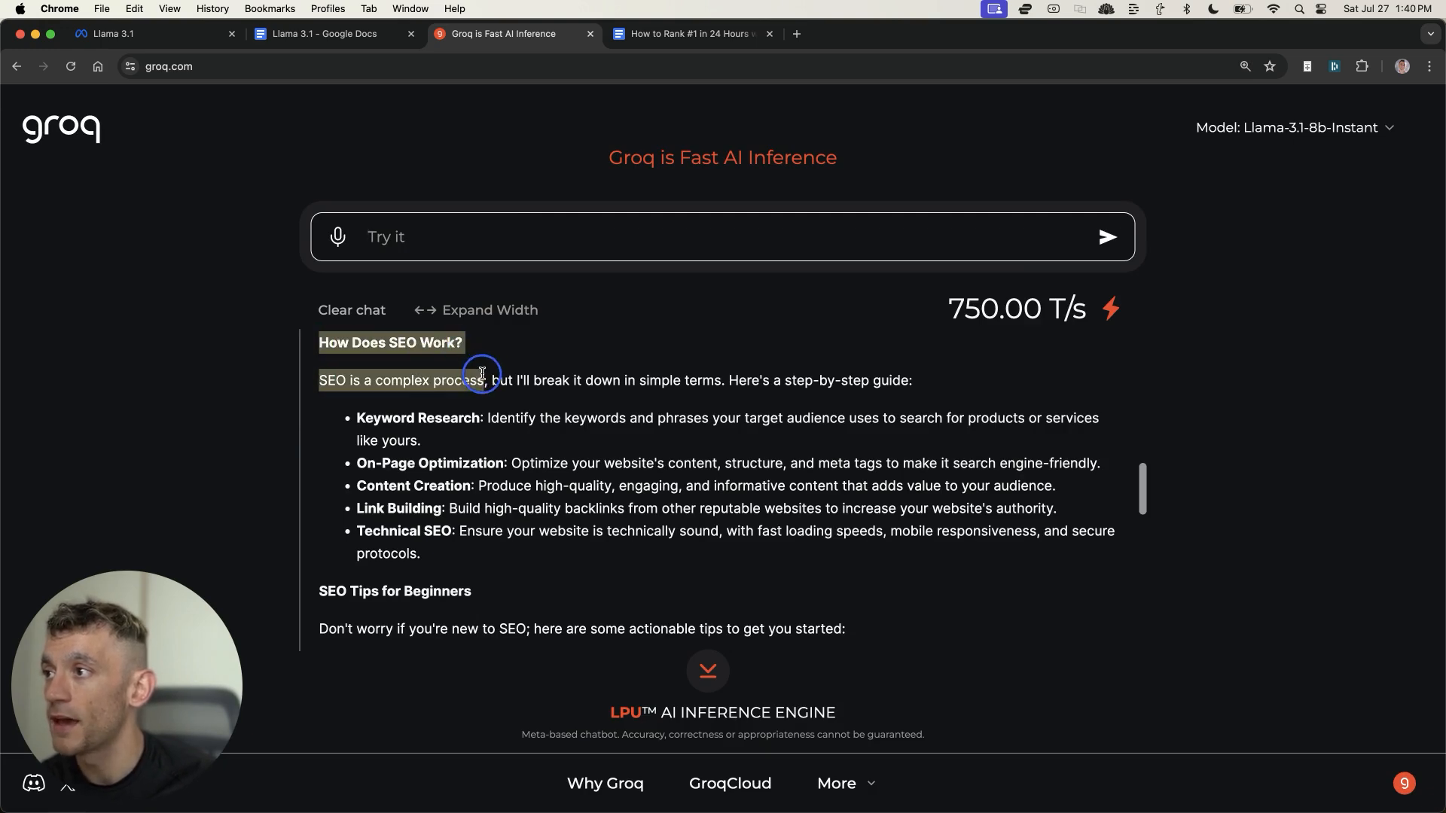
left_click_drag(482, 379, 721, 382)
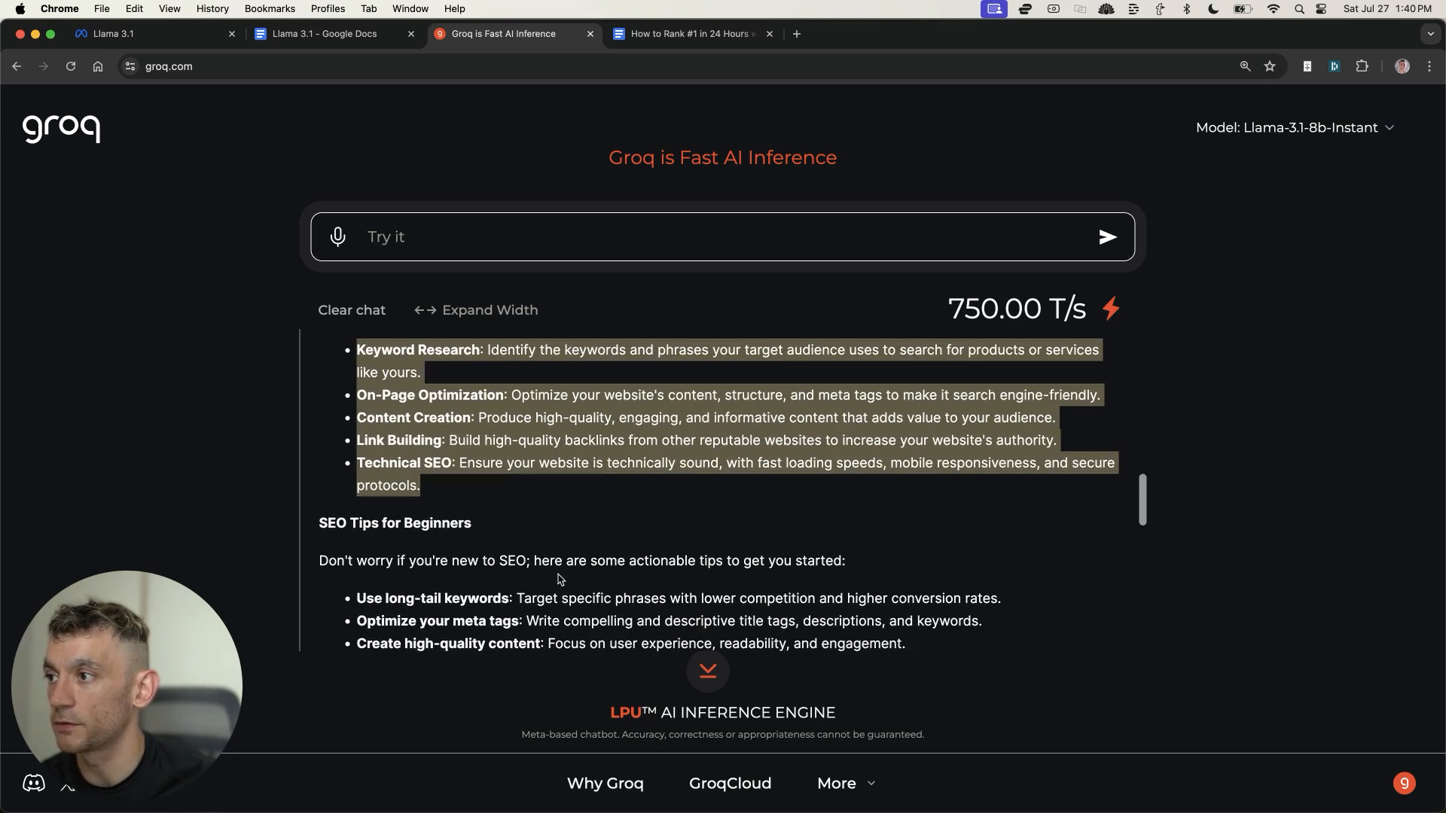
scroll("down", 3)
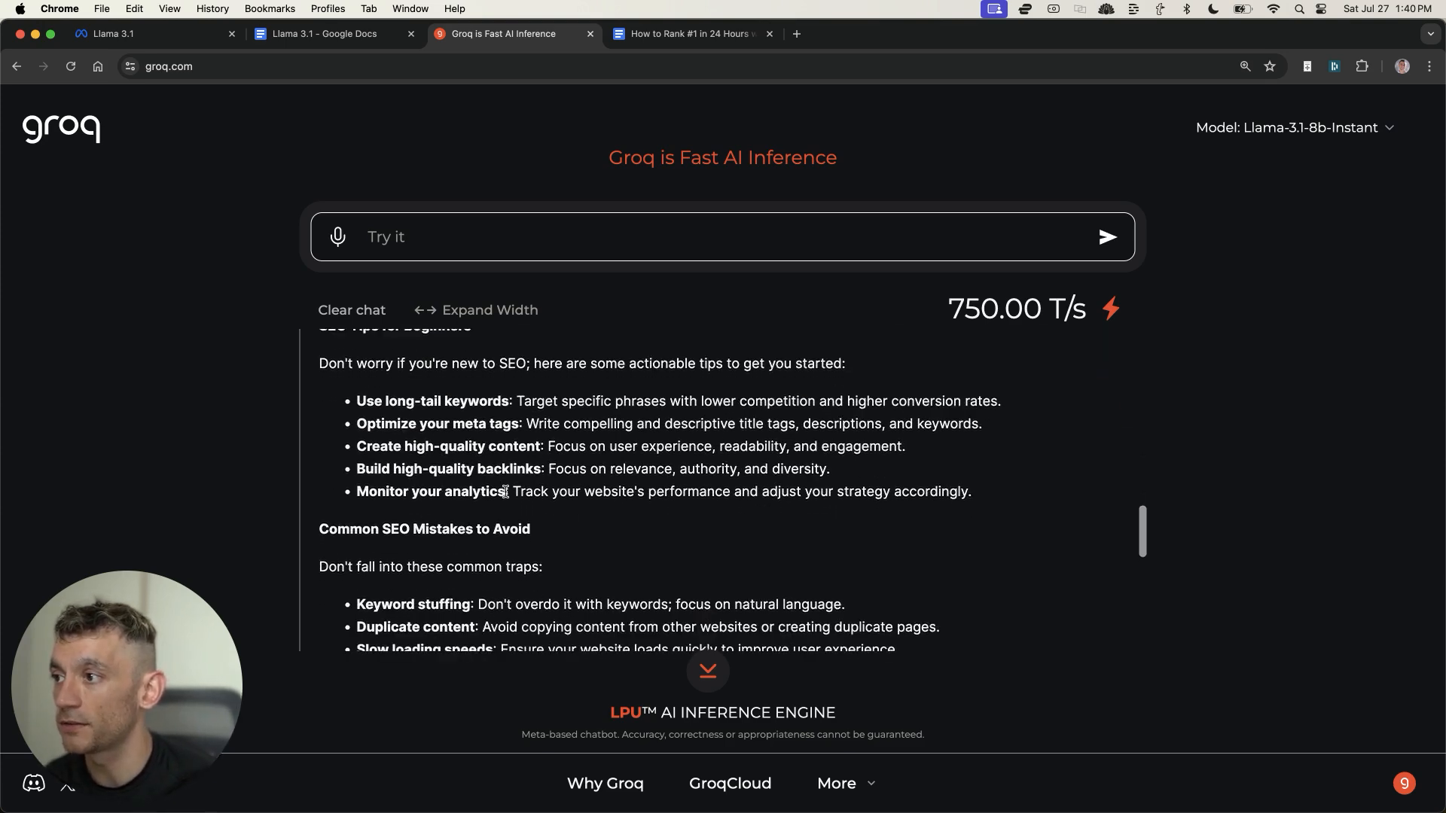
scroll("down", 3)
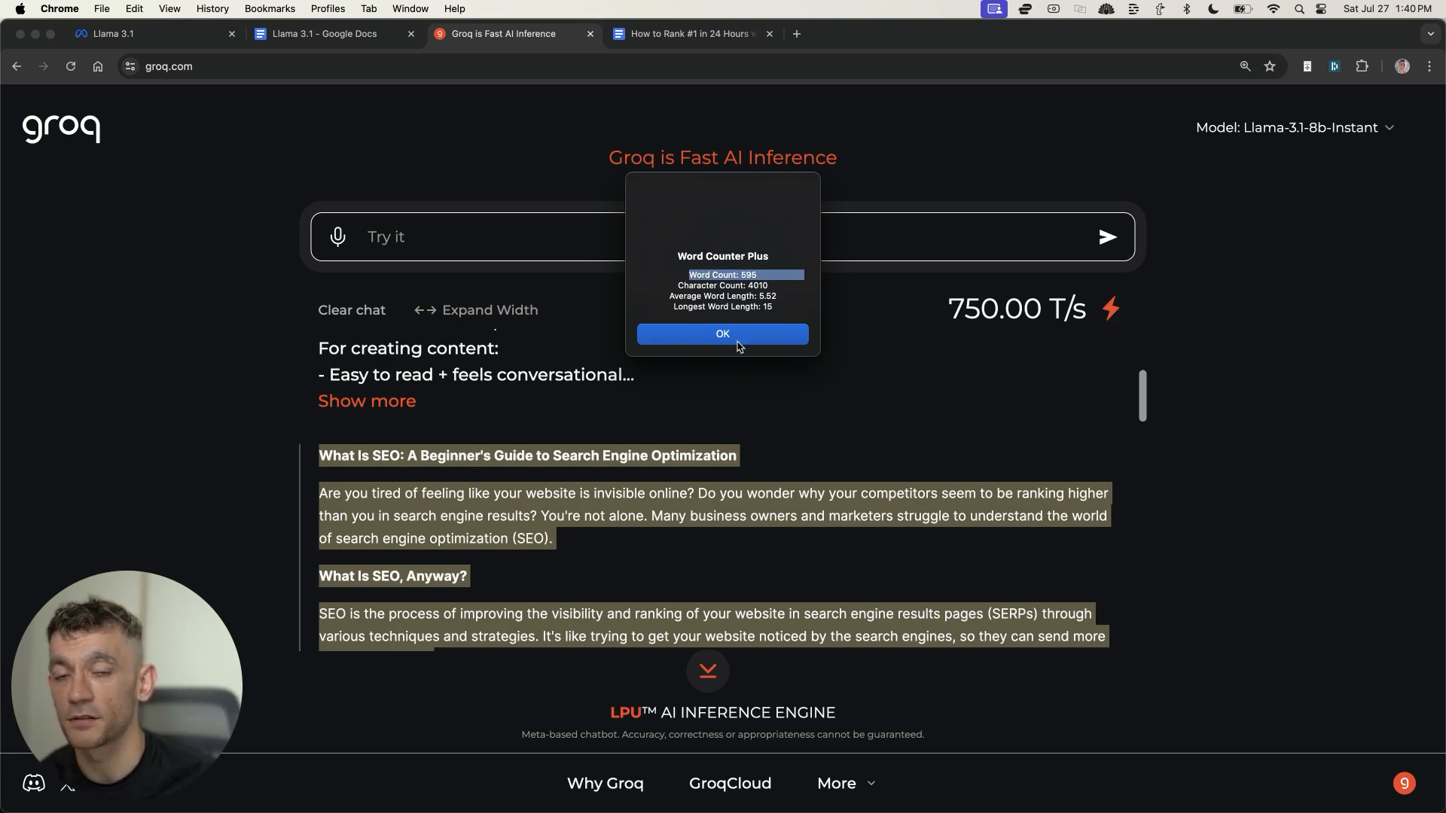
left_click(722, 334)
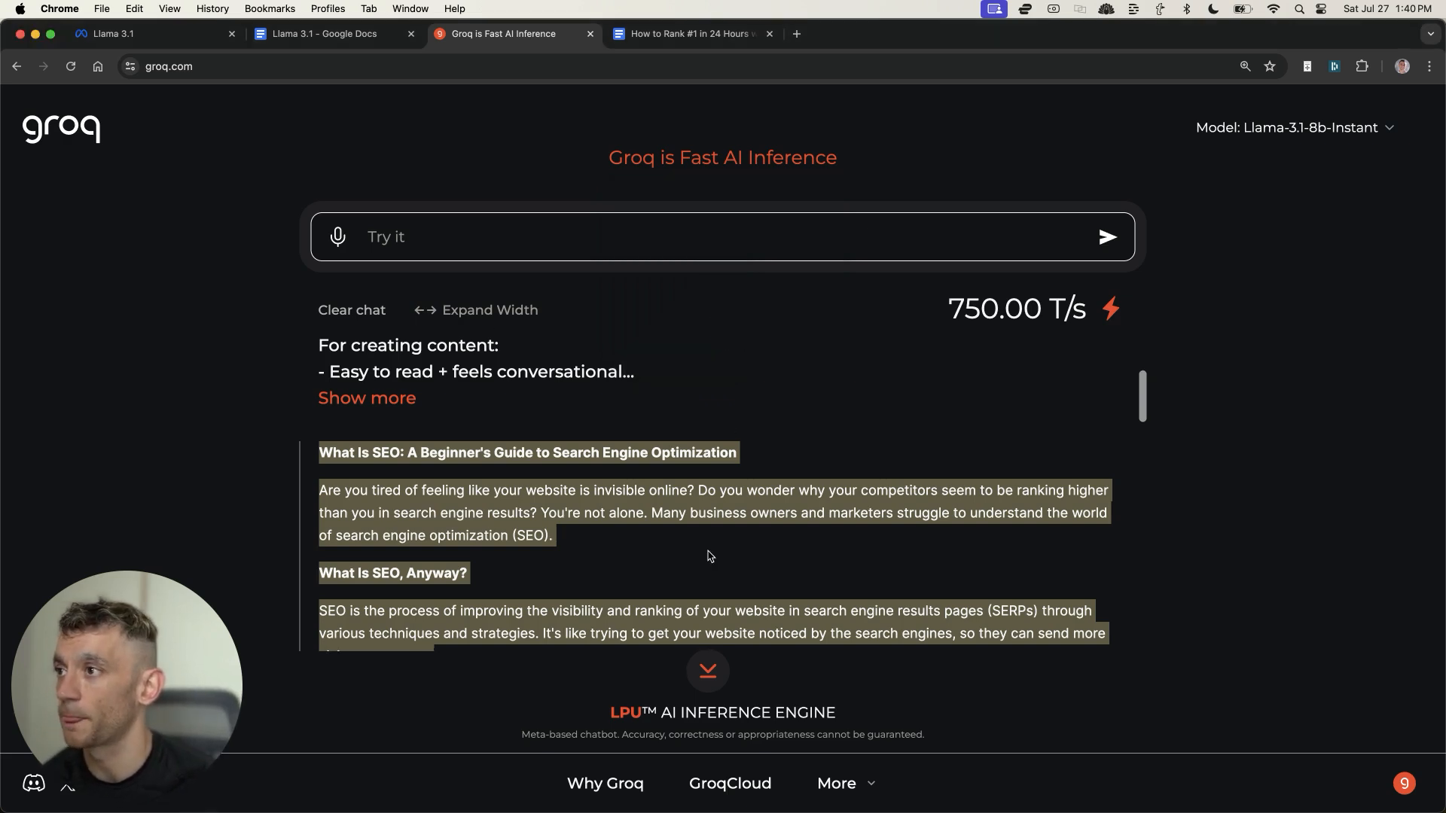
left_click(687, 33)
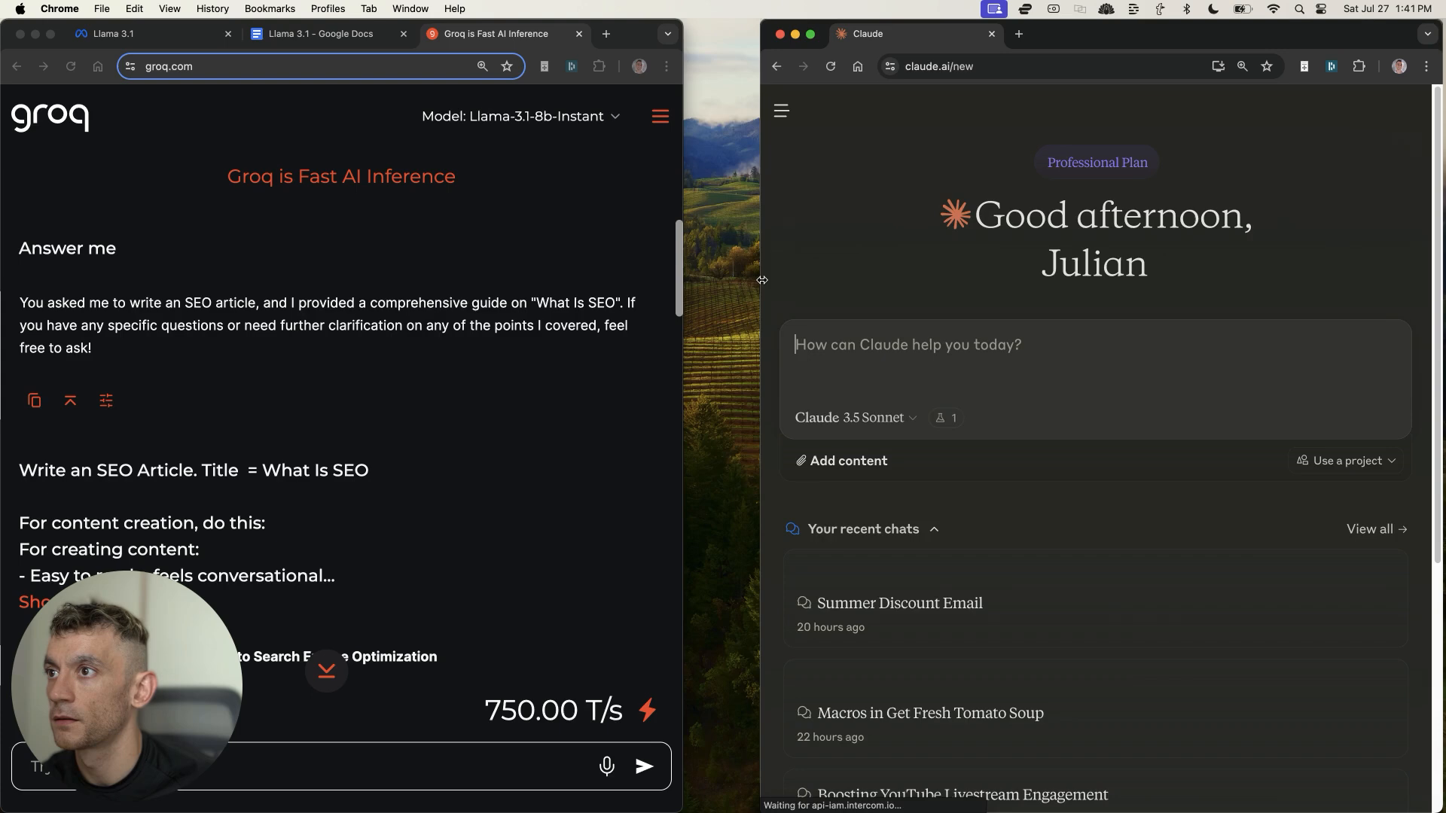
Step: Expand the SEO brief and switch Groq's model to Llama-3.1-70b-Versatile beside Claude
left_click(782, 110)
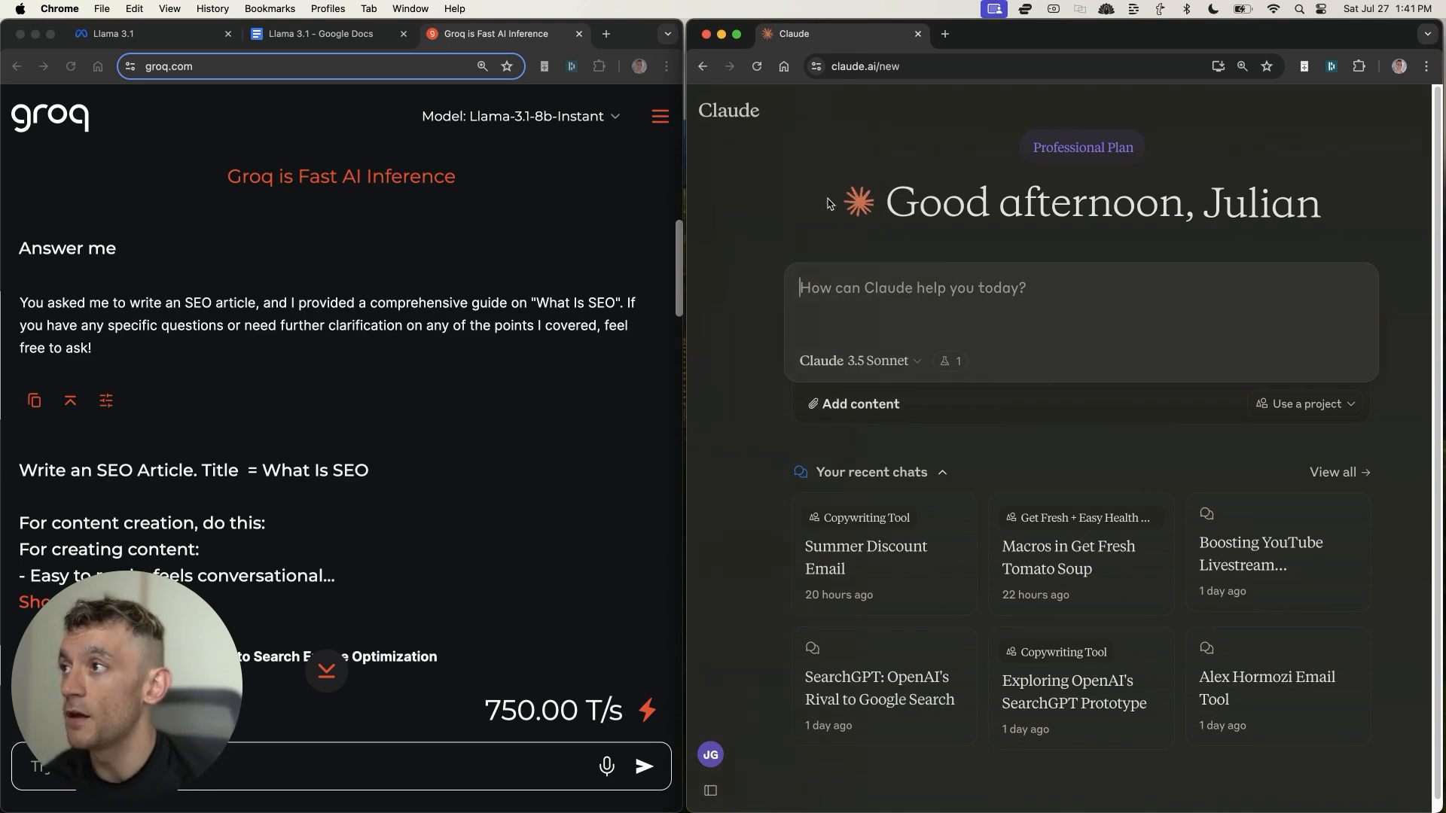
mouse_move(422, 404)
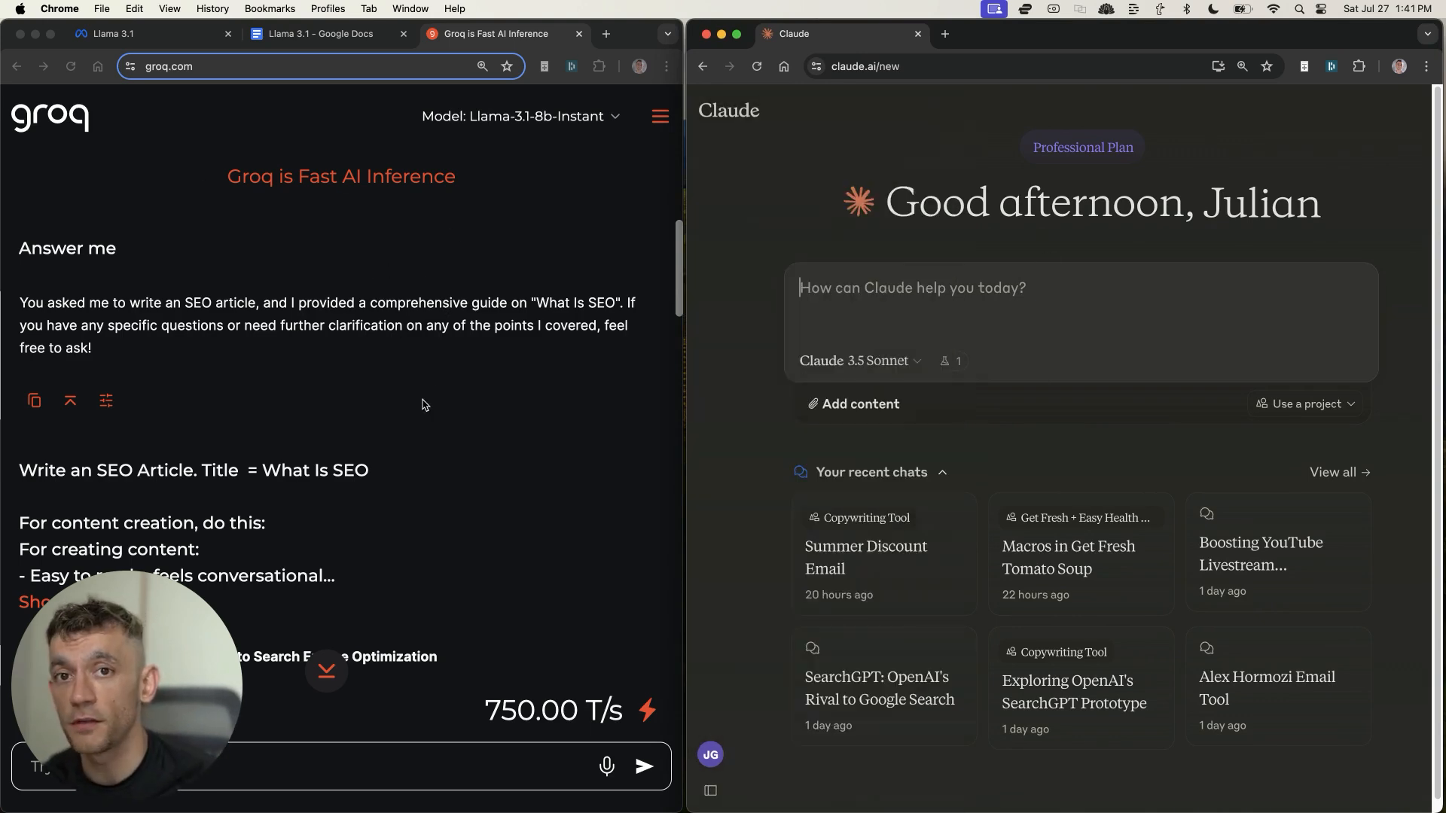
scroll("down", 3)
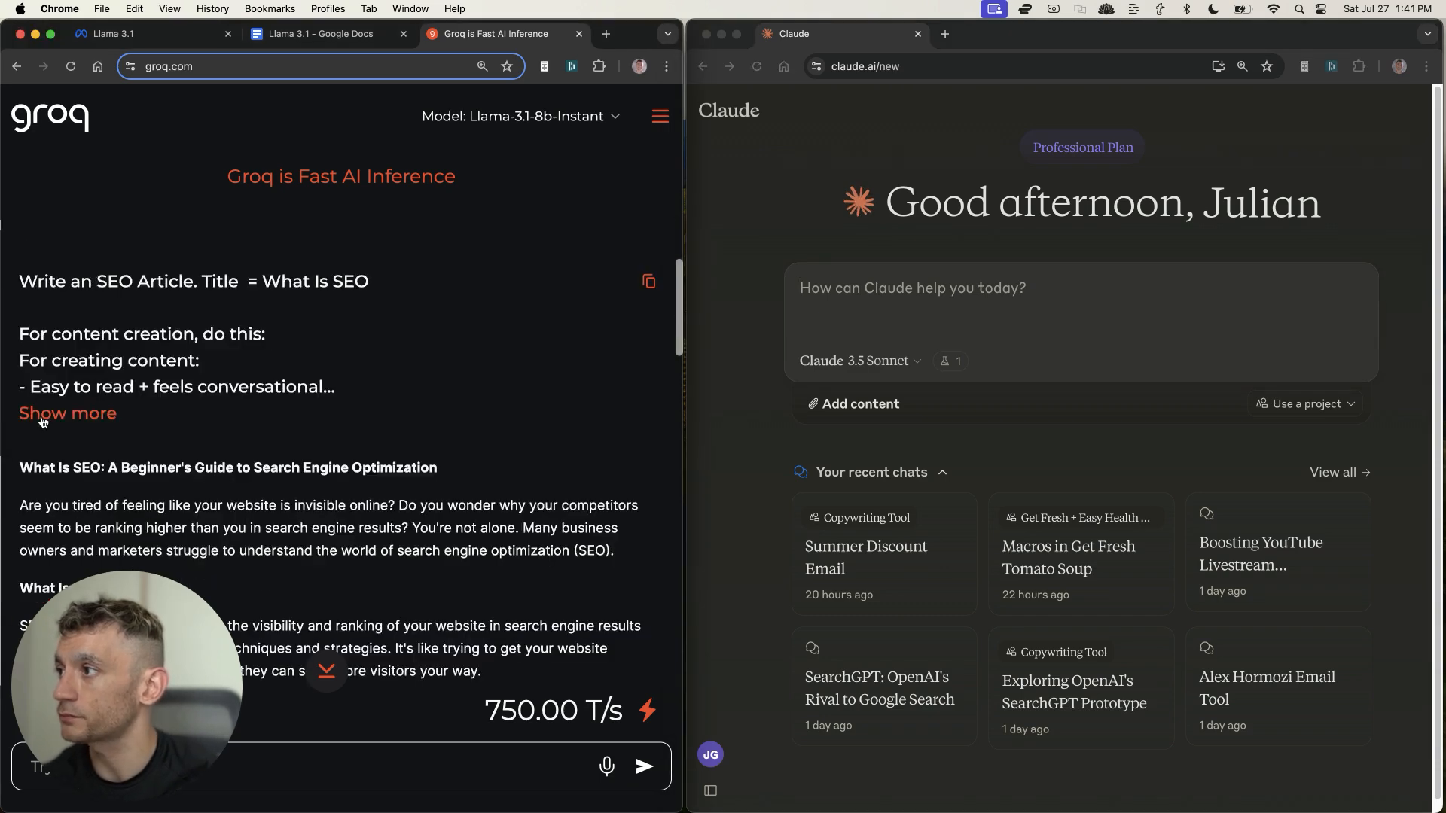
left_click(68, 413)
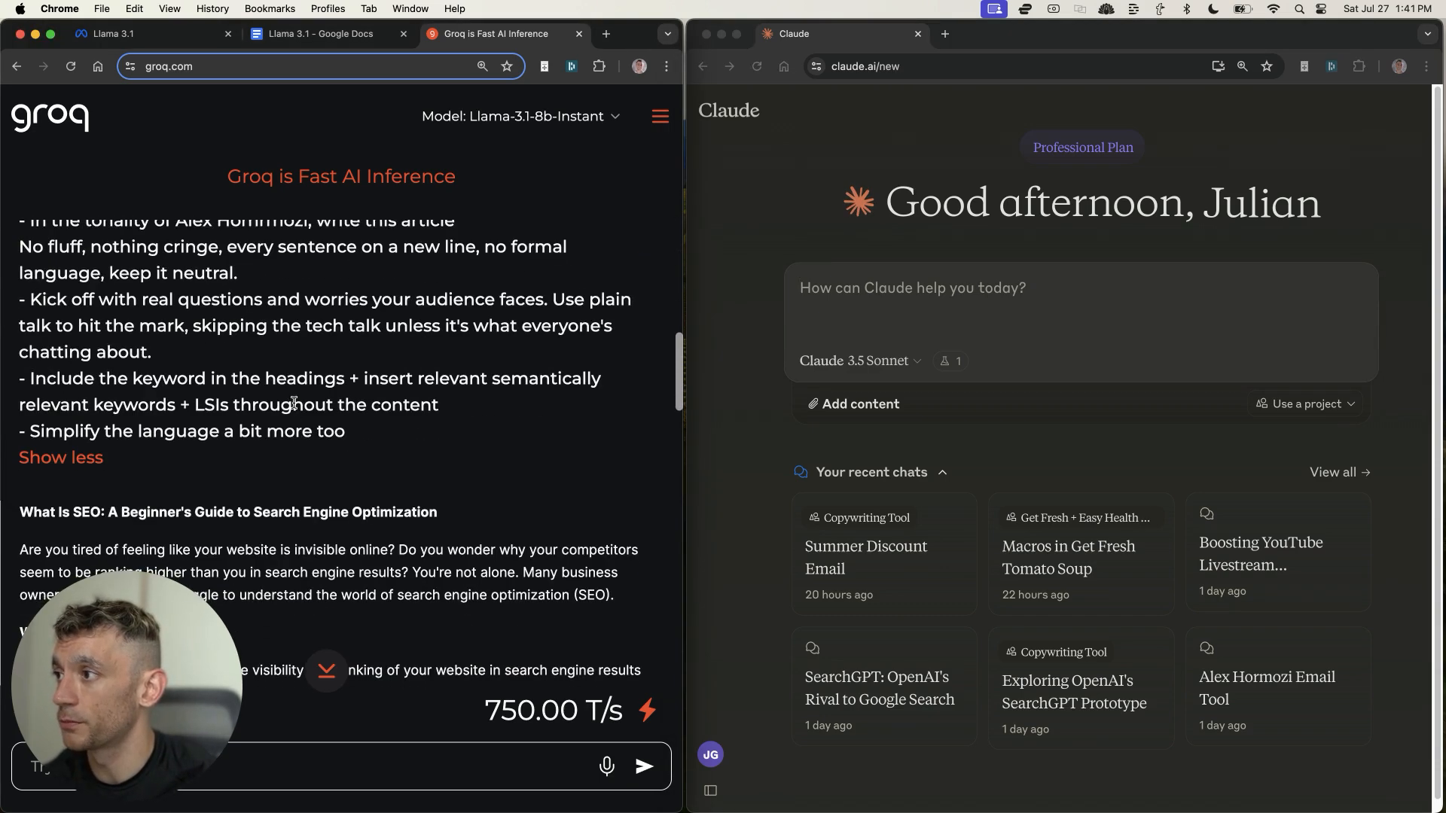
left_click(518, 116)
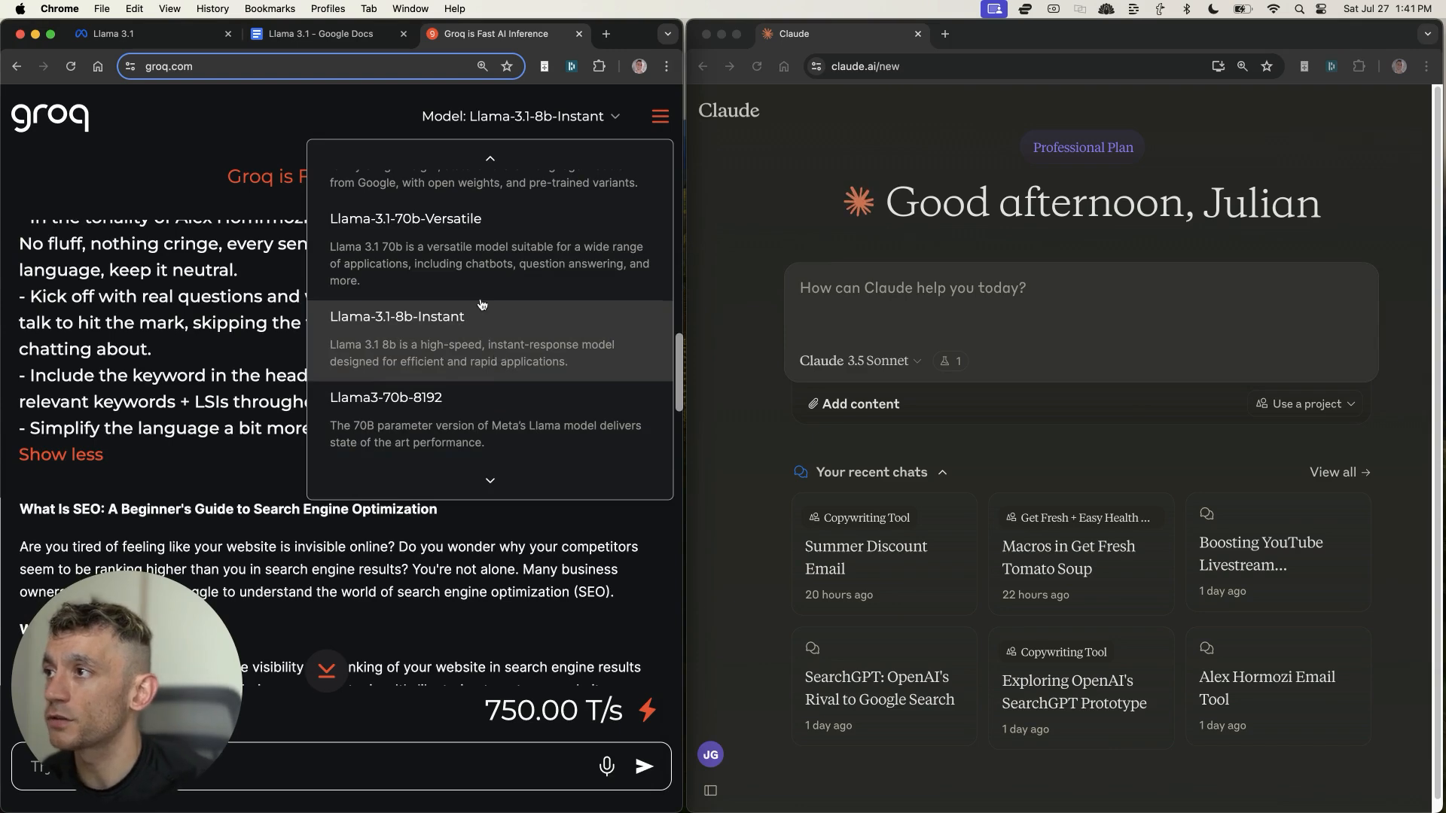
left_click(406, 218)
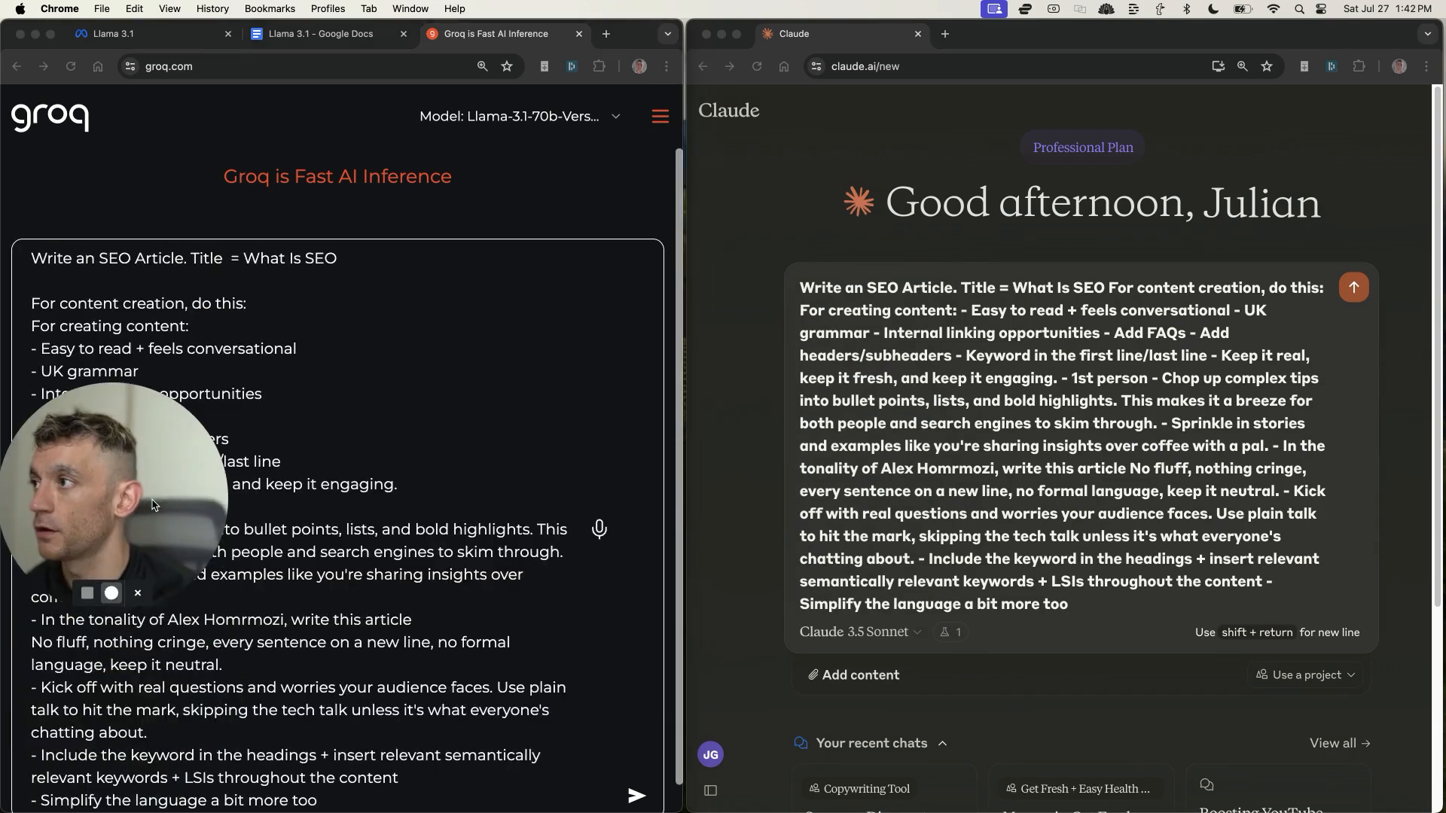
Step: Send the What Is SEO prompt to both Claude and Groq's 70b model
scroll("down", 3)
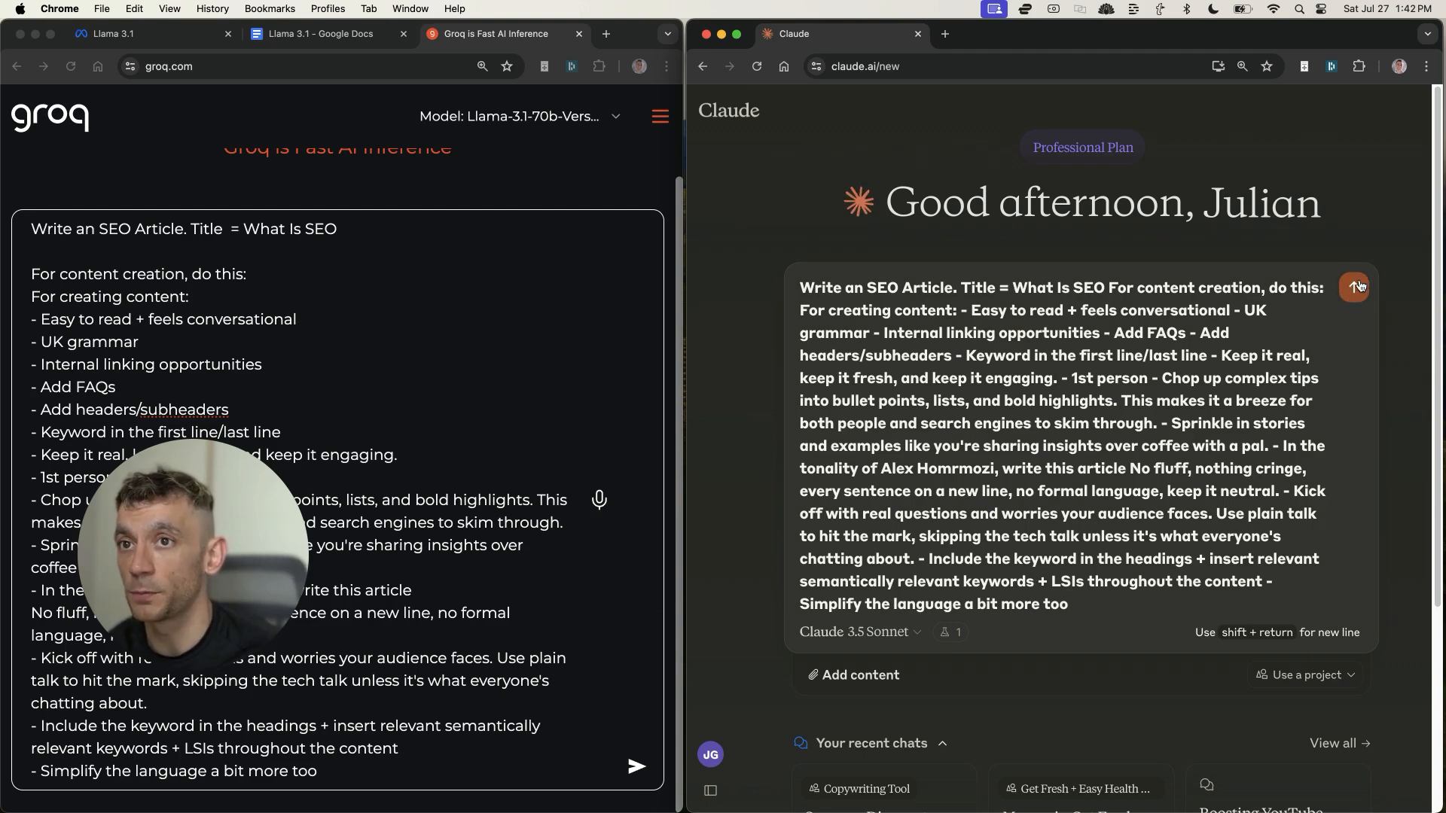
left_click(1355, 286)
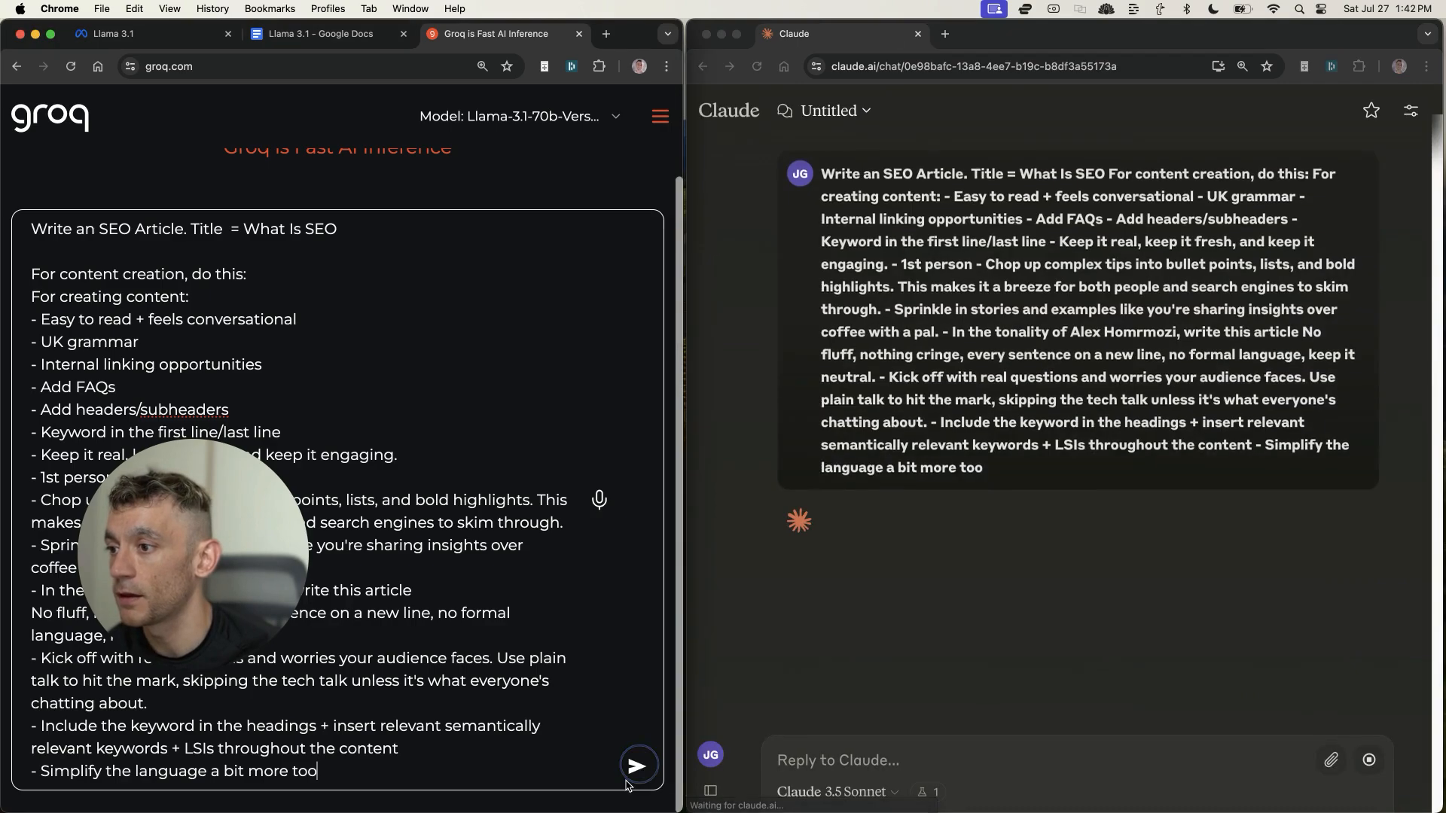
left_click(637, 765)
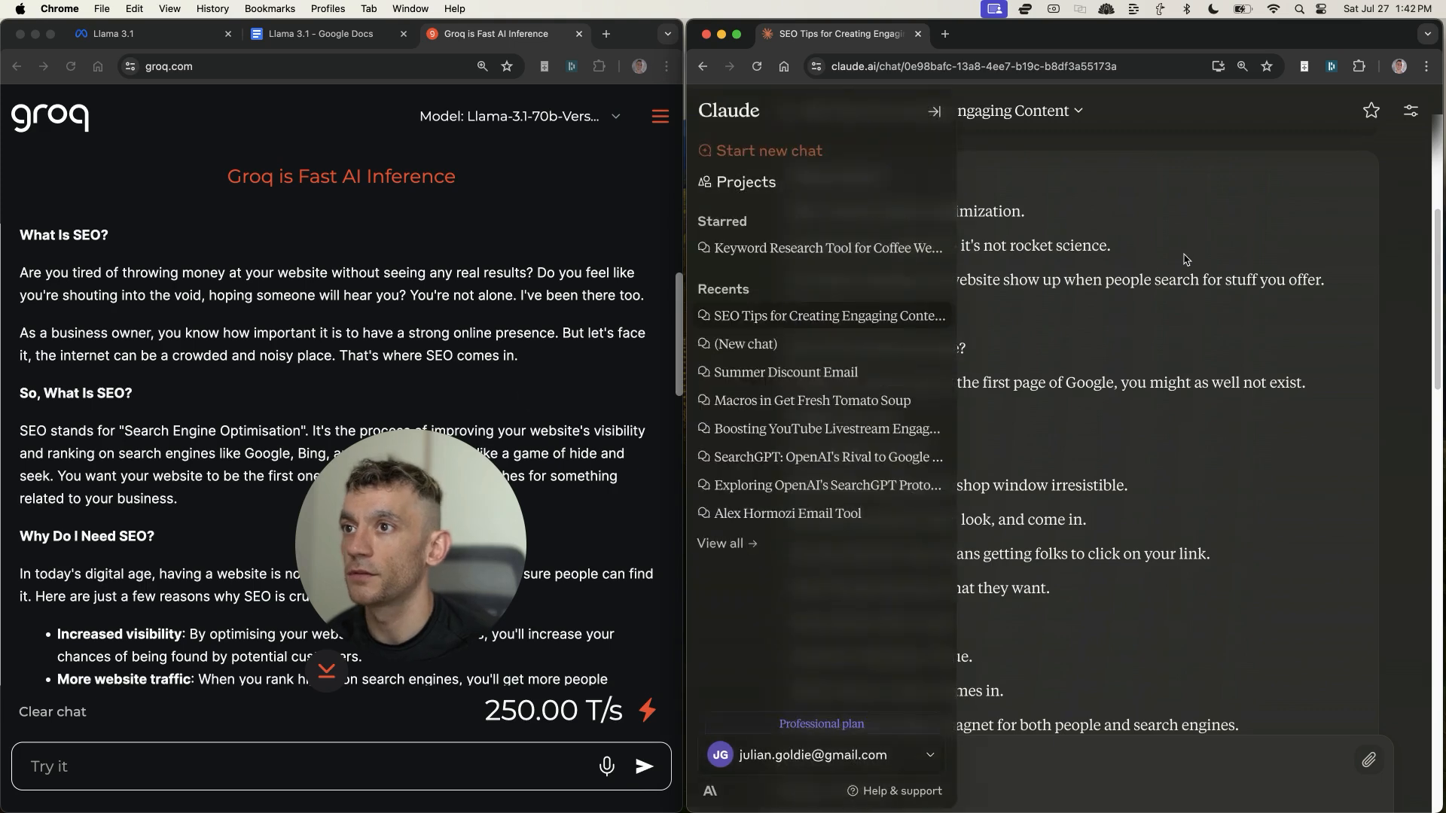
Step: Uncover Claude's finished article and highlight Groq's opening paragraphs to compare the two
left_click(934, 110)
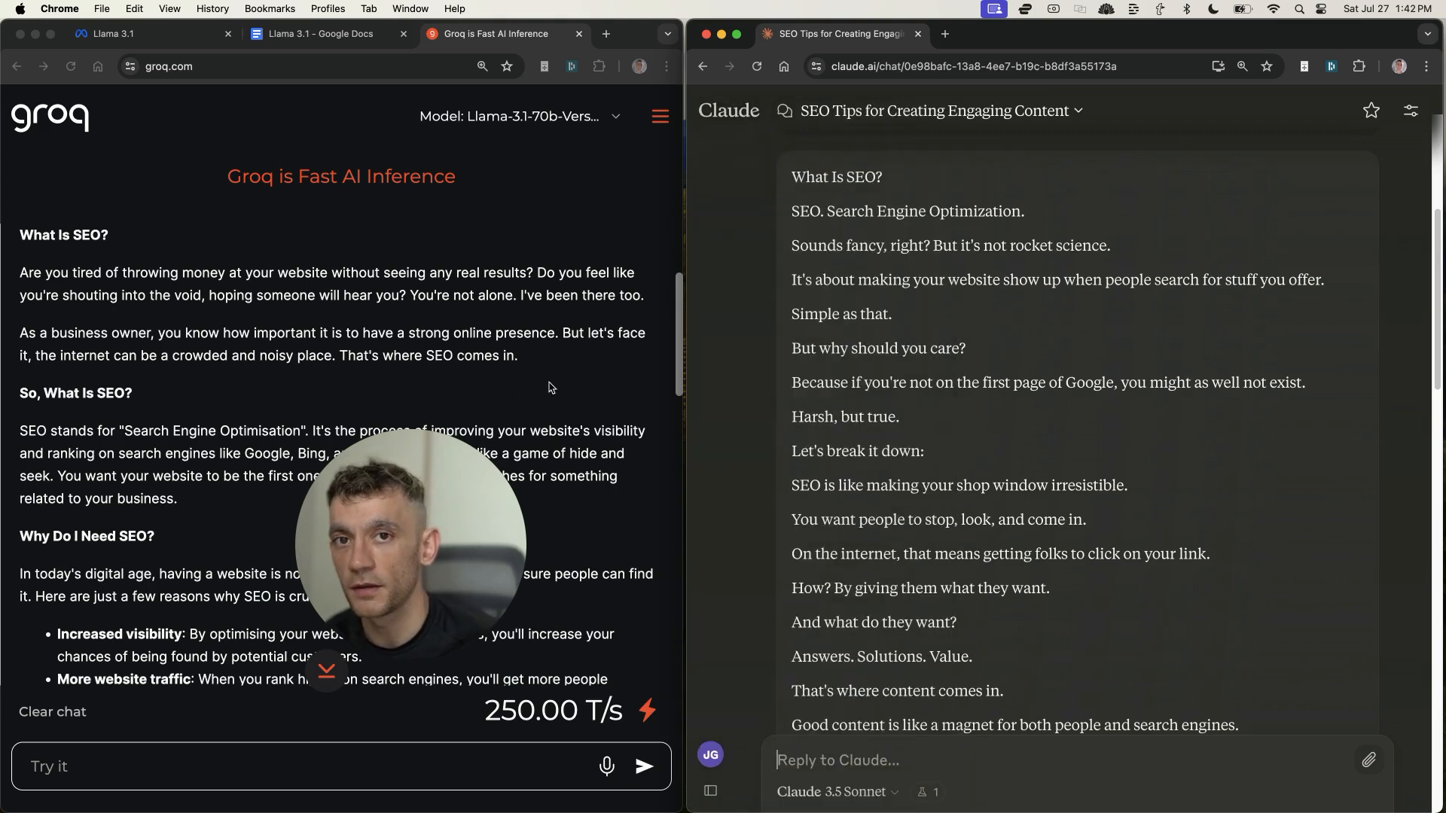
mouse_move(952, 446)
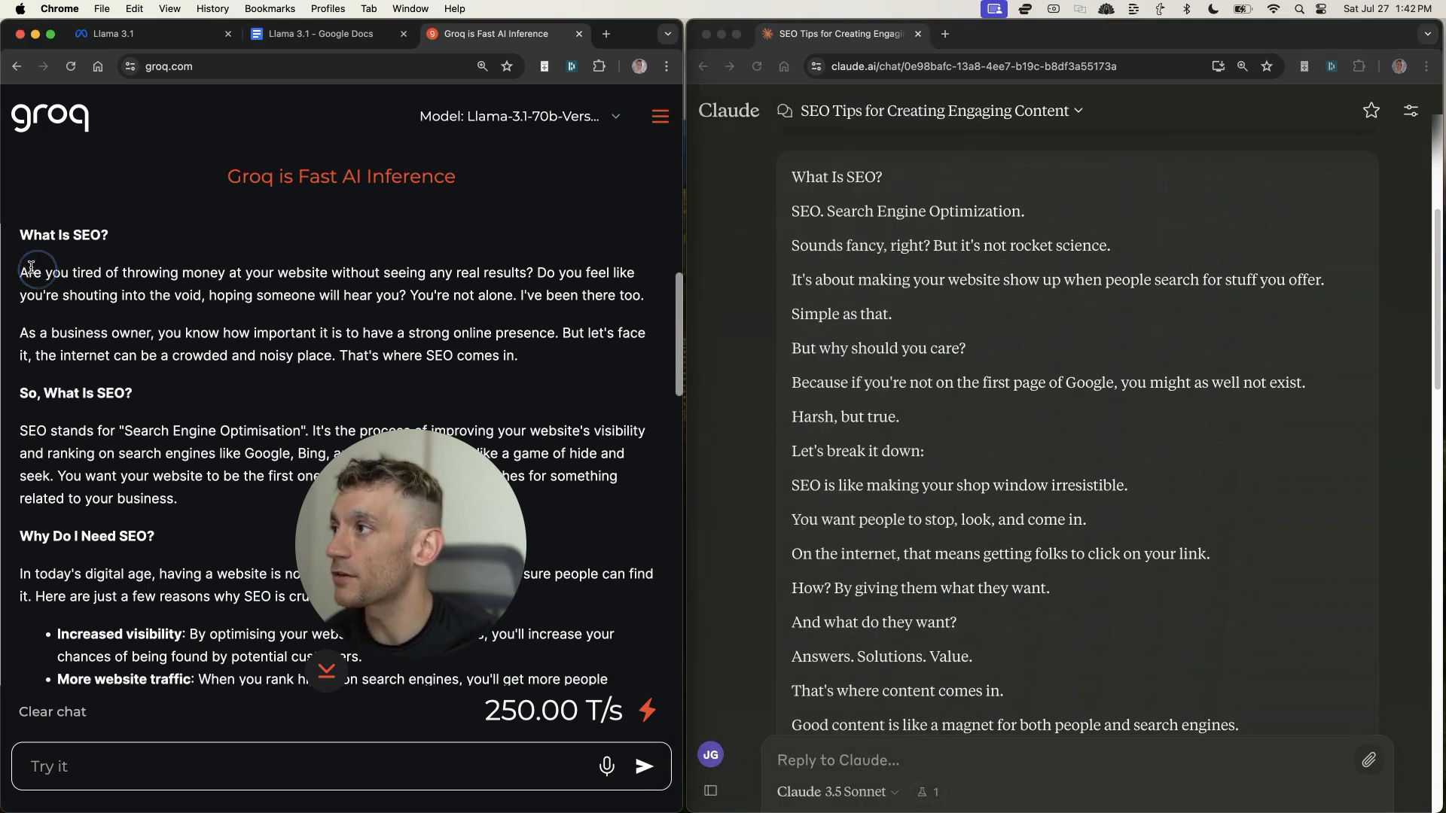
left_click_drag(27, 272, 458, 272)
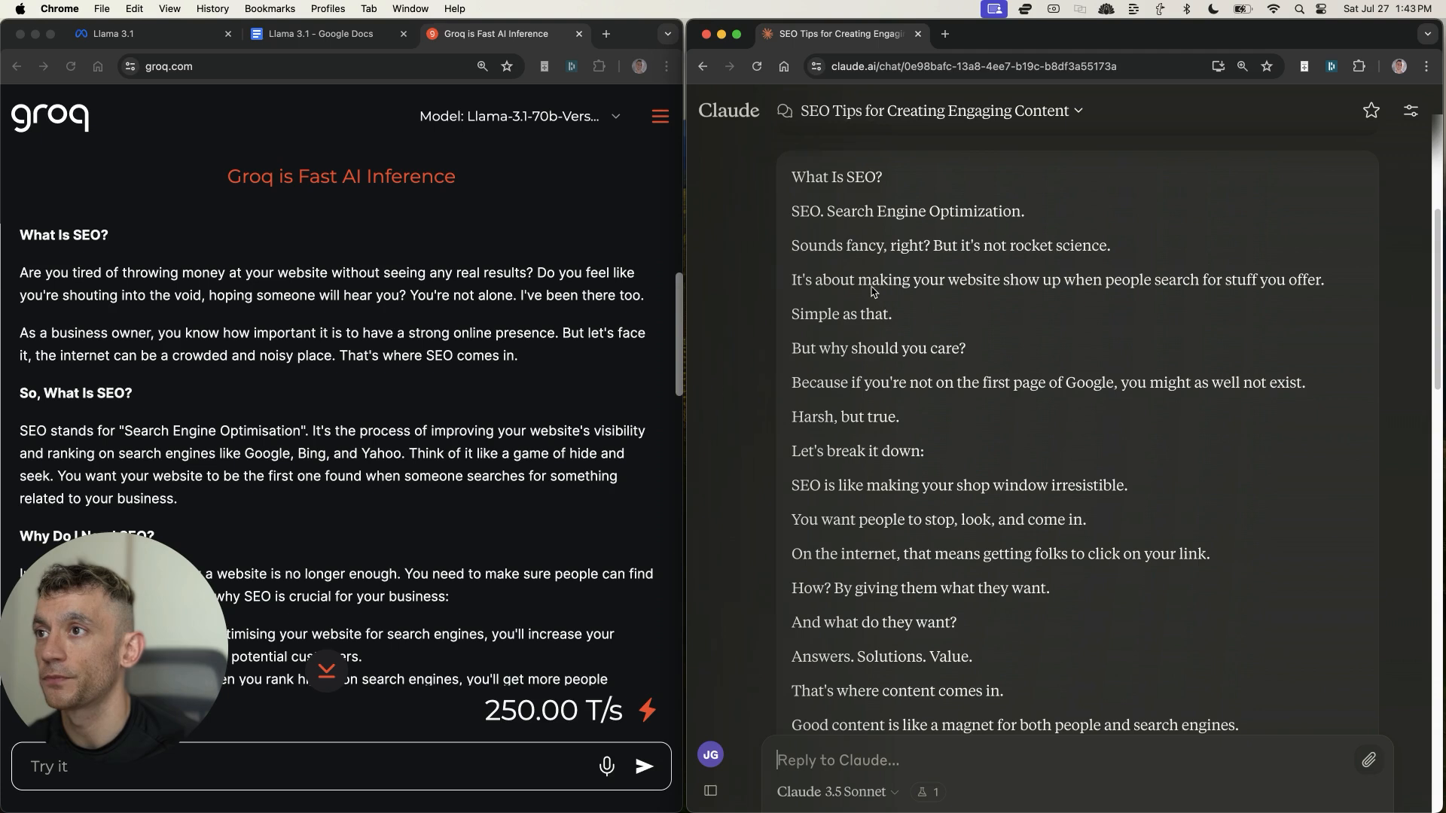
left_click_drag(791, 176, 966, 211)
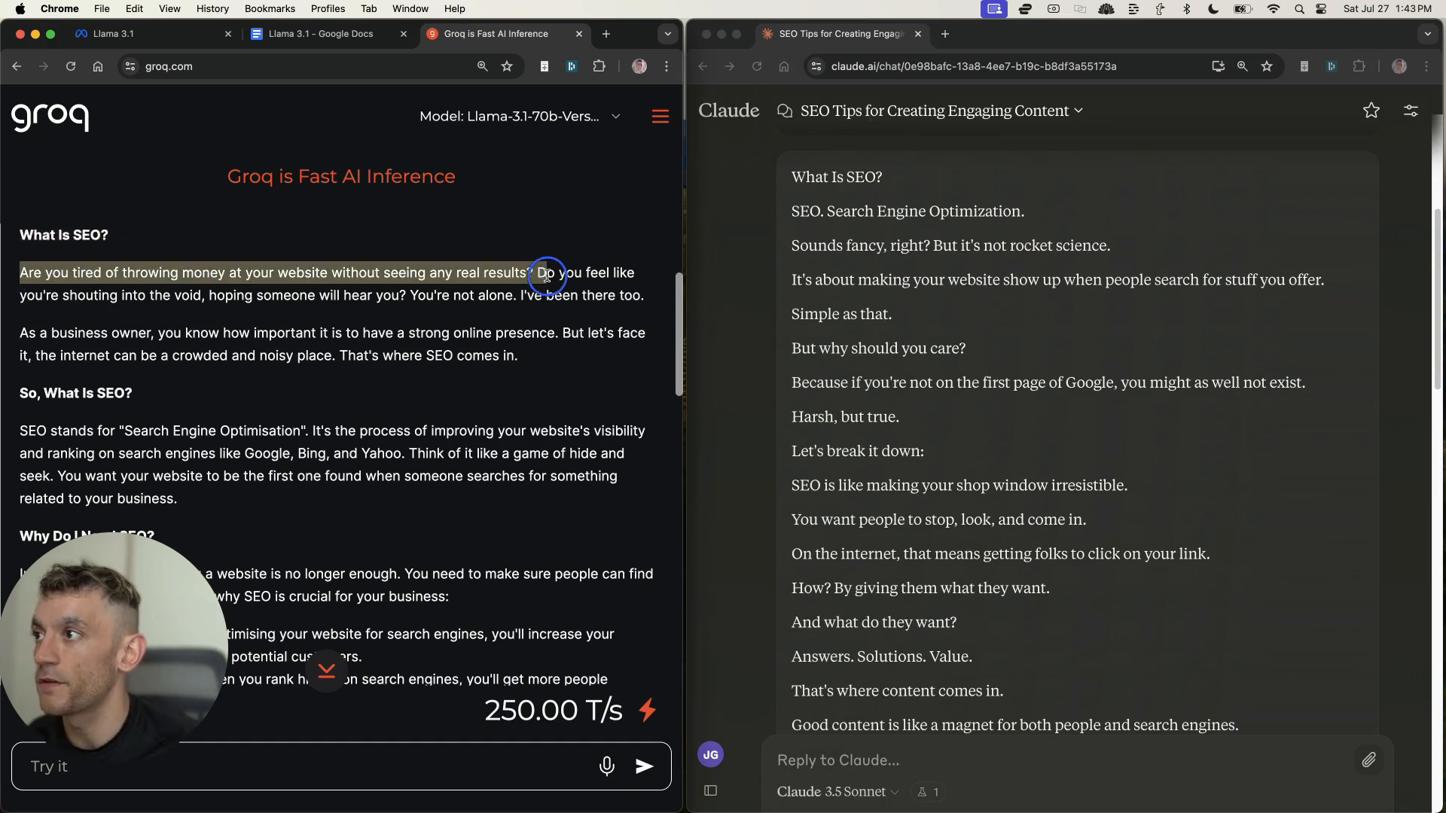
left_click_drag(544, 274, 348, 288)
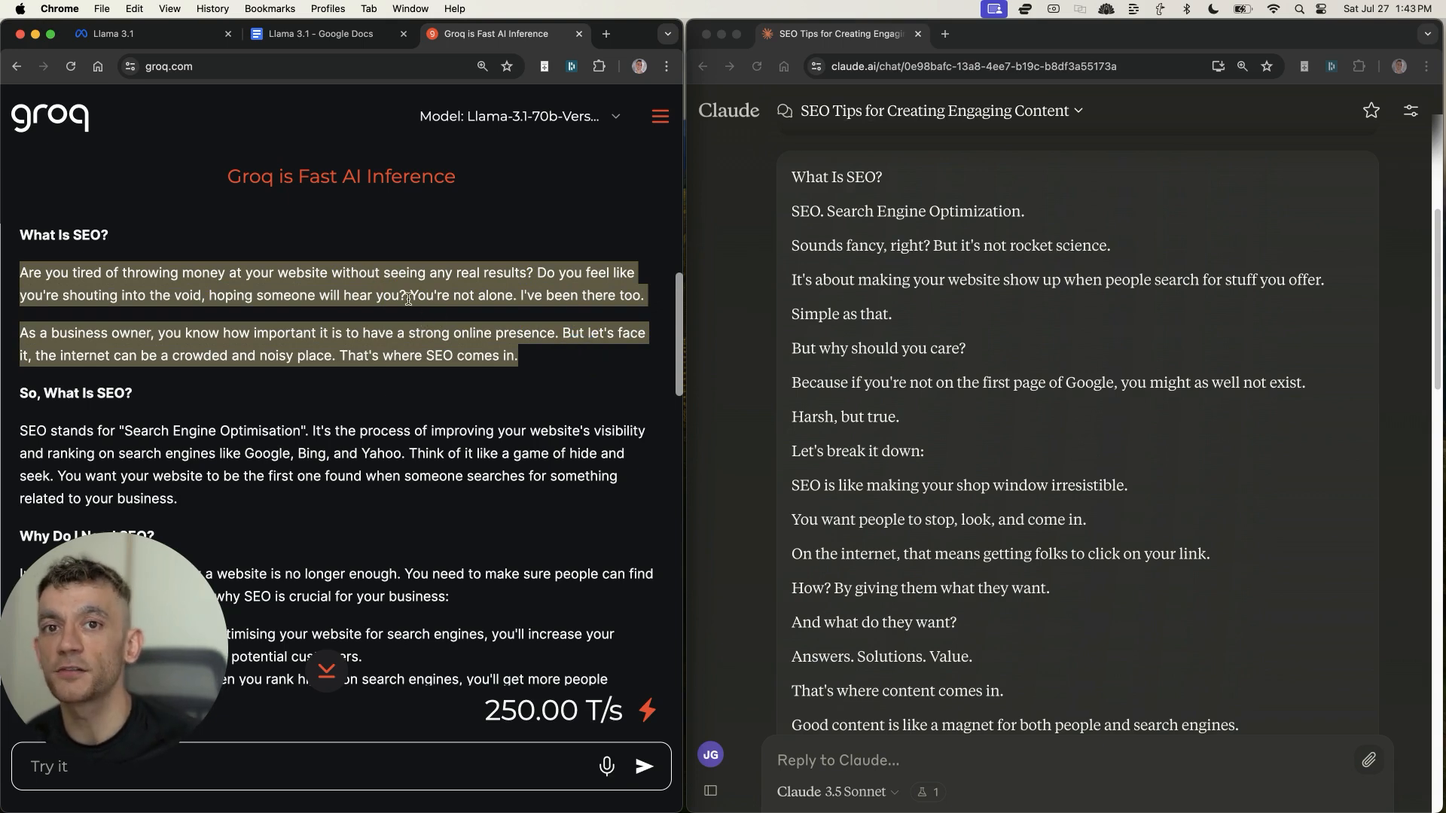
left_click(289, 498)
type("chatgpt.com")
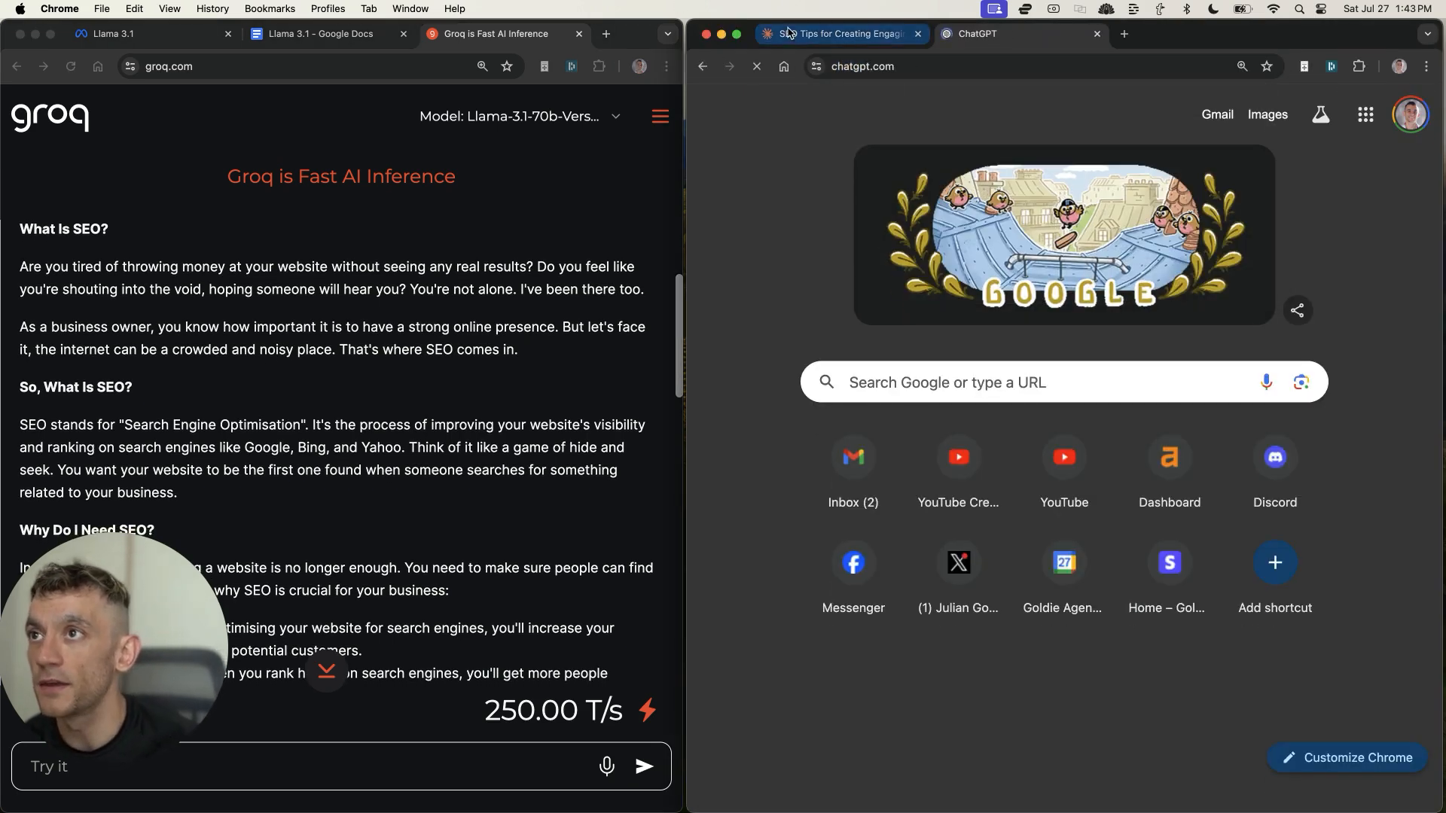
Step: Bring up GPT-4o's What Is SEO article in ChatGPT and read down through it
left_click(1014, 34)
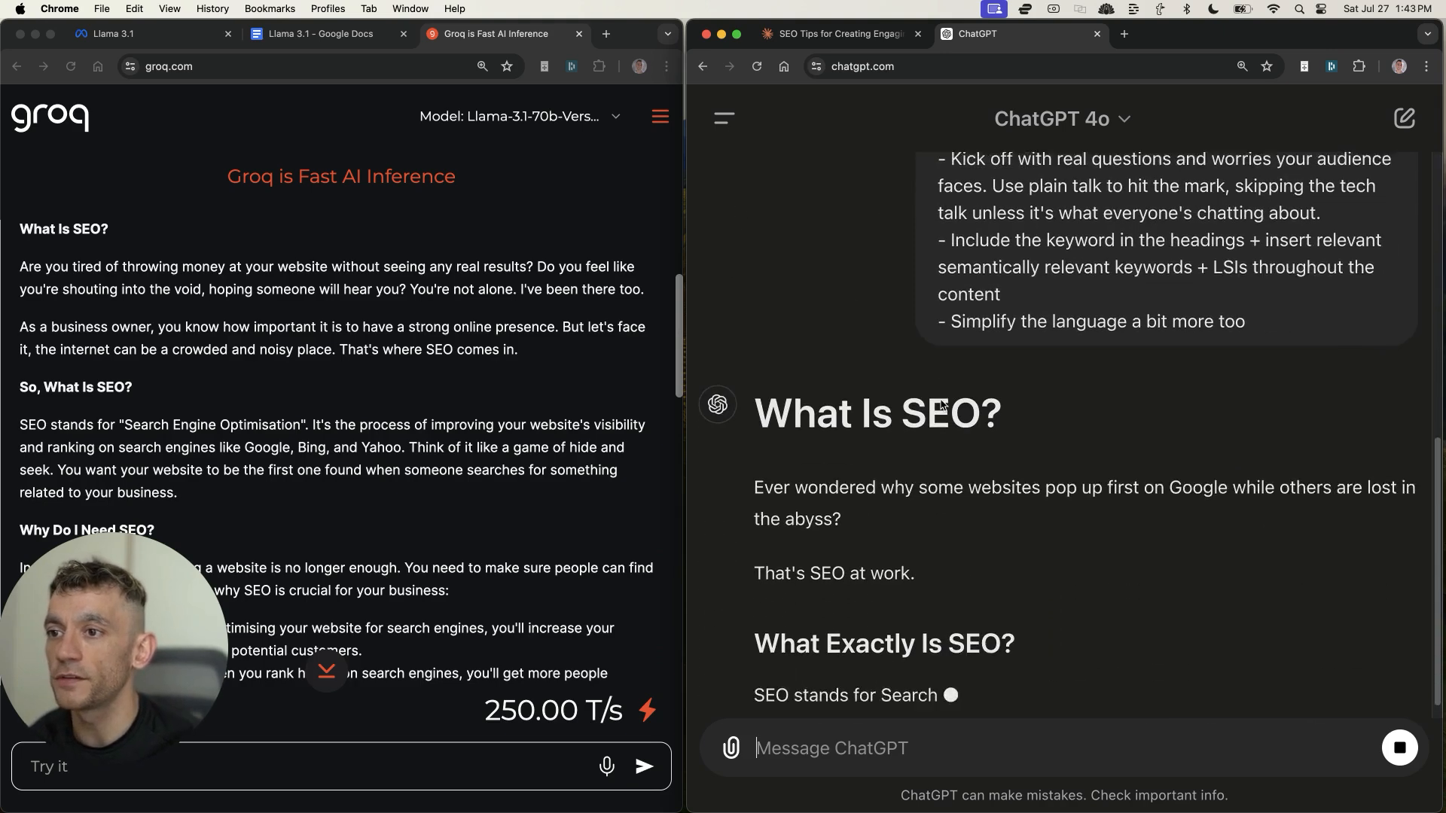
scroll("down", 3)
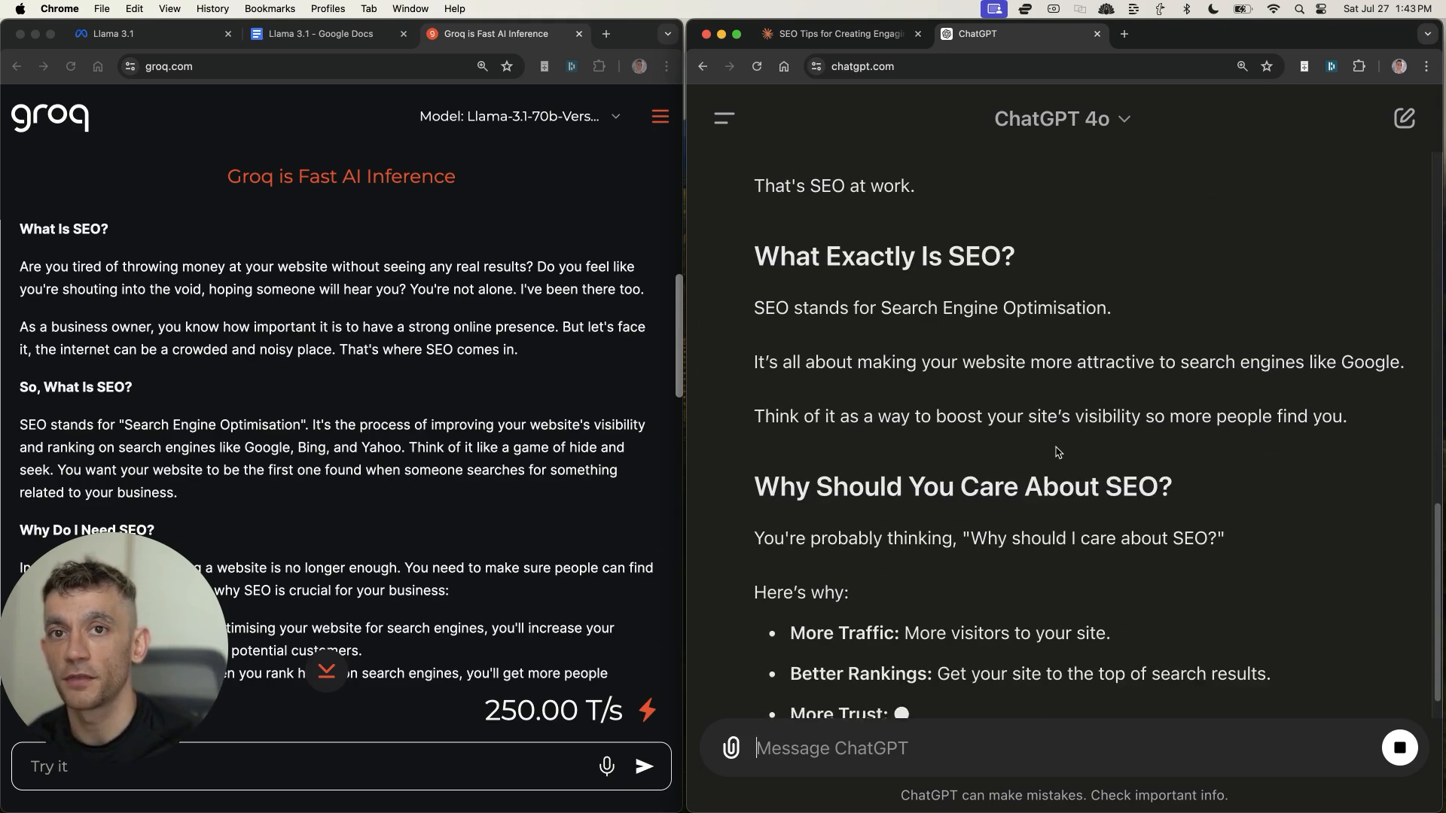
scroll("down", 3)
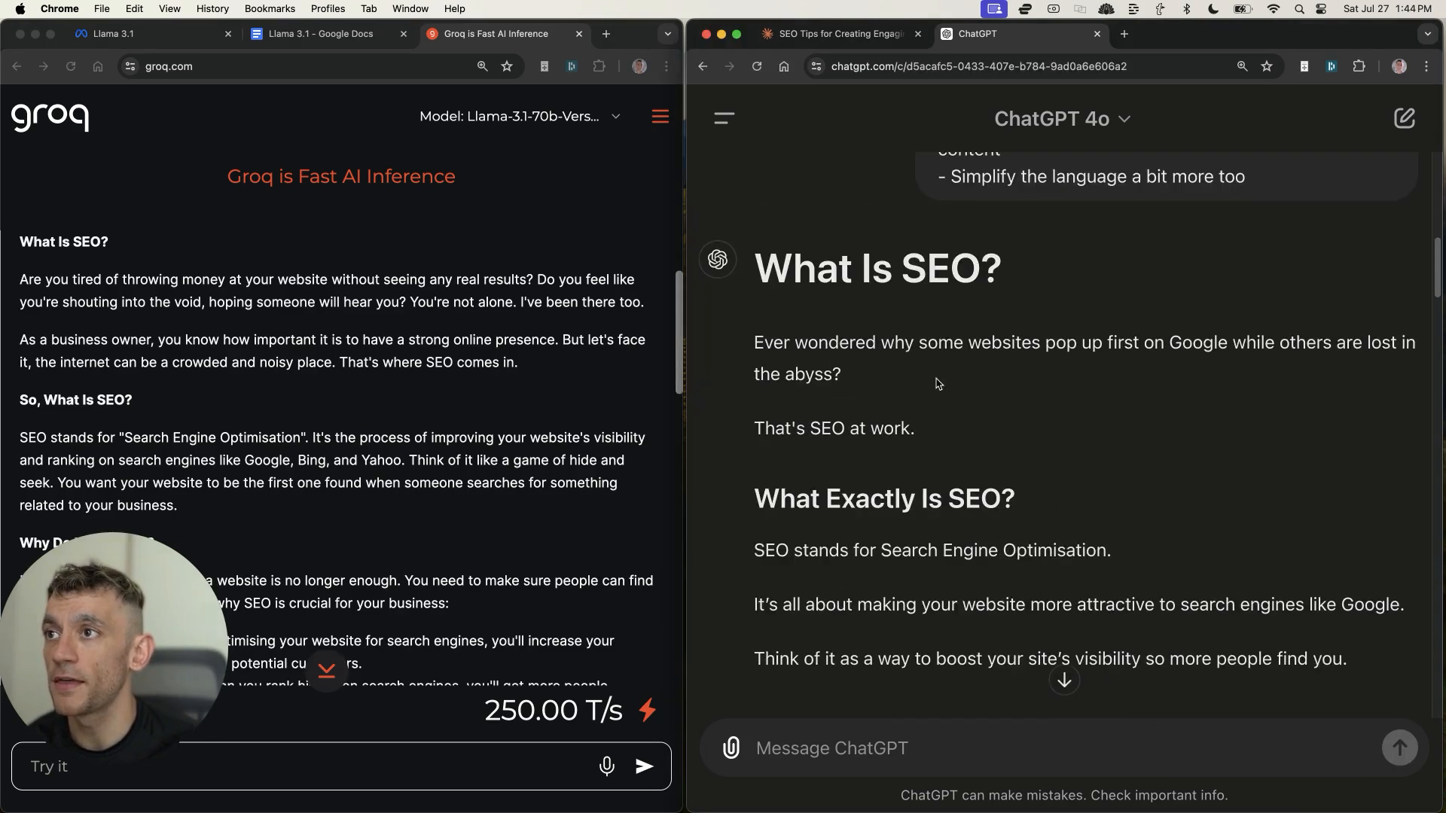
scroll("down", 3)
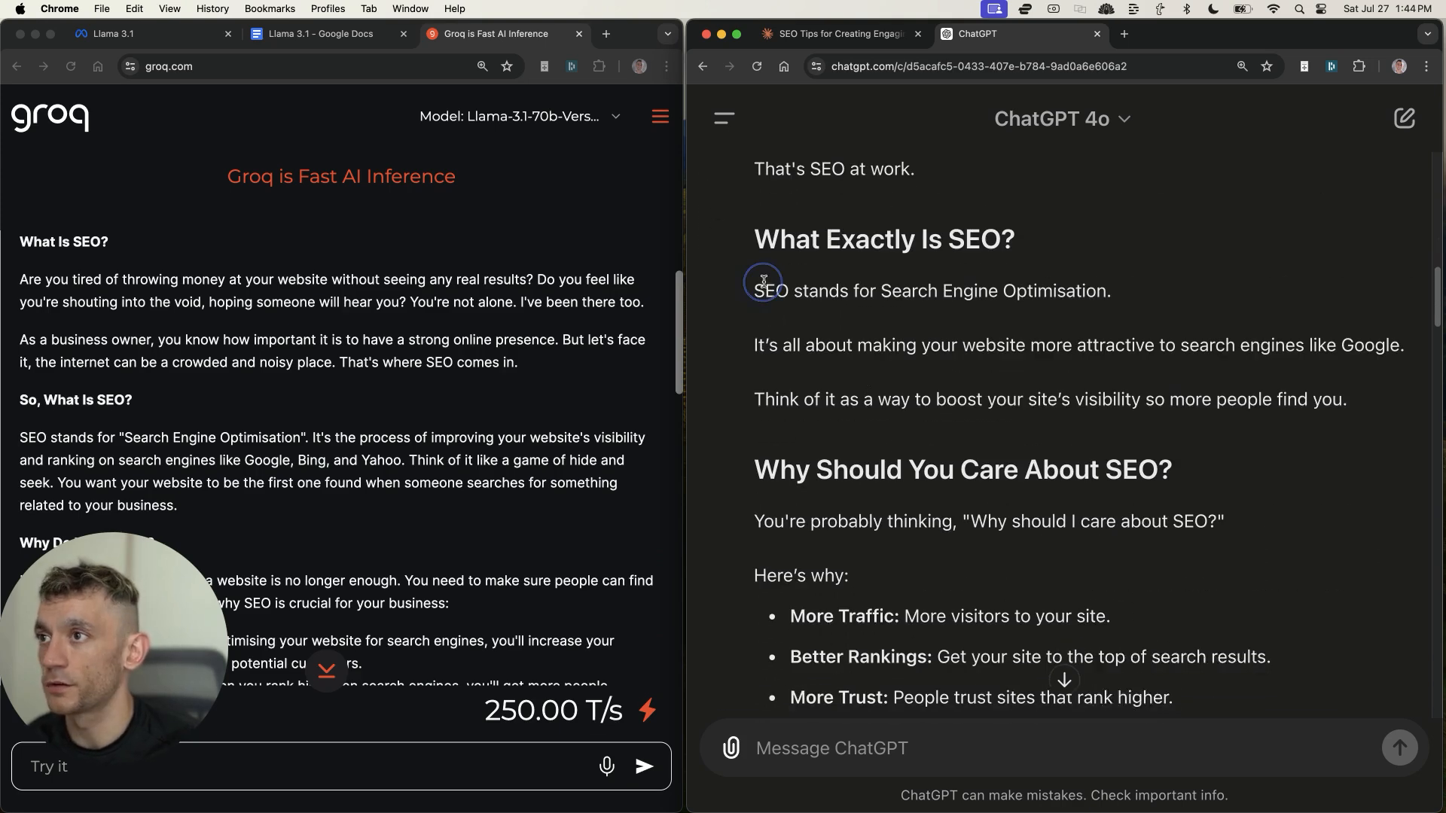
left_click_drag(761, 291, 1112, 291)
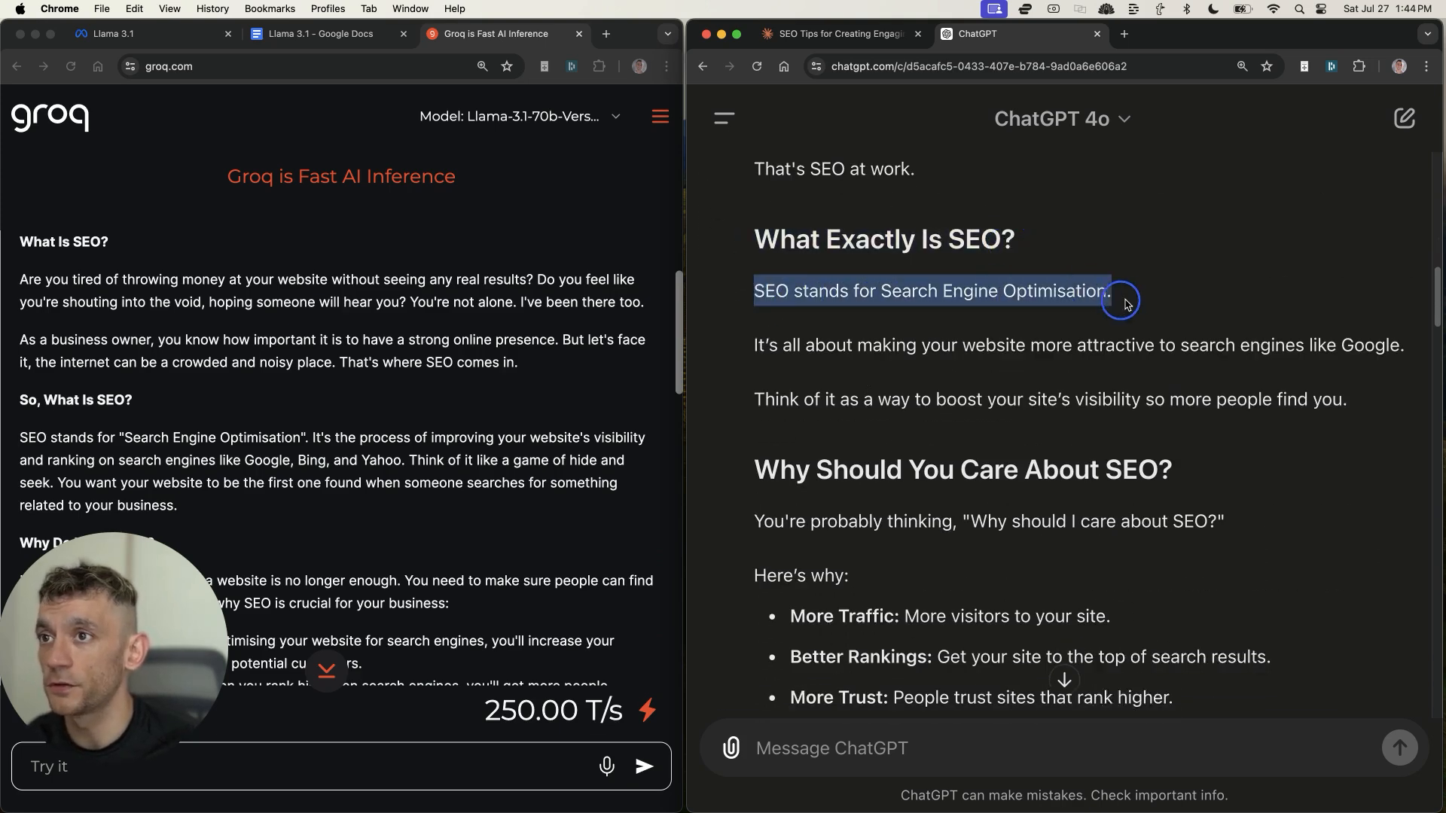
left_click_drag(1116, 291, 1057, 344)
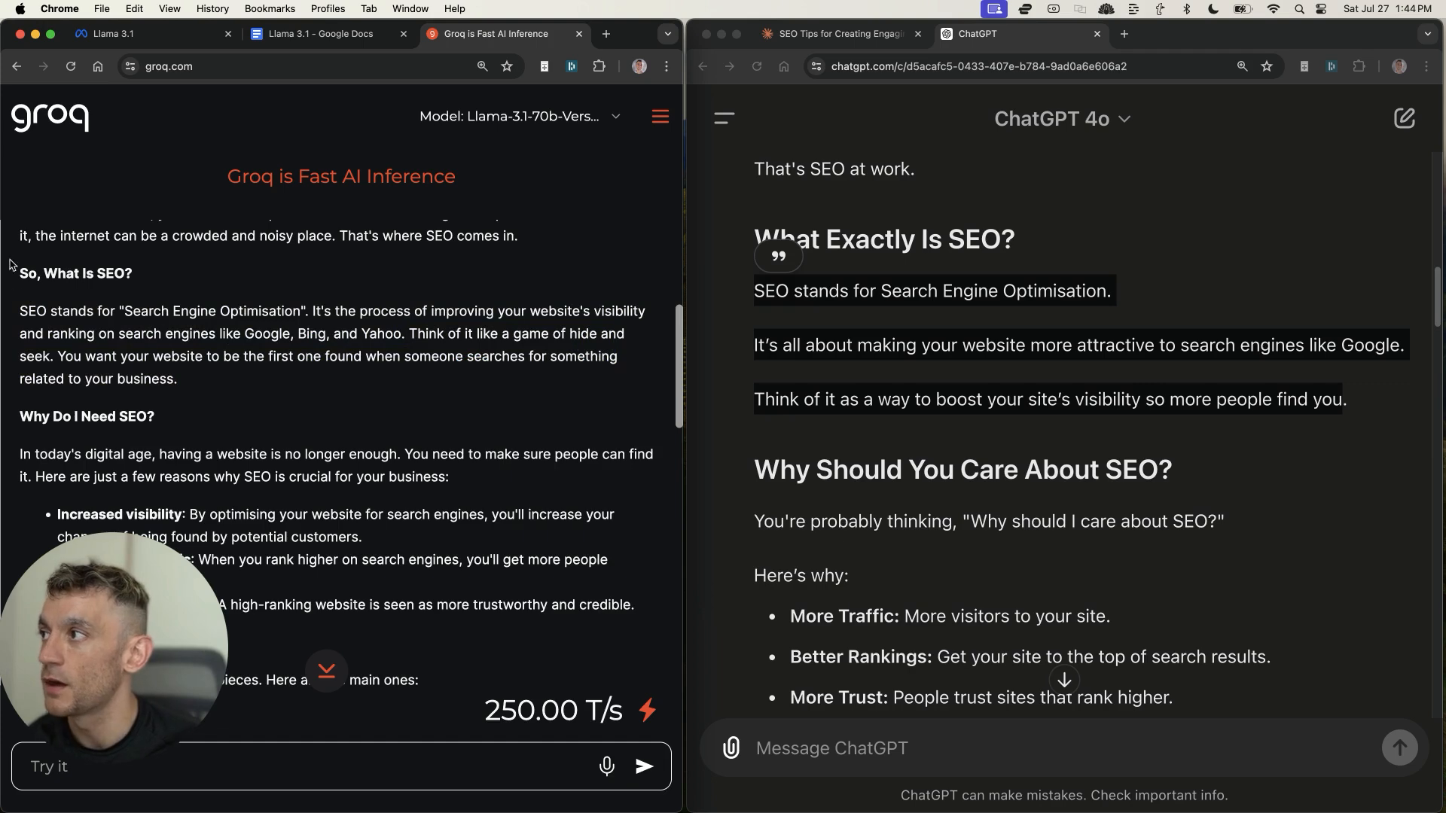
left_click_drag(19, 272, 178, 379)
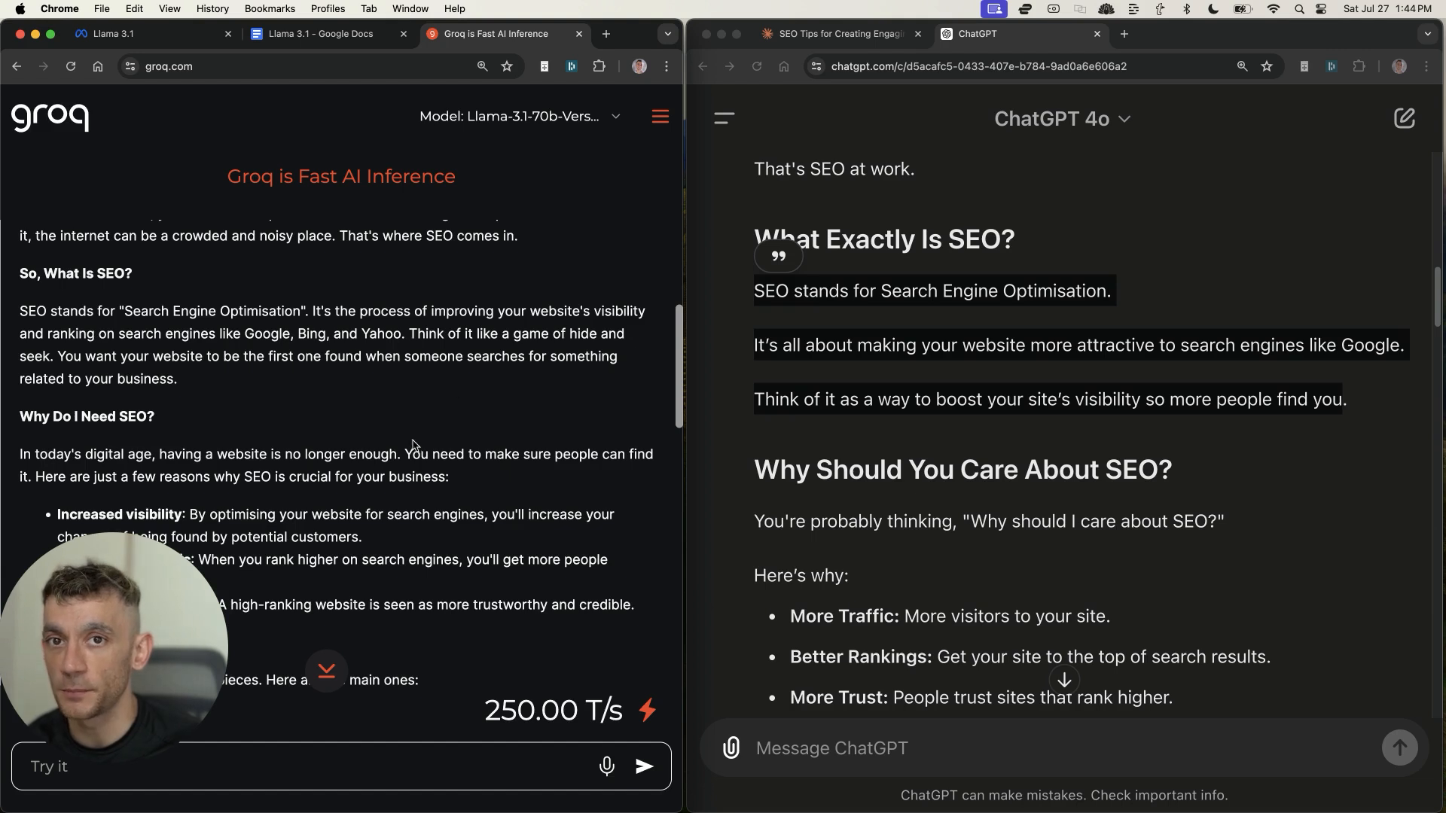
mouse_move(665, 408)
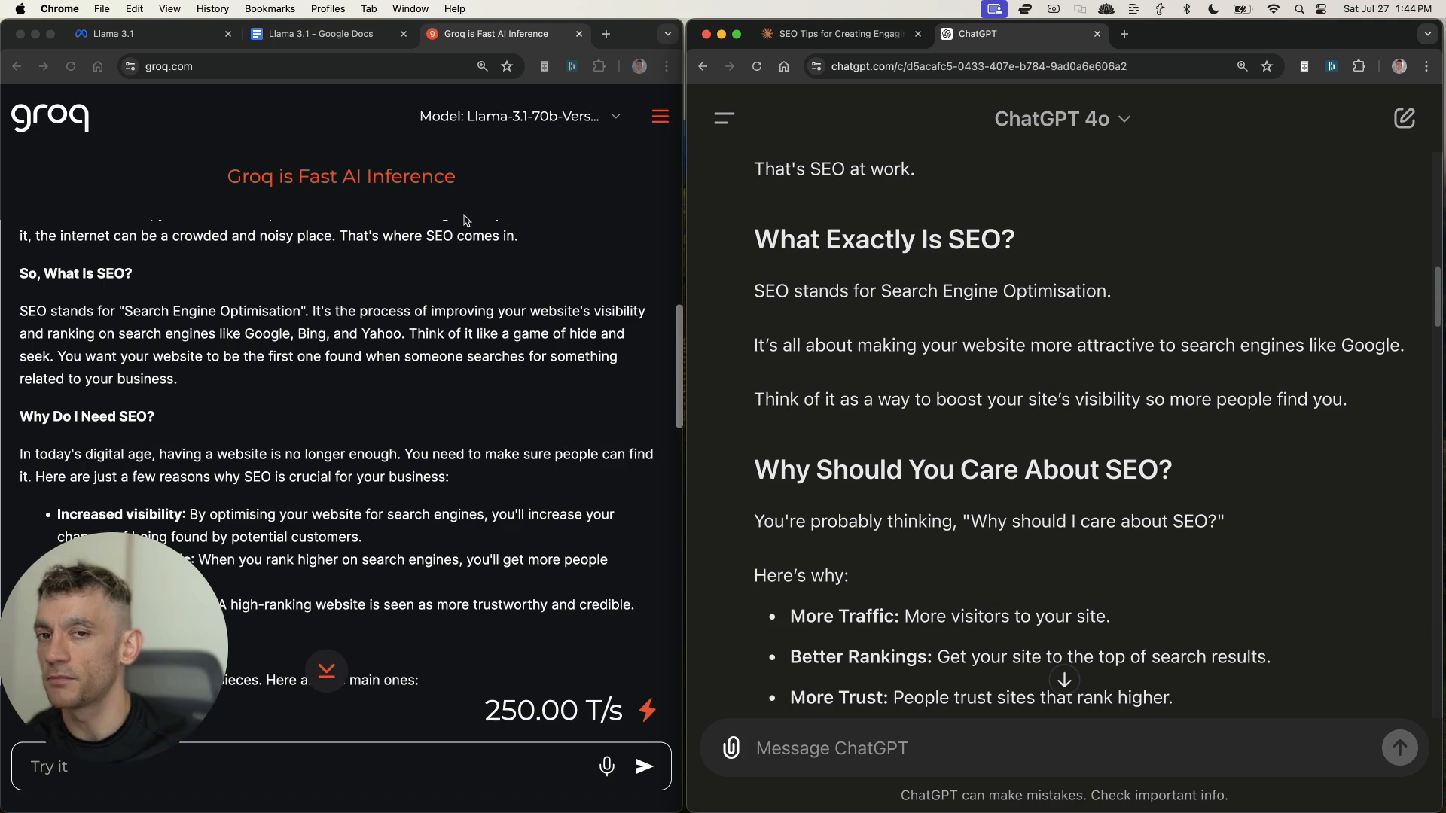
mouse_move(460, 306)
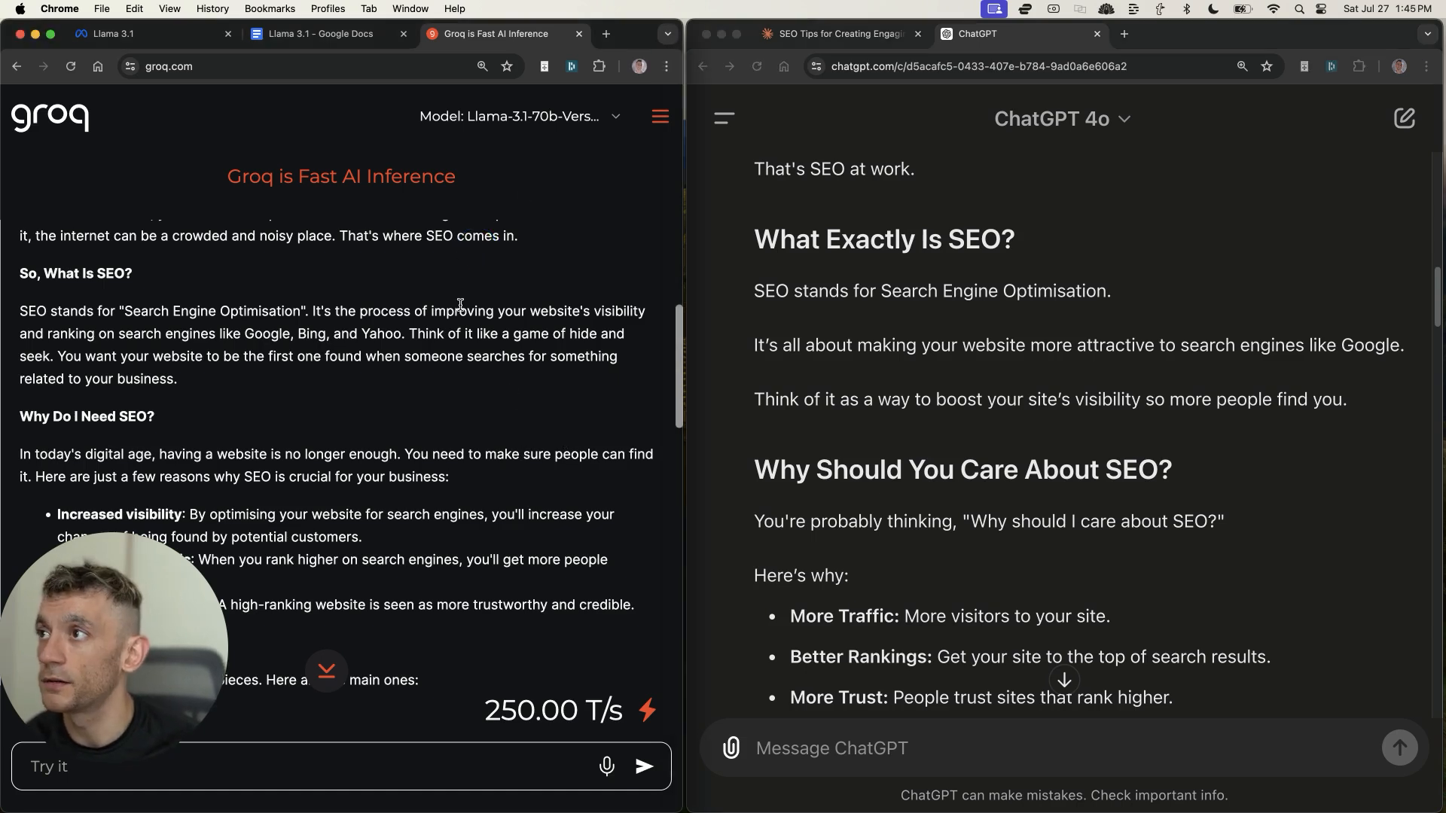
mouse_move(467, 432)
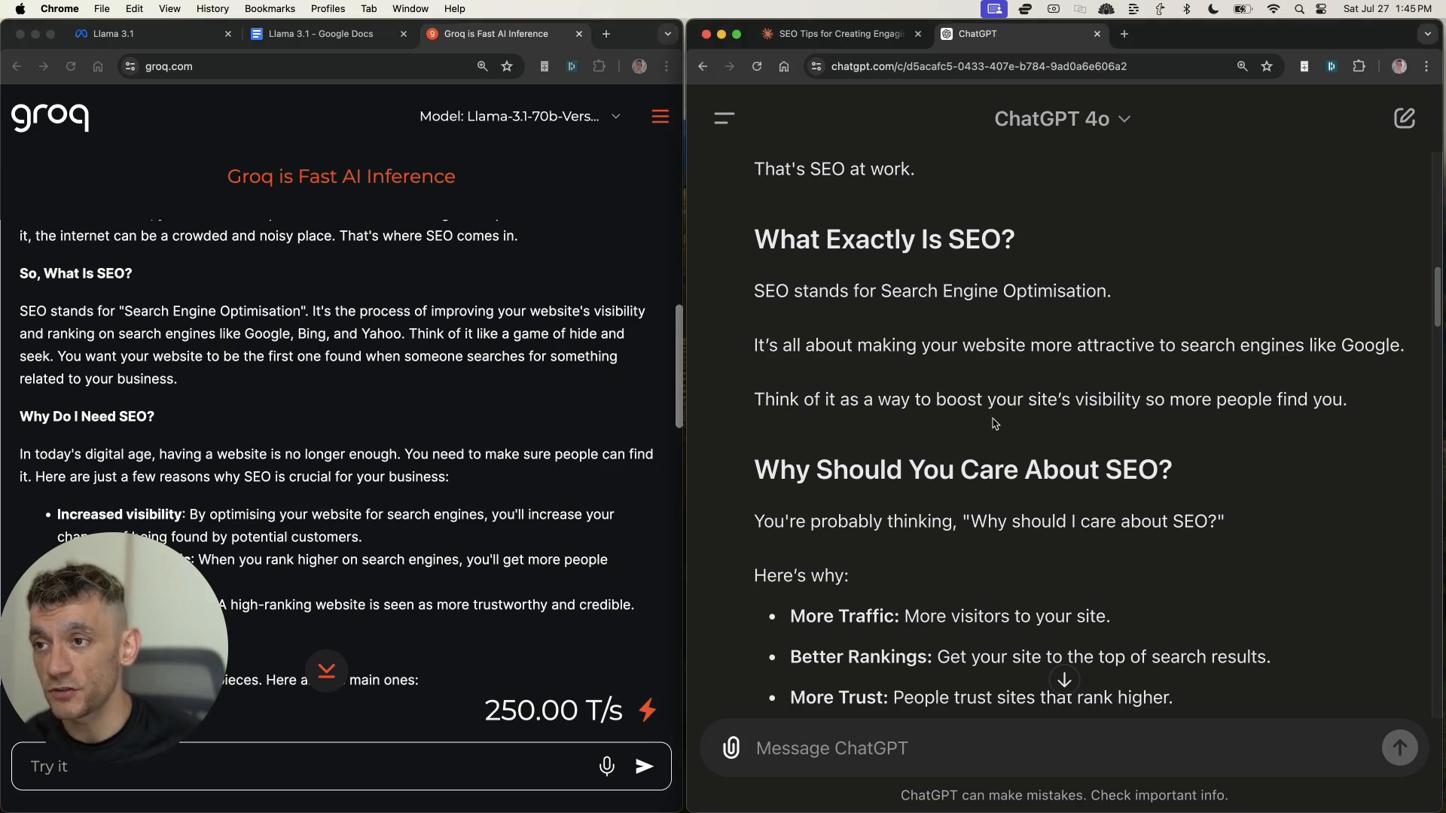
left_click(1029, 563)
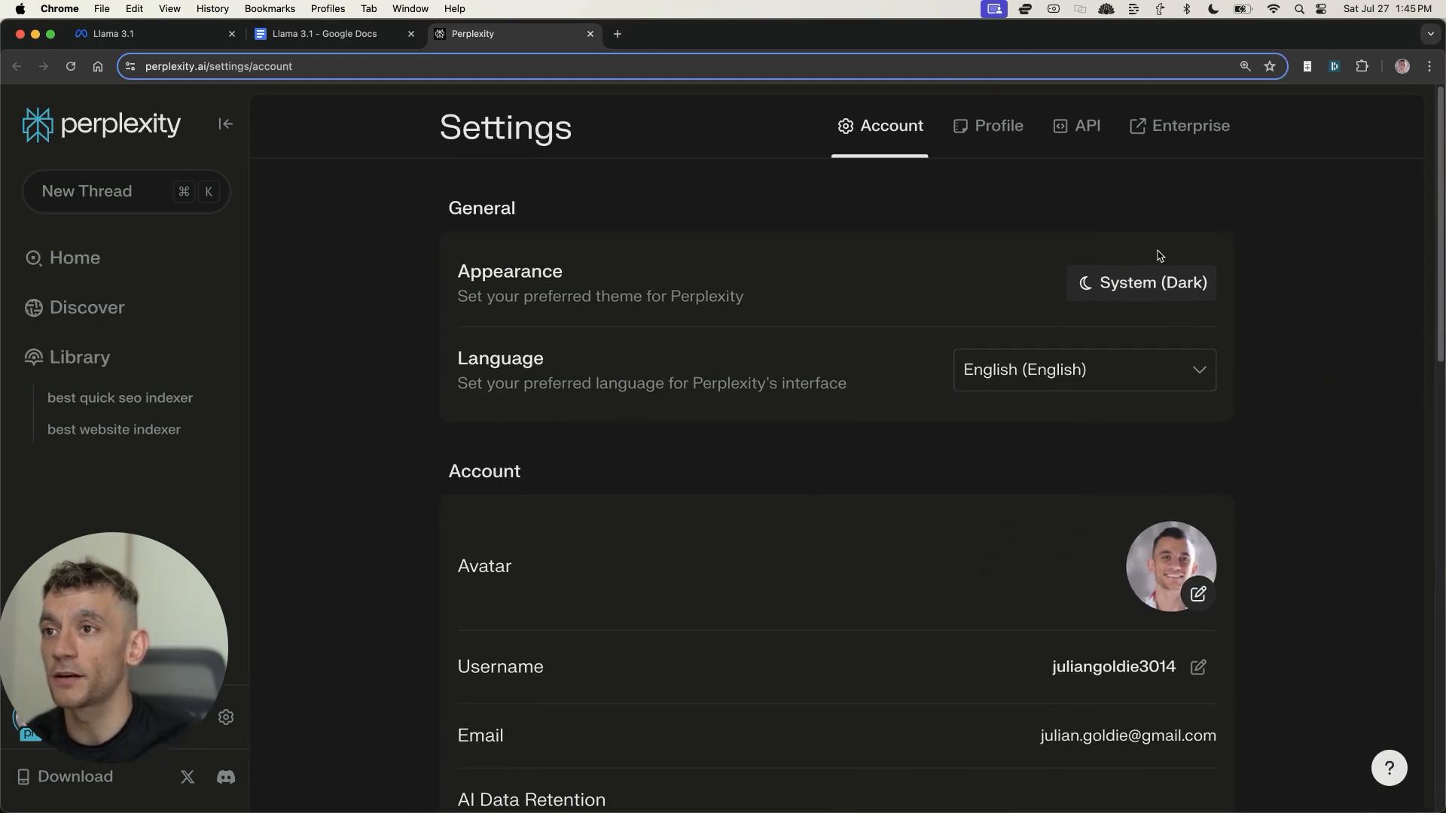
Step: Reveal the AI Model dropdown set to Llama 3.1 405B, then return to the Llama 3.1 notes document
scroll("down", 3)
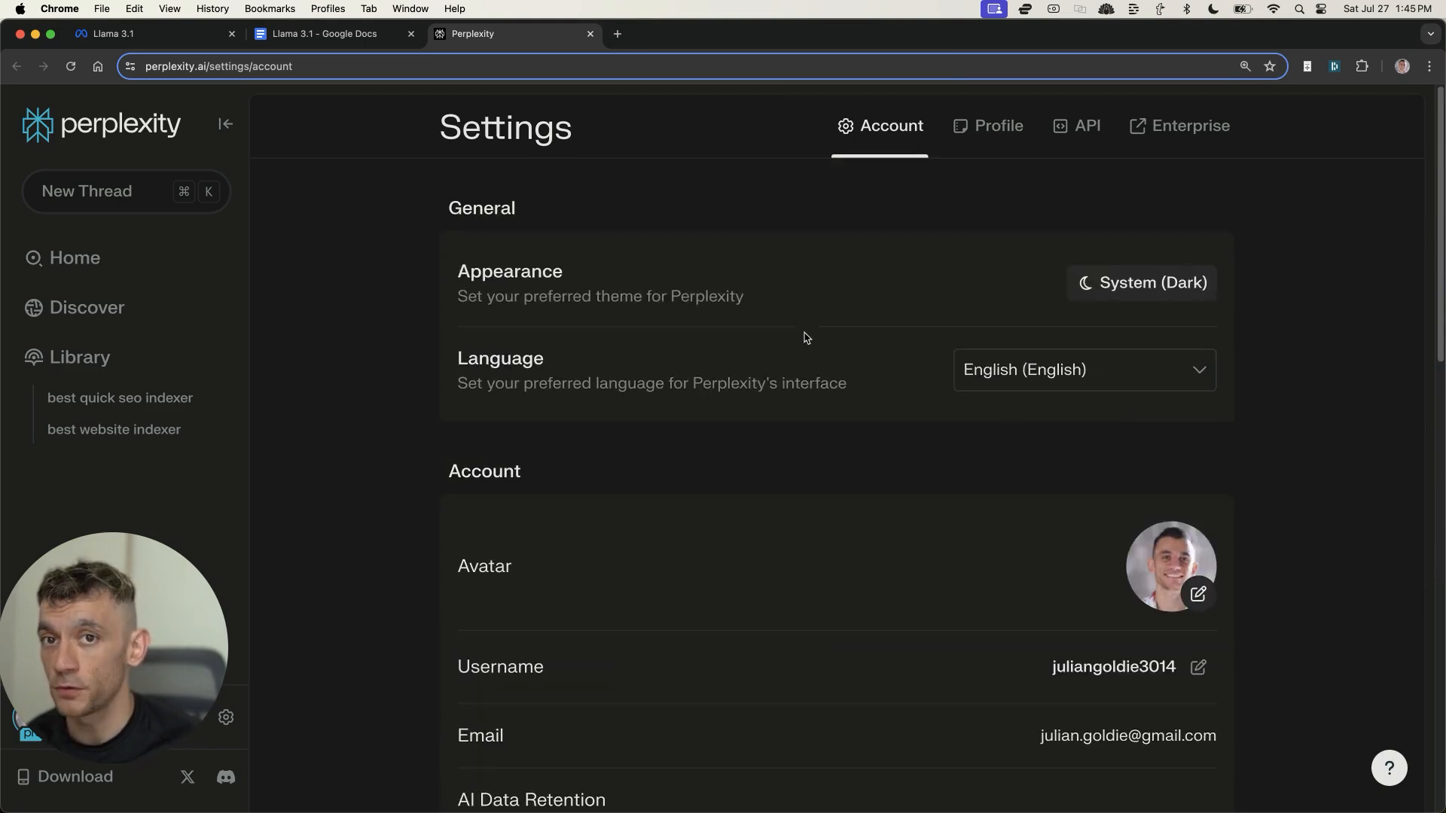
scroll("down", 3)
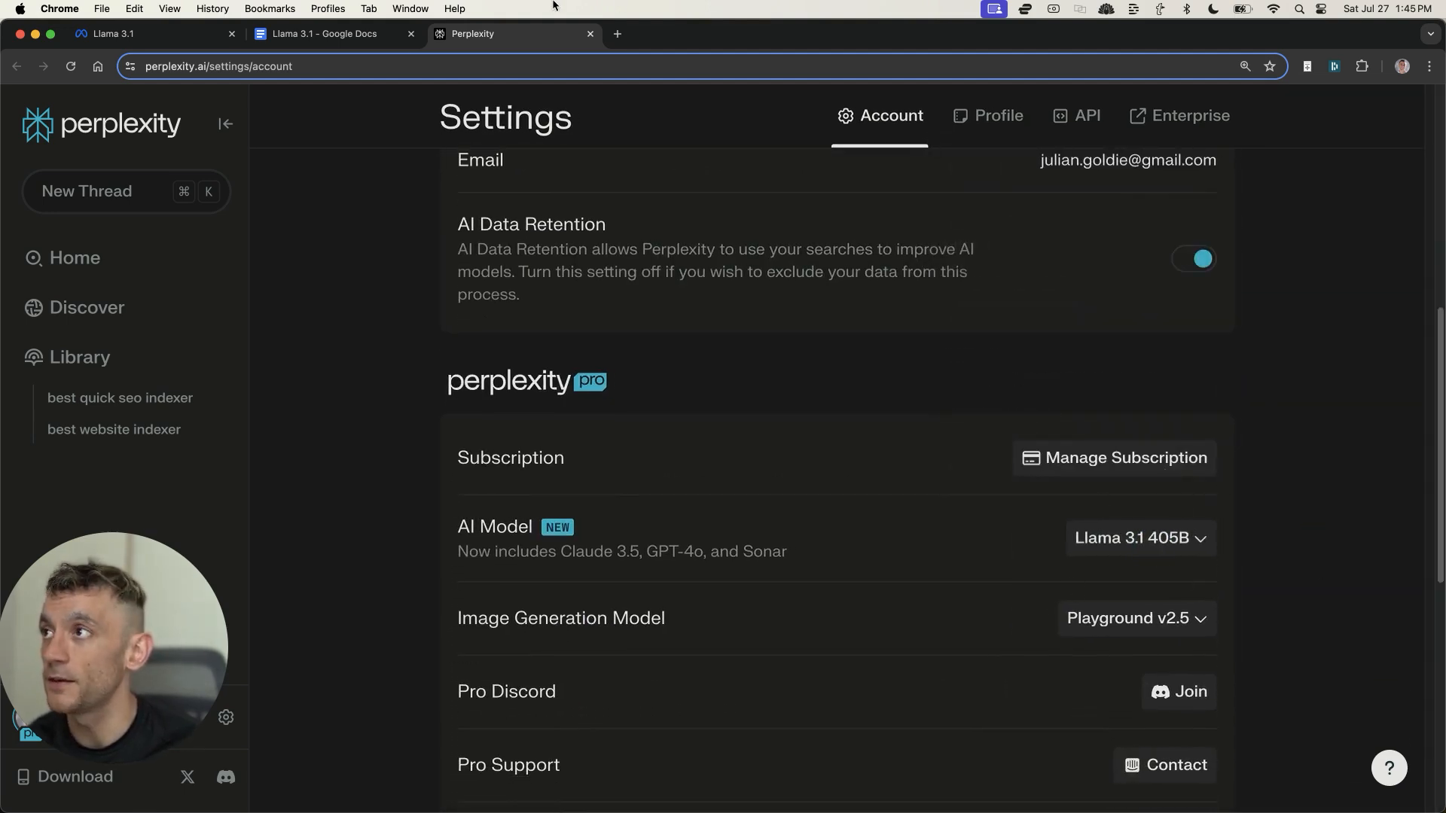
left_click(322, 35)
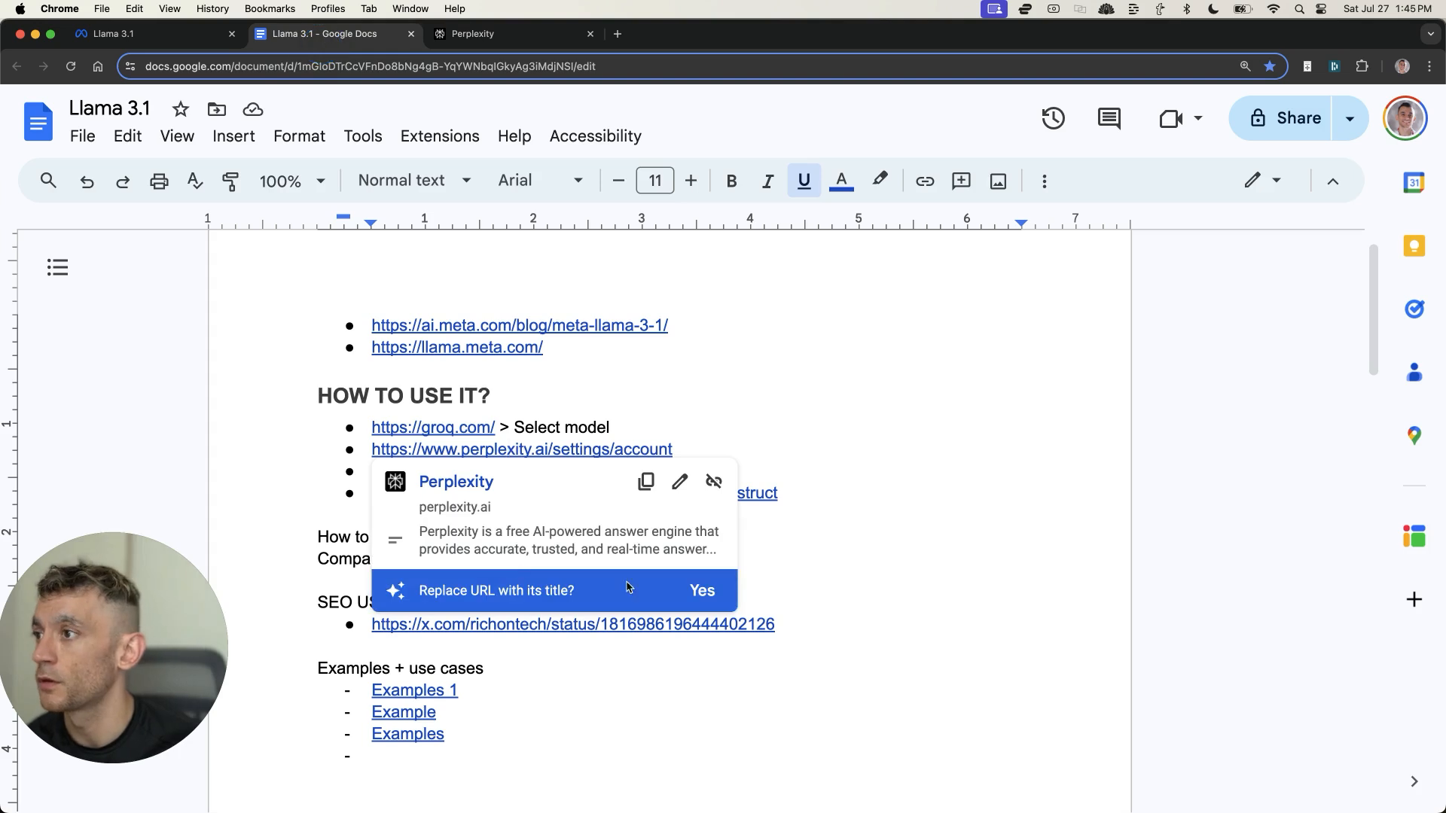
Step: Follow the notes-doc link to the Llama-3.1-405B-T bot page on poe.com
left_click(513, 33)
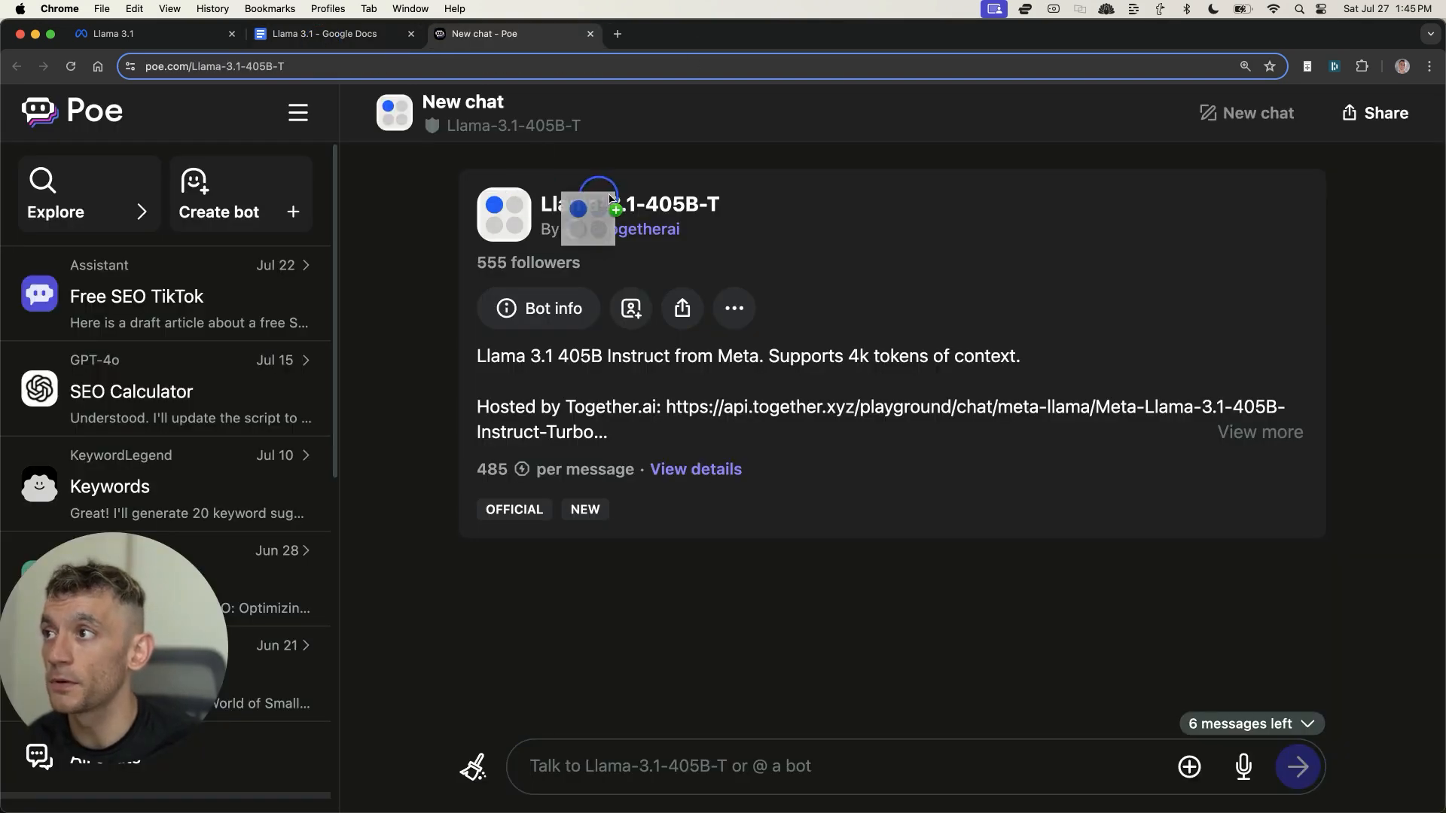
mouse_move(466, 357)
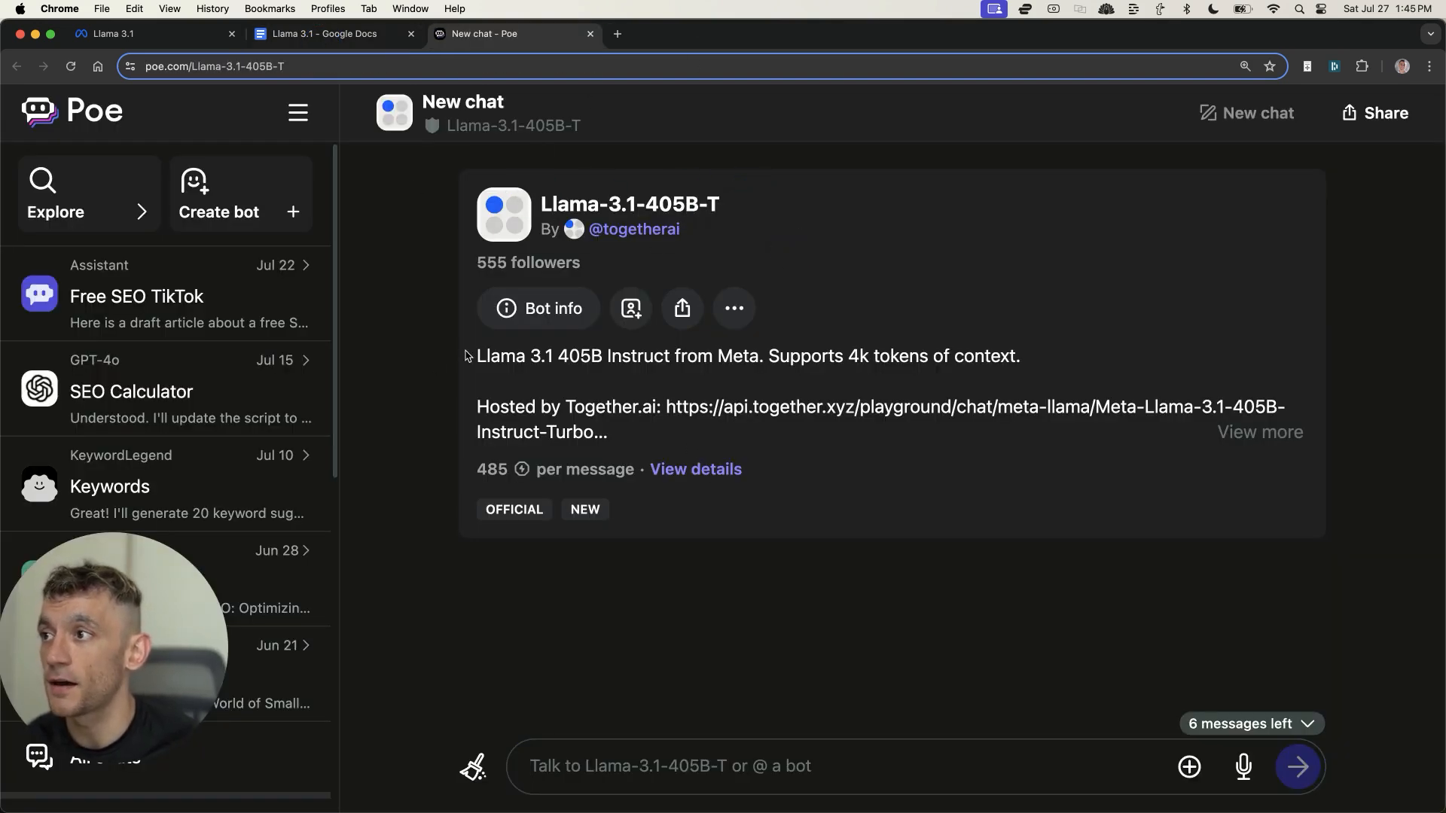
left_click(322, 35)
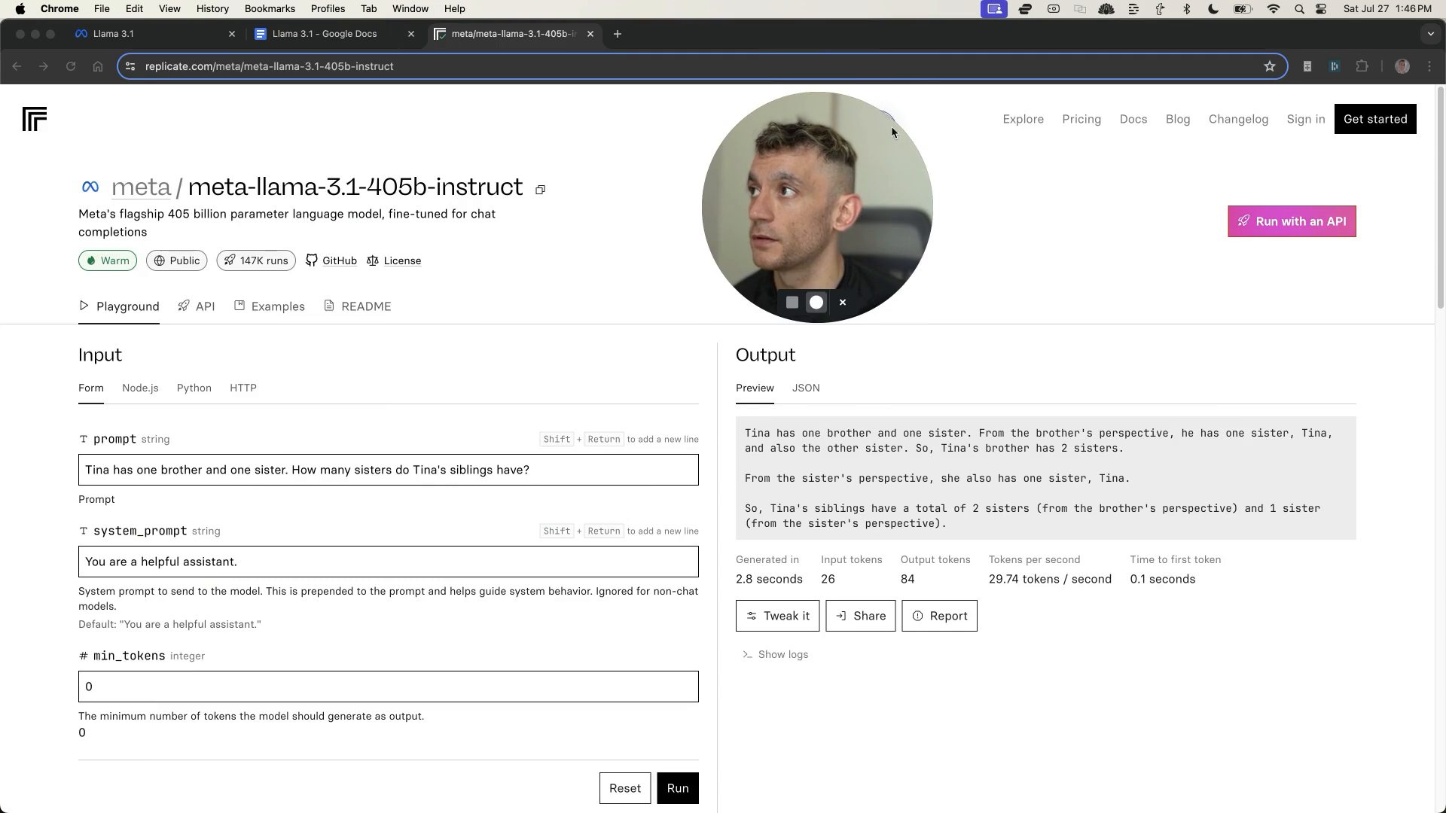
scroll("down", 3)
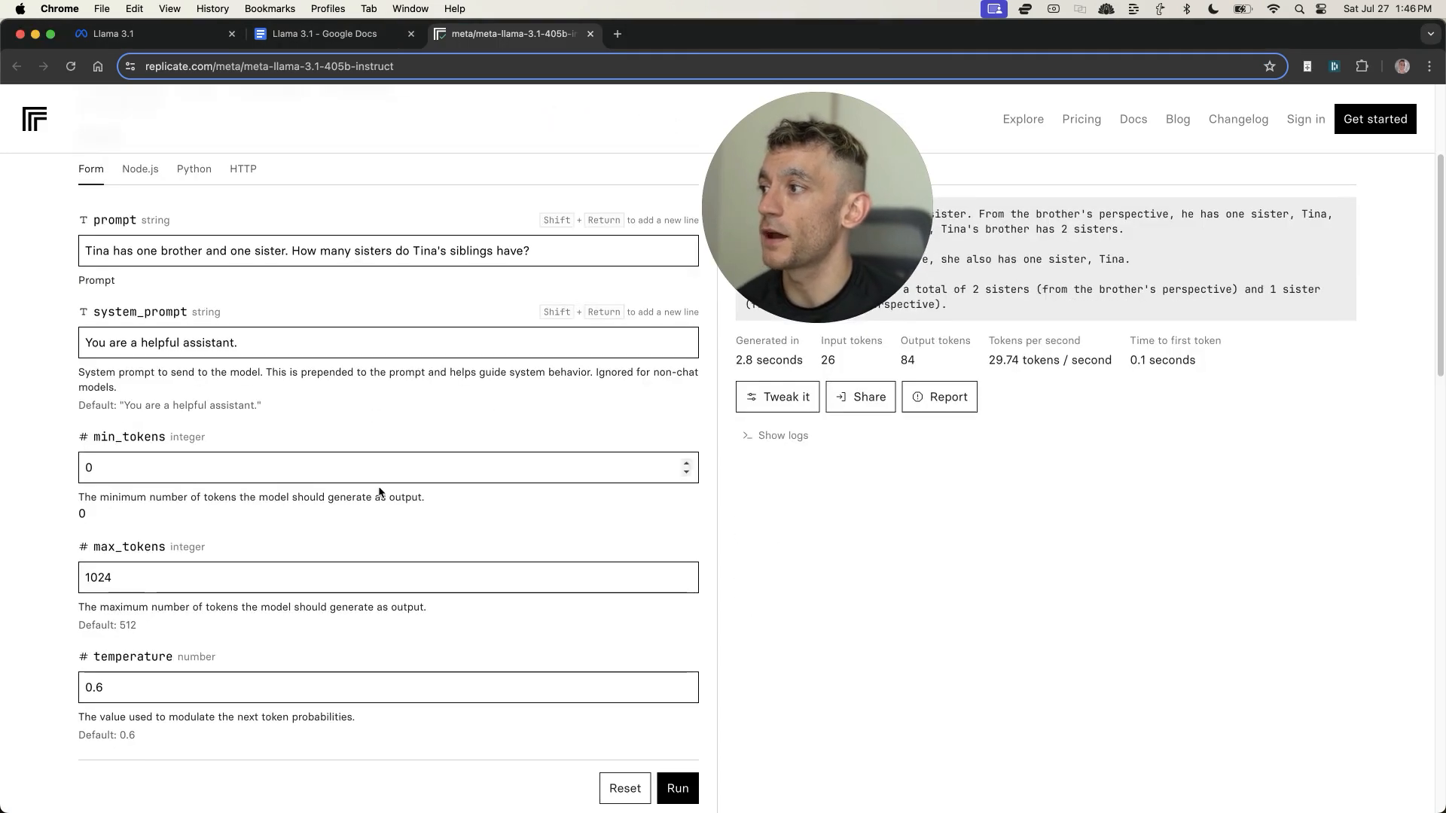
scroll("down", 3)
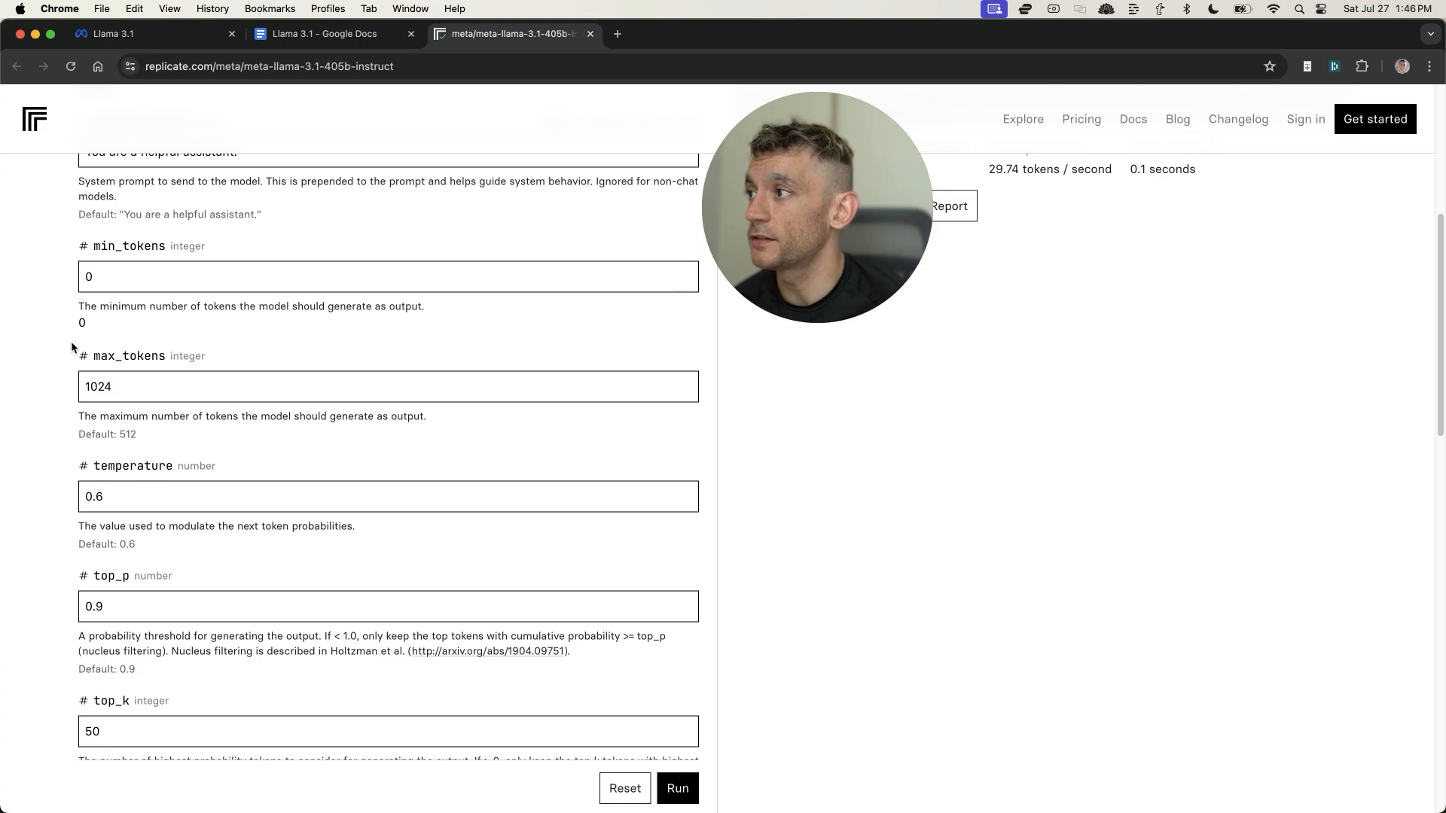
scroll("down", 3)
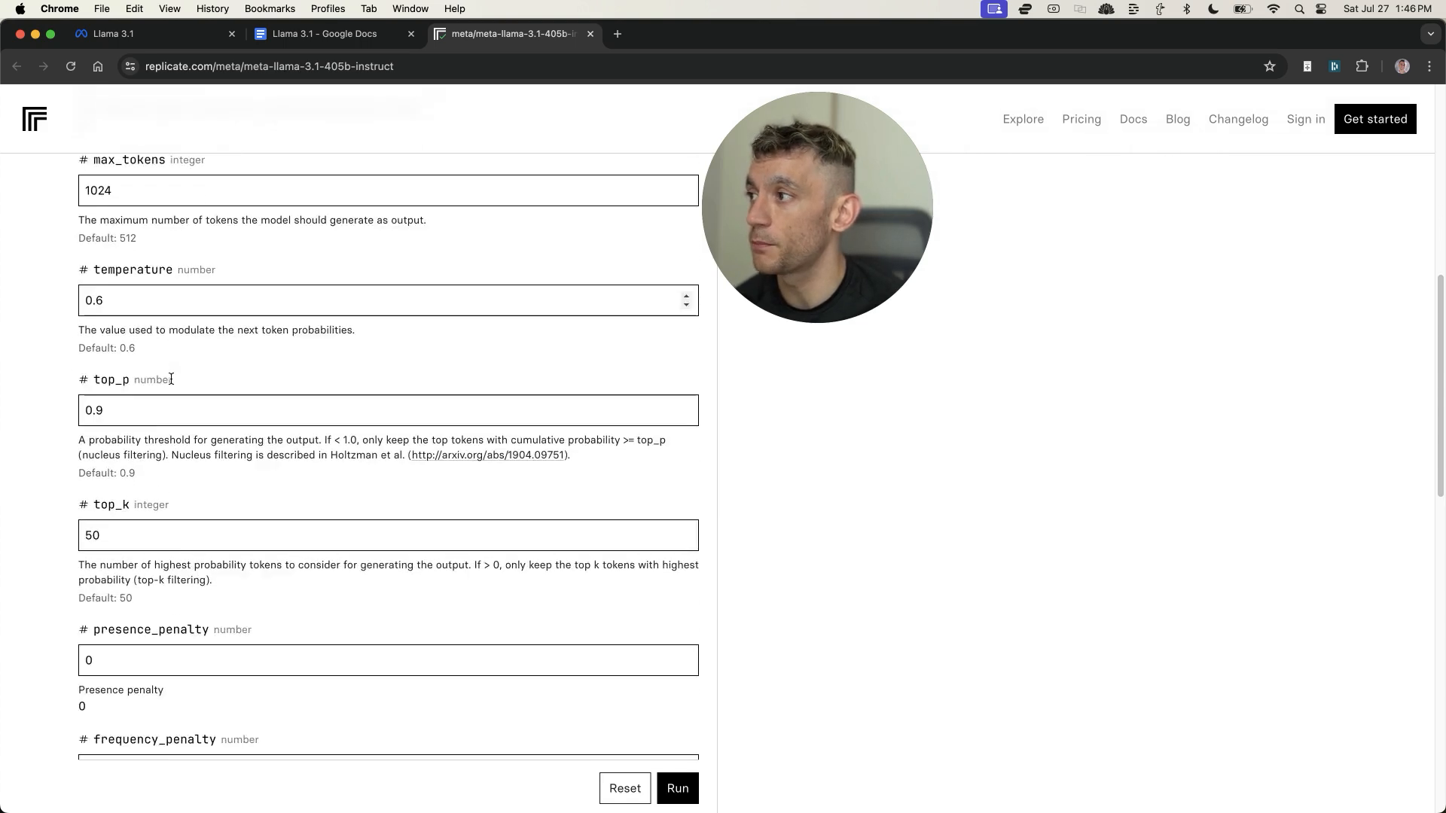
scroll("down", 3)
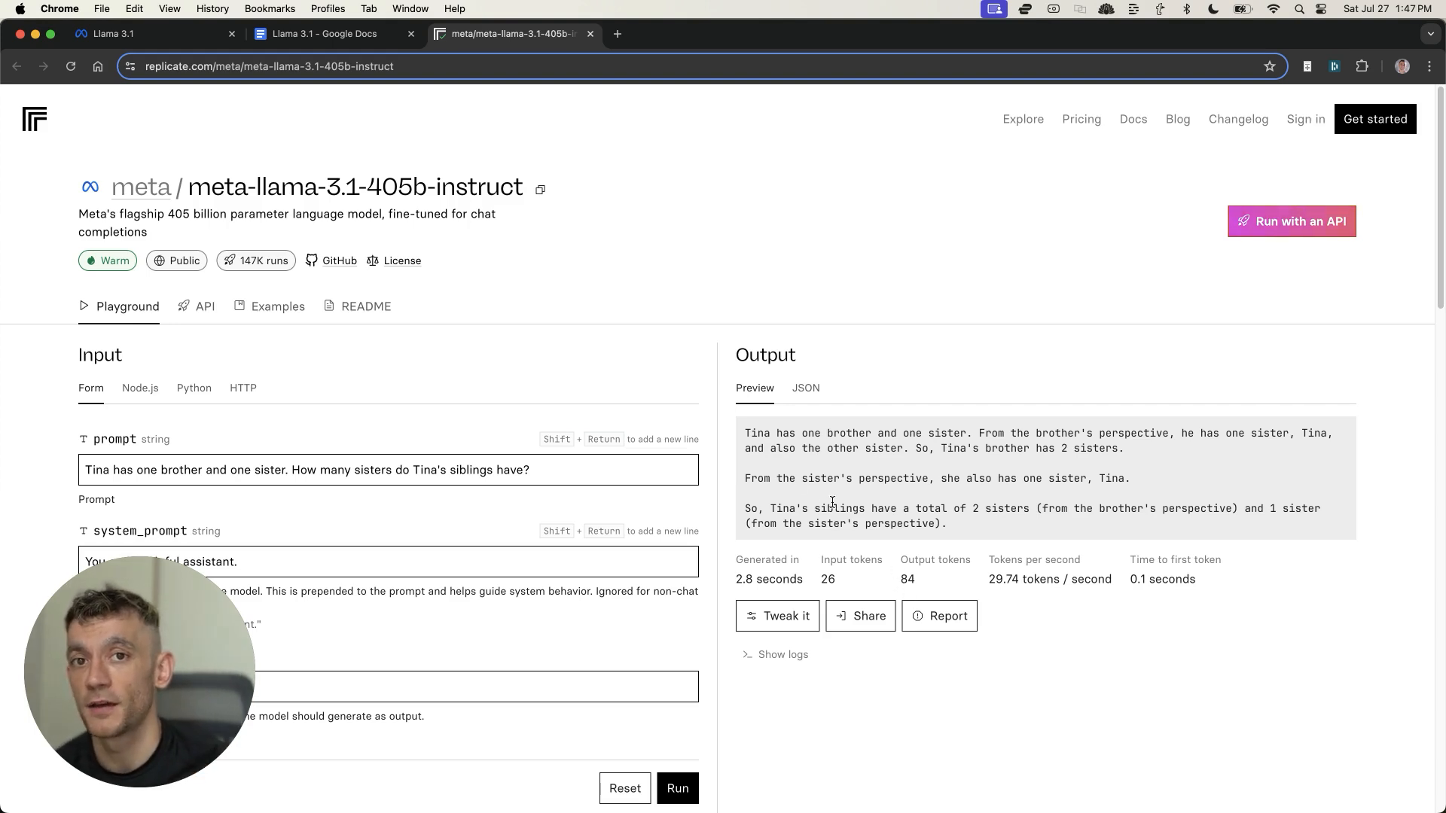
scroll("down", 3)
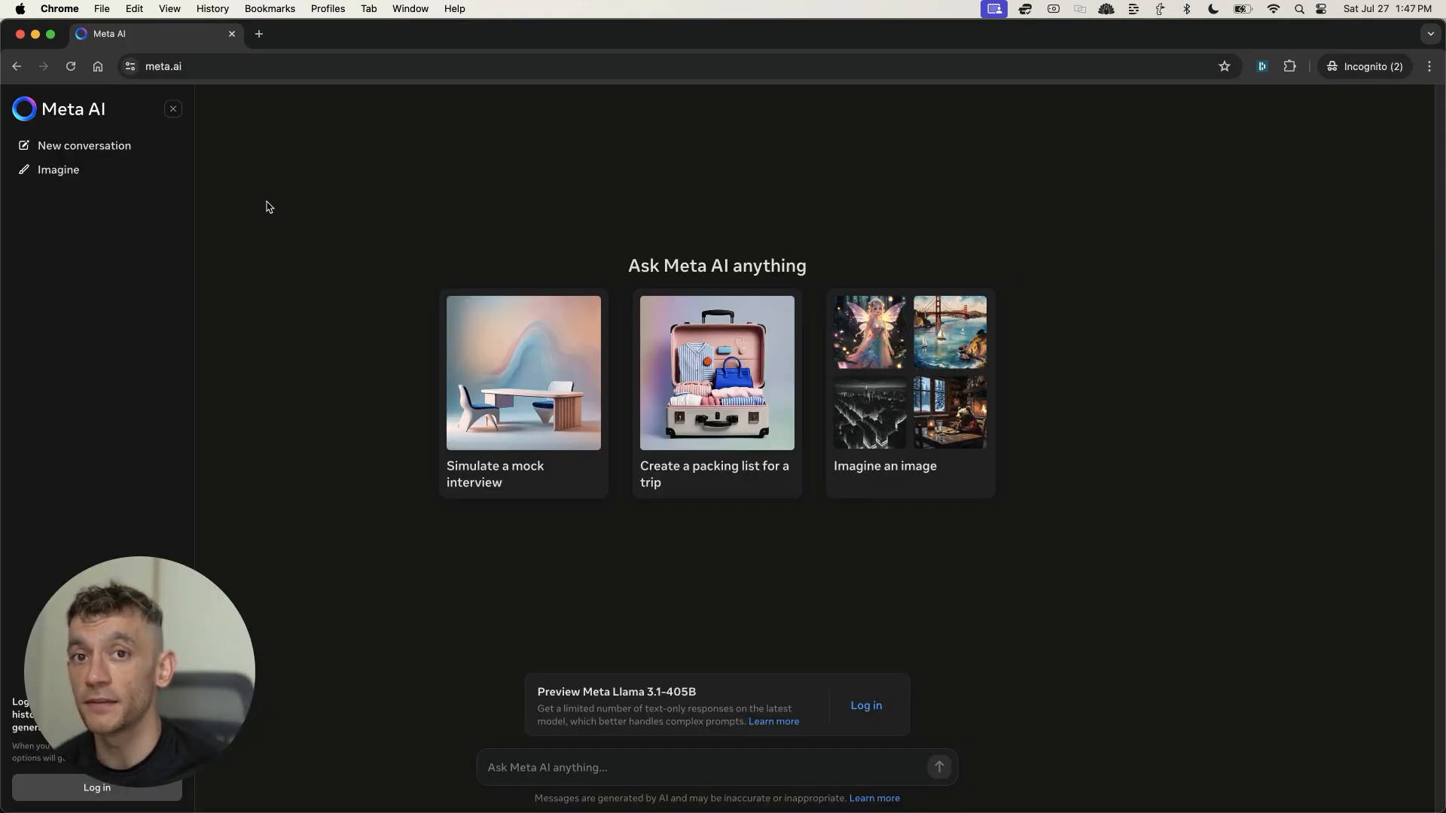
mouse_move(371, 396)
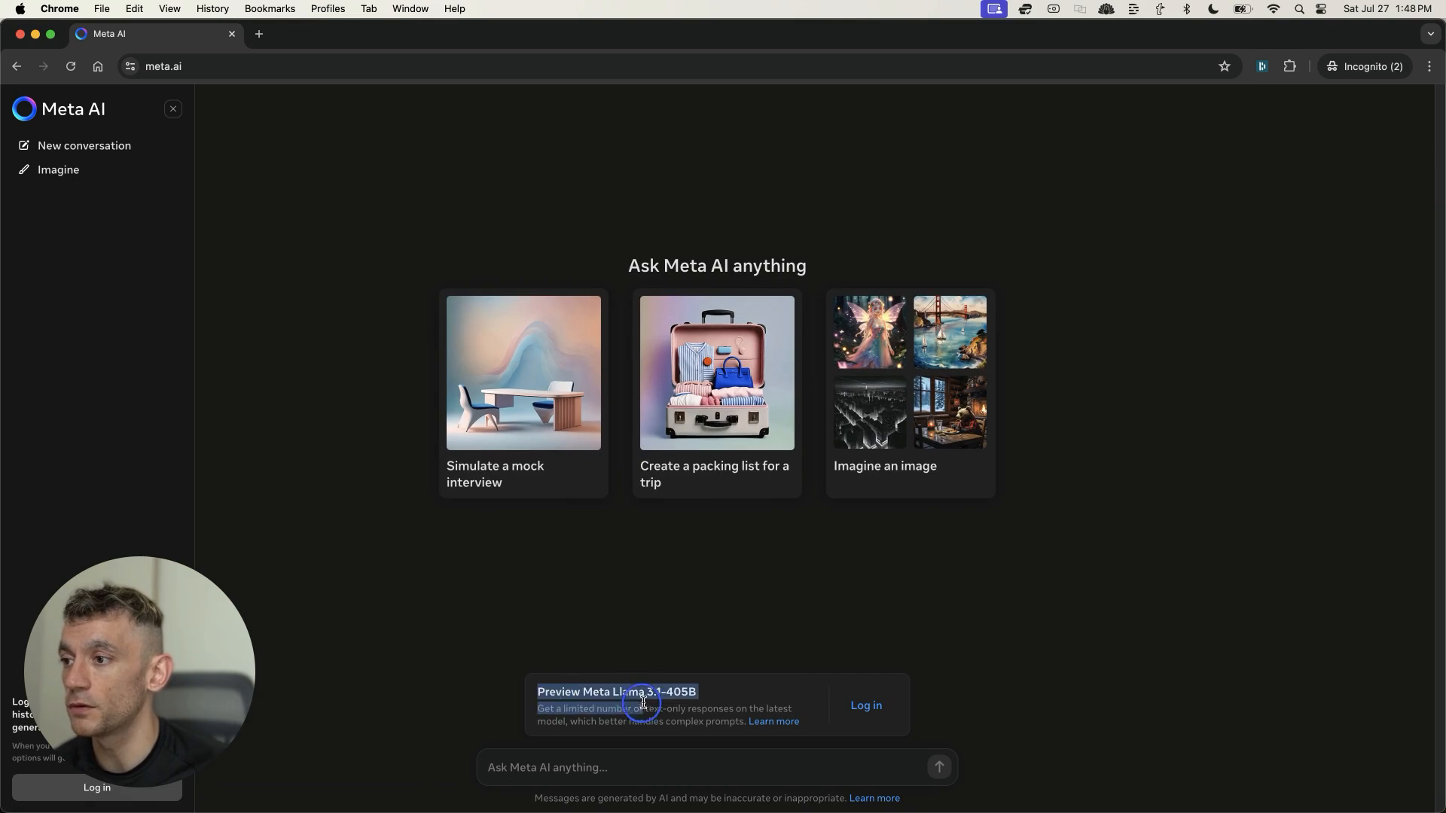
Step: Point out the 'Preview Meta Llama 3.1-405B' offer above the Meta AI prompt box
left_click(865, 705)
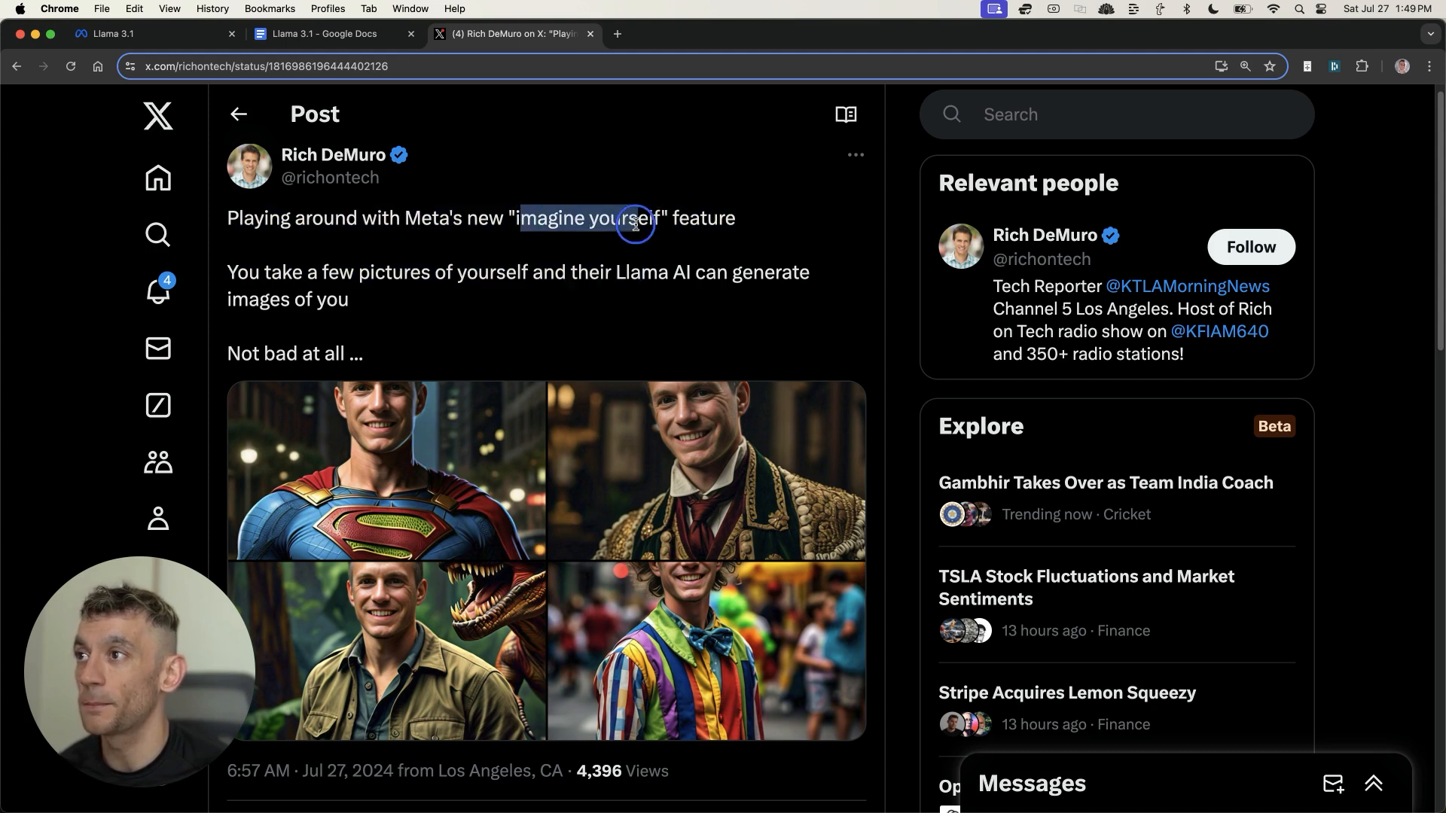
Step: View the post's generated portraits full-size, stepping from the first image to the next
scroll("down", 3)
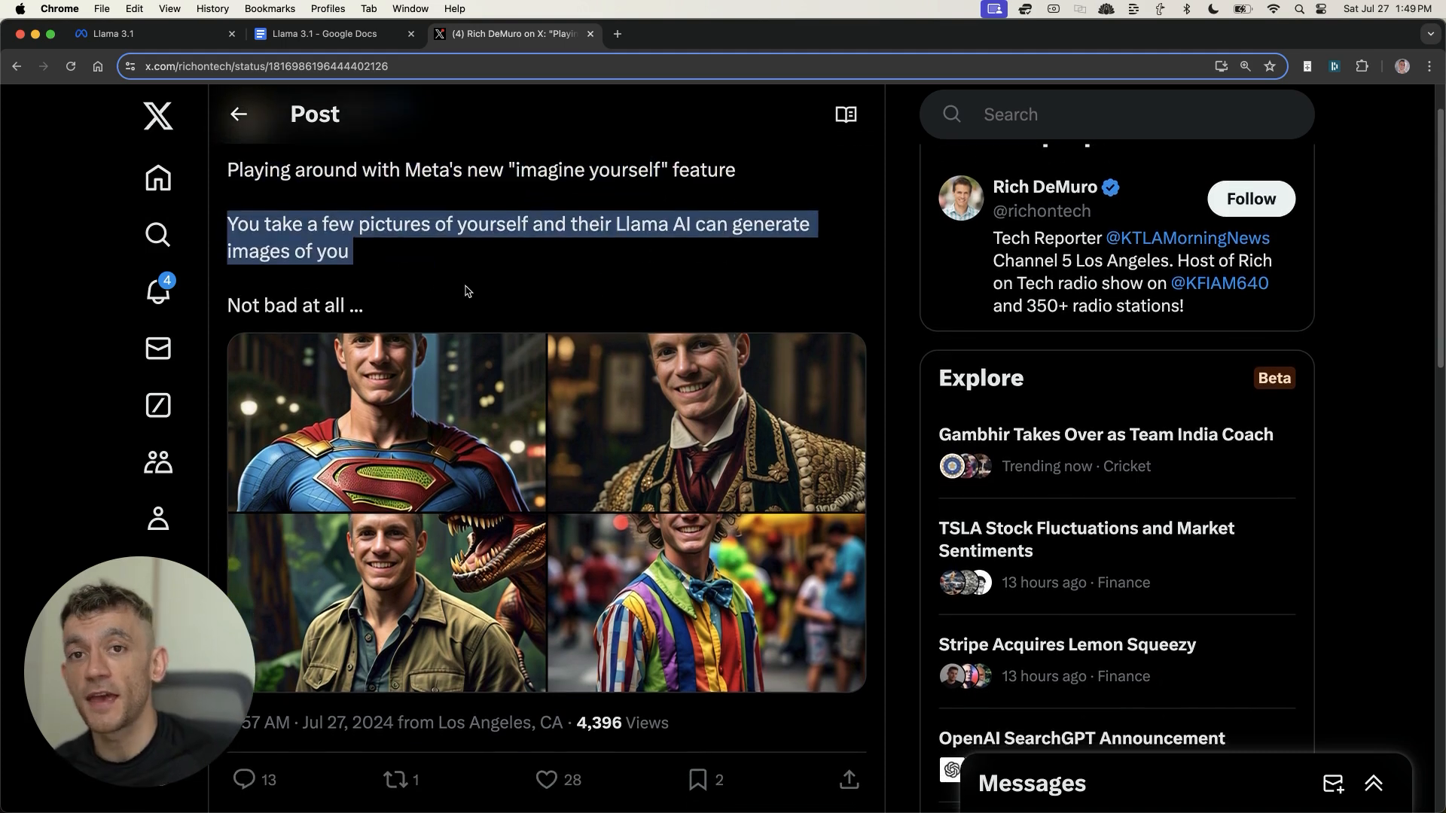
left_click(383, 422)
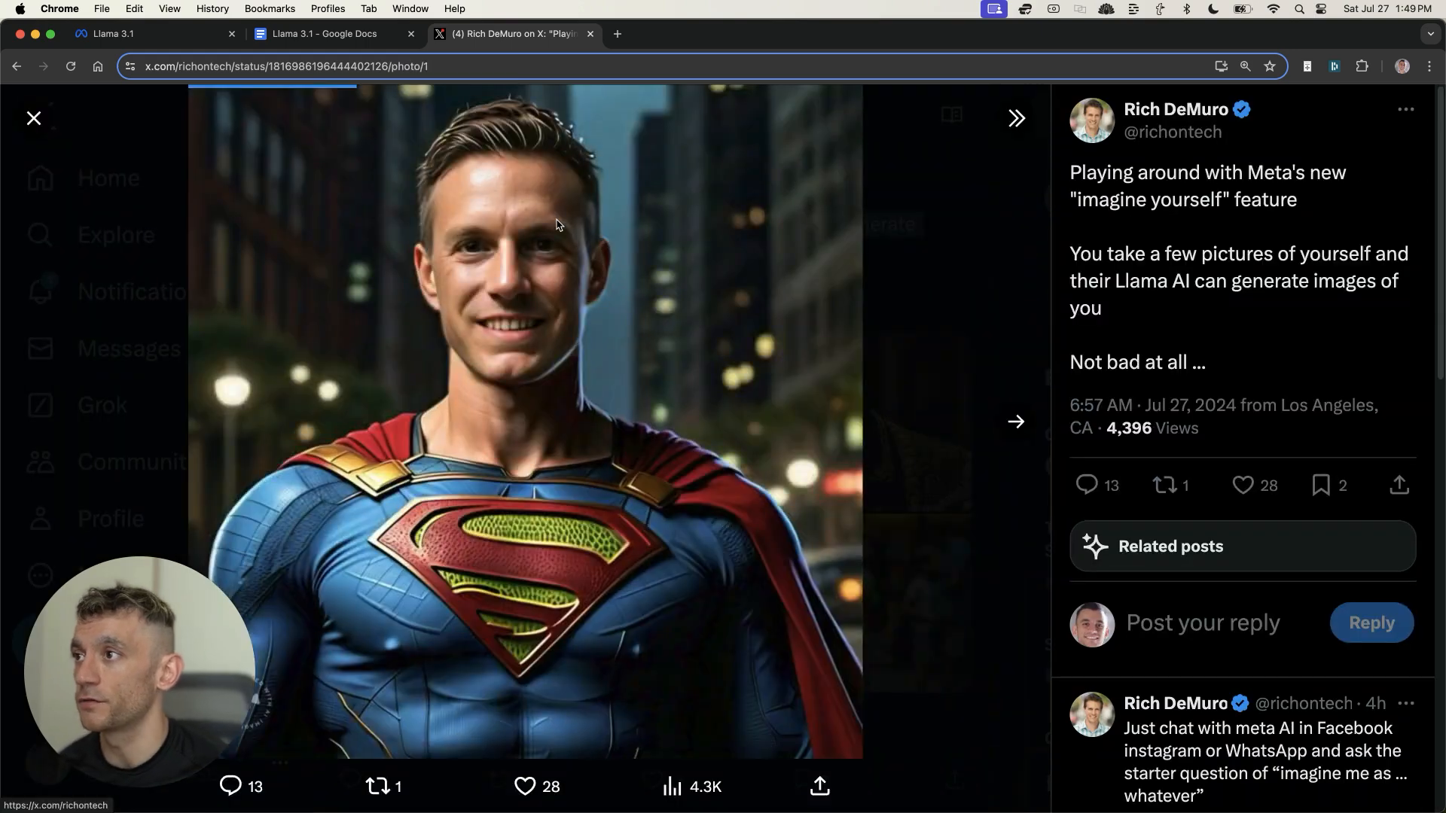
left_click(1013, 422)
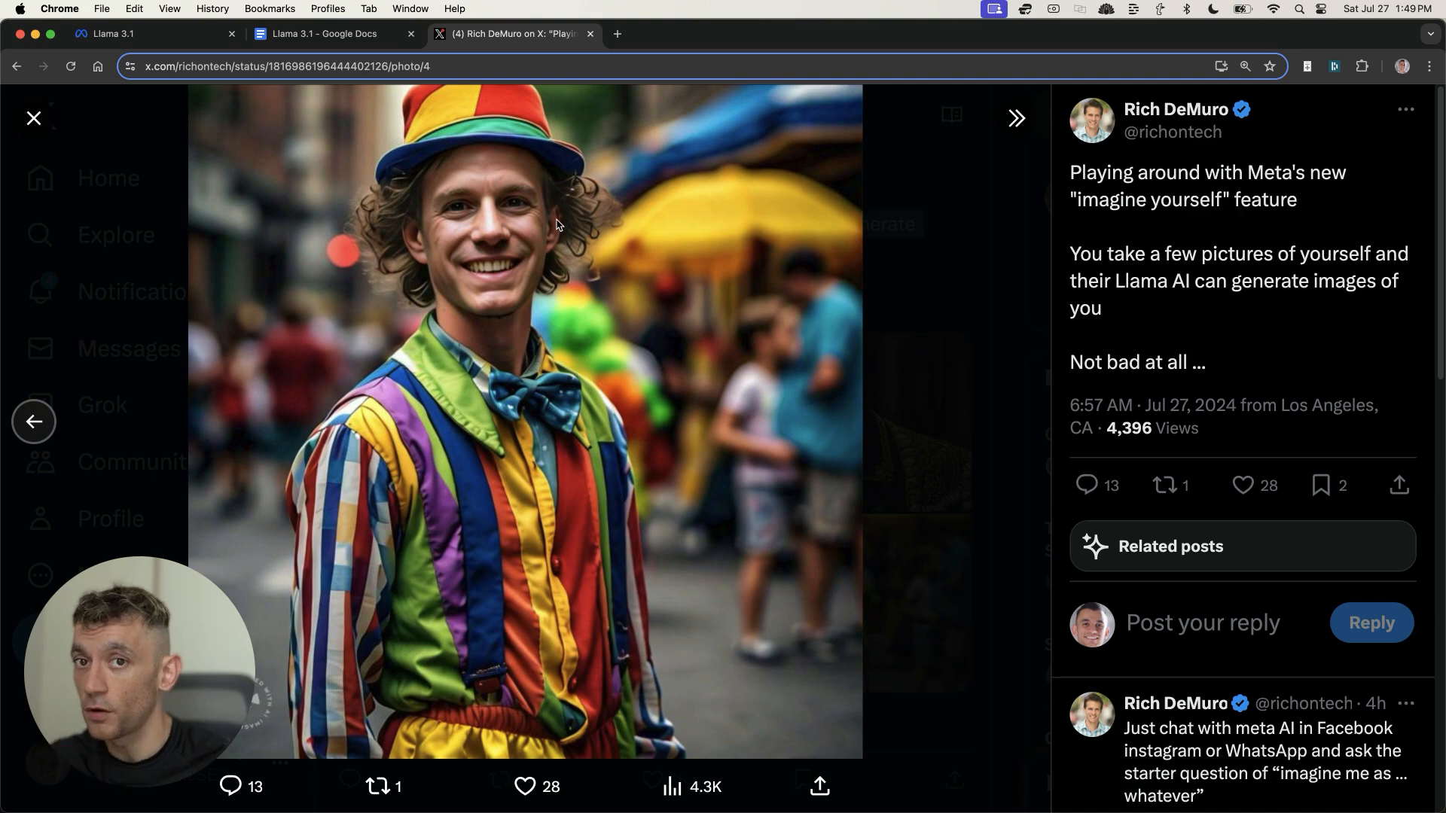
mouse_move(178, 404)
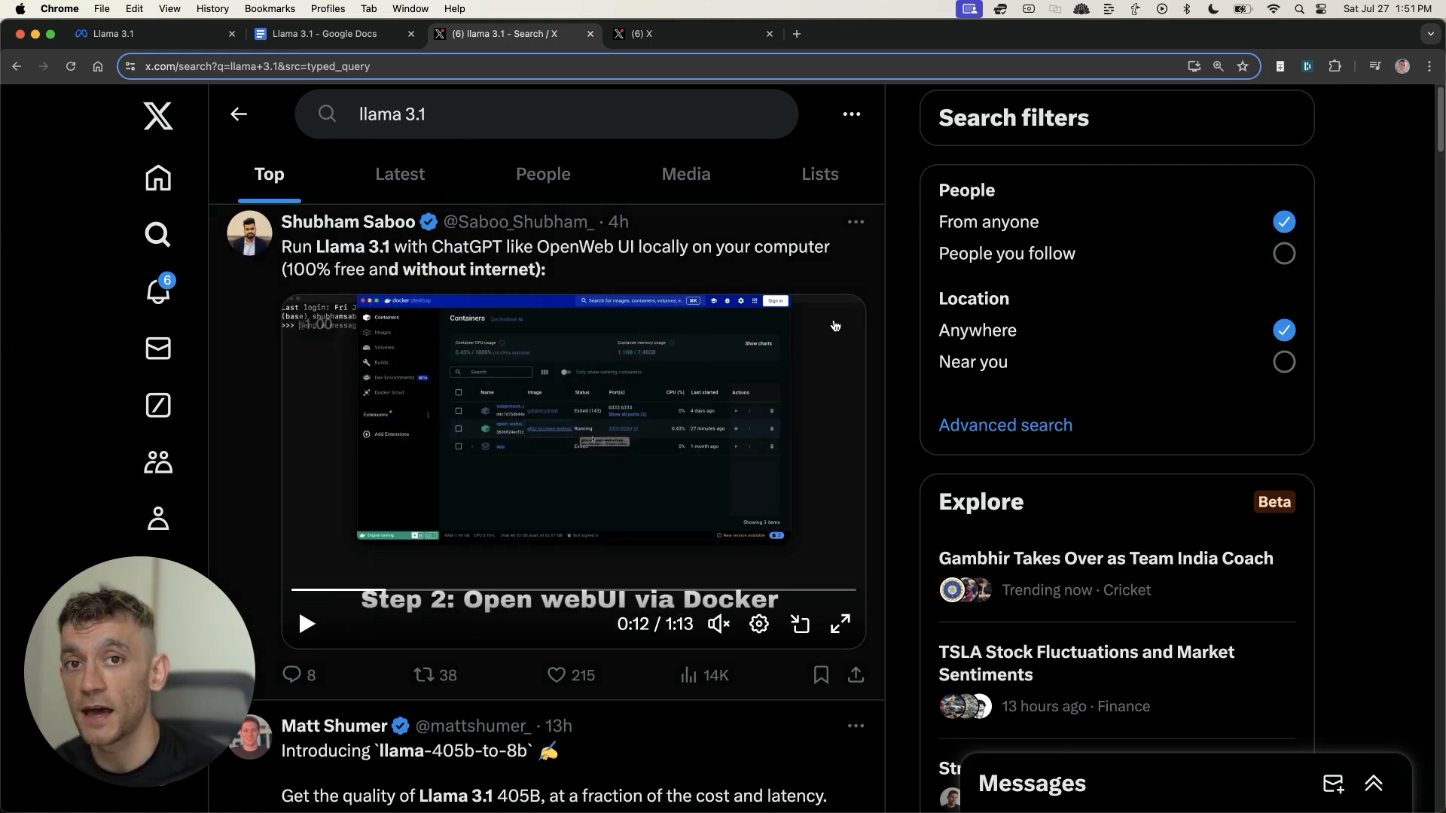
Step: Browse the Top results of the llama 3.1 search toward the phone-assistant post
scroll("down", 3)
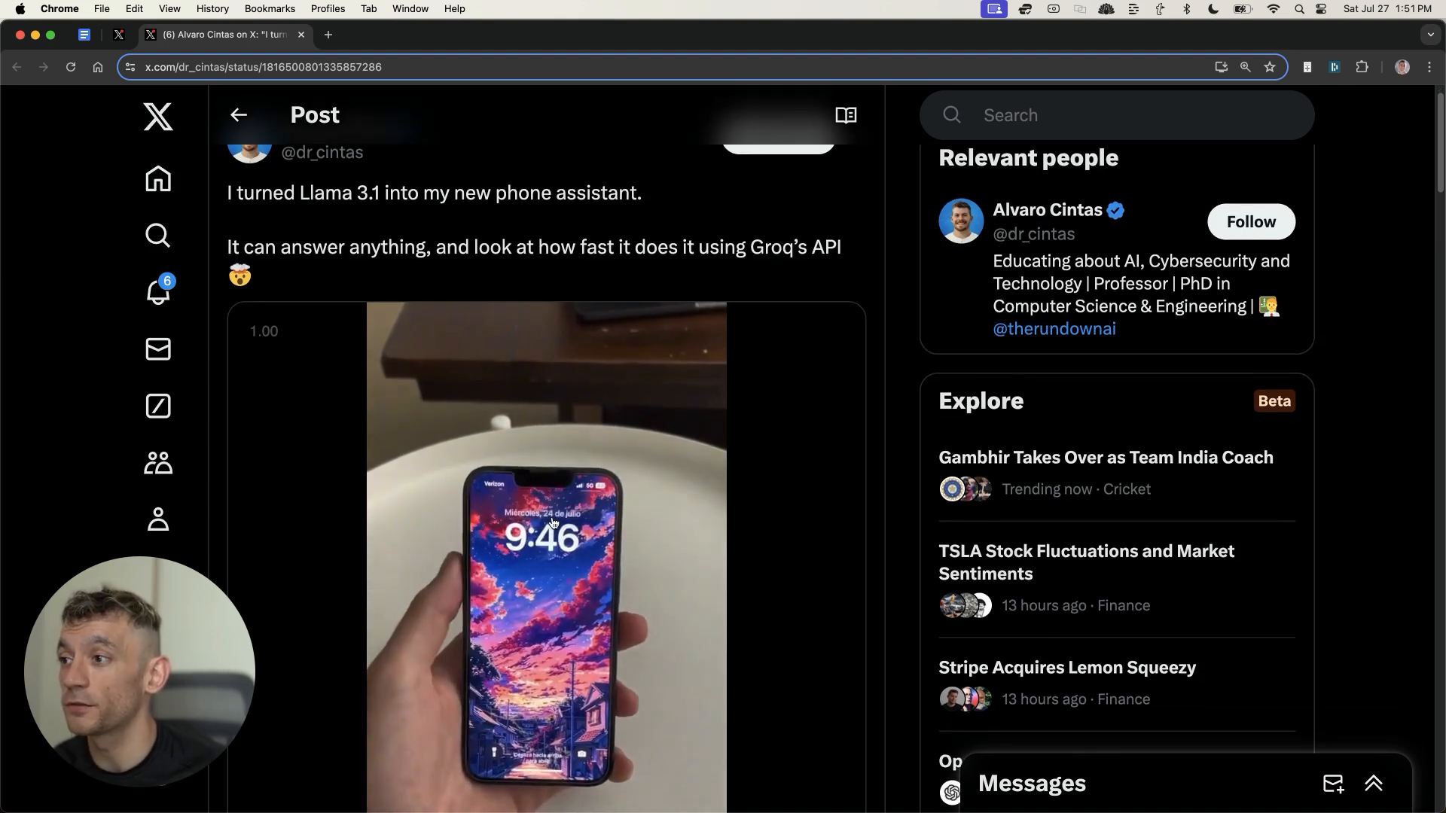
scroll("down", 3)
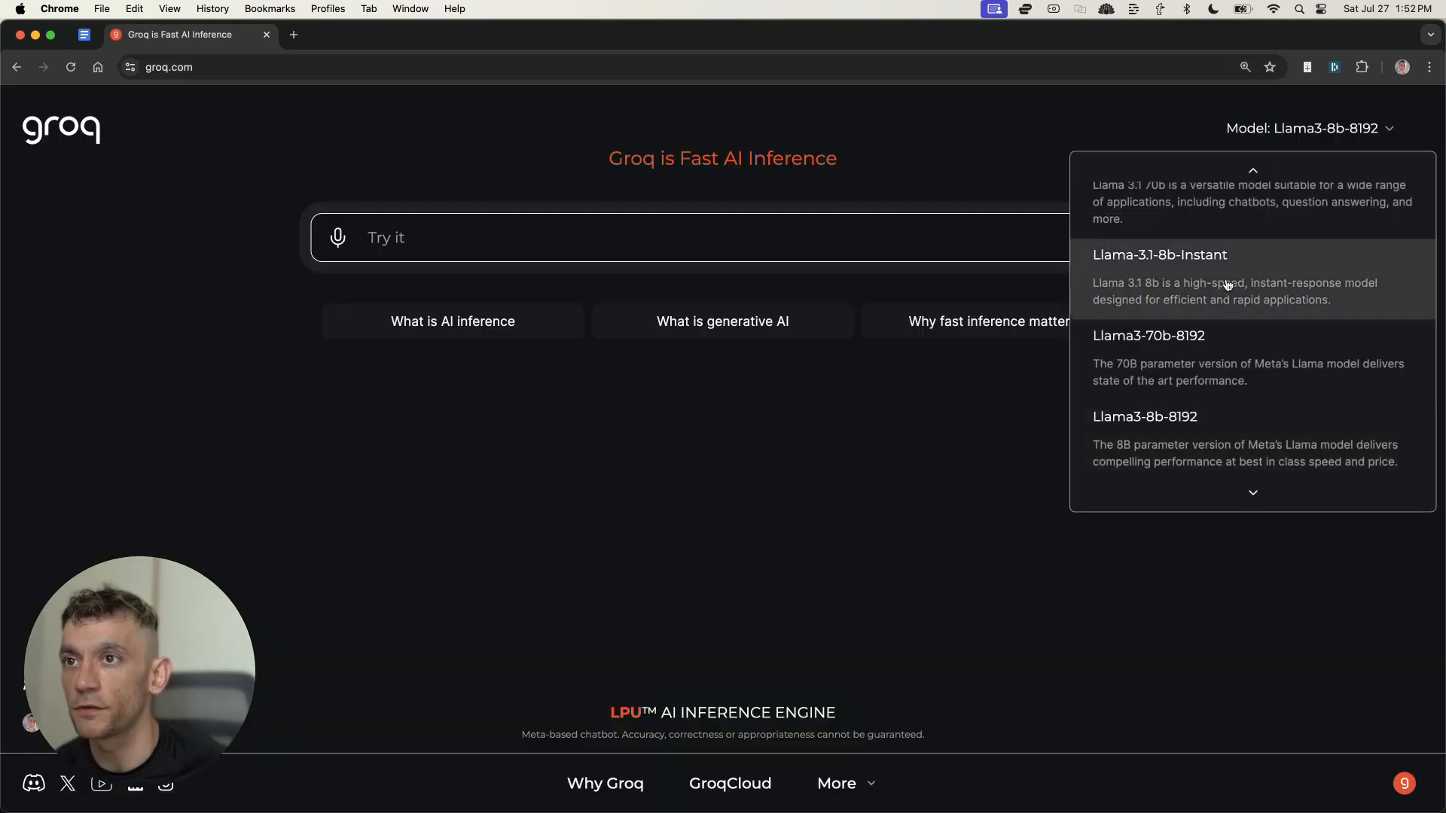
Step: Run Llama-3.1-8b-Instant on a spoken question and highlight its answer listing content-generation uses
left_click(1160, 255)
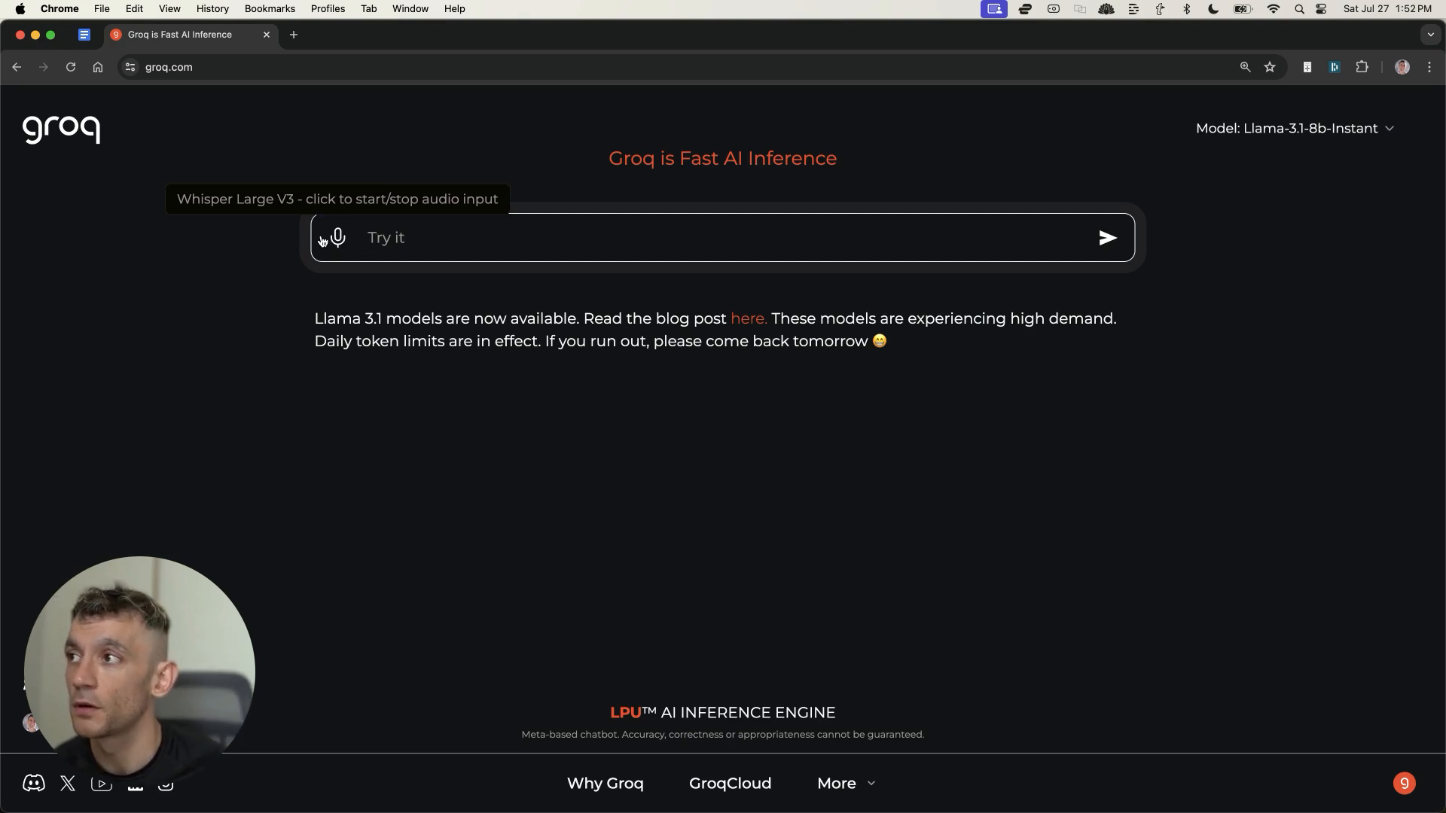
left_click(337, 238)
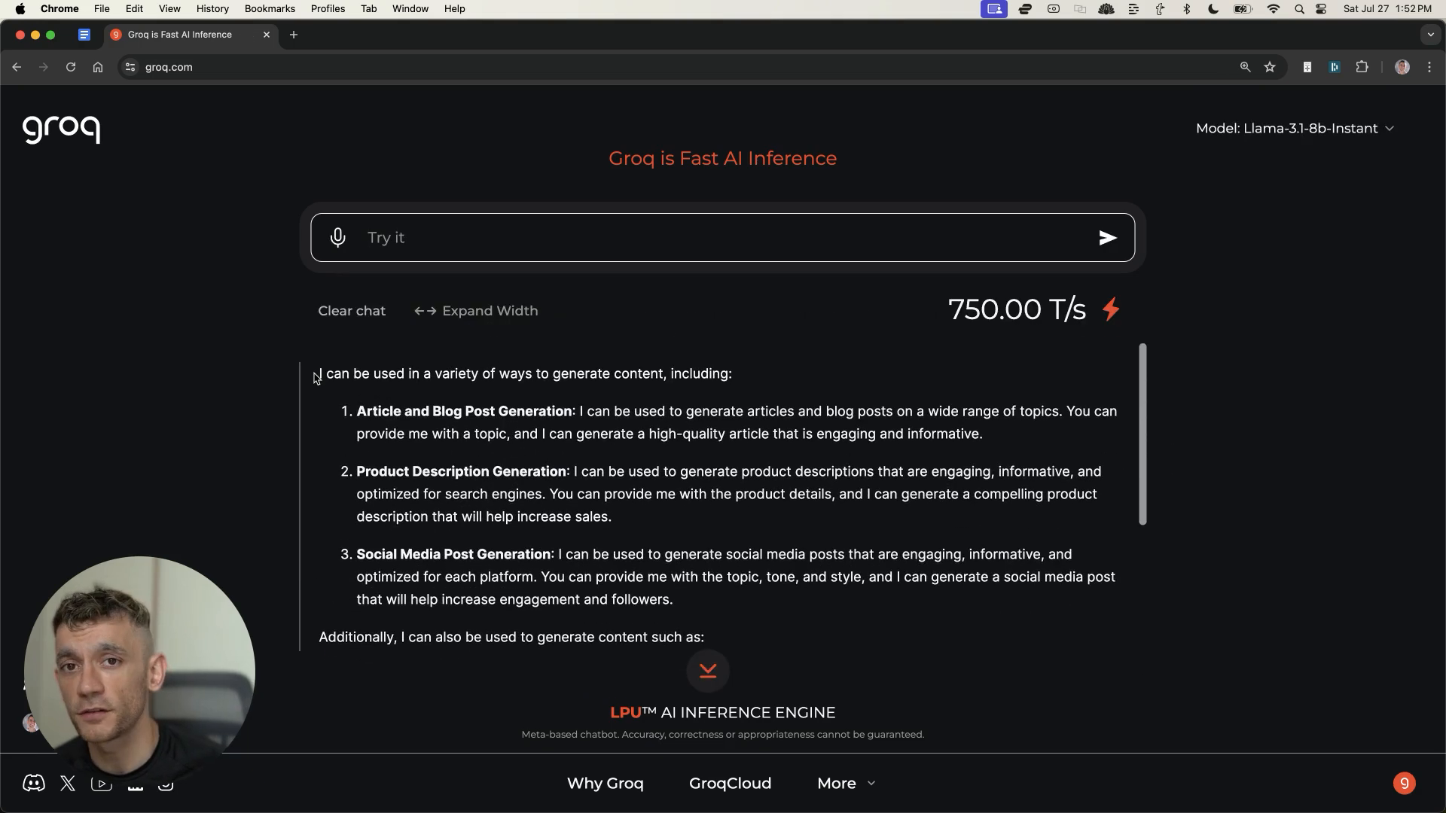
left_click_drag(317, 373, 722, 472)
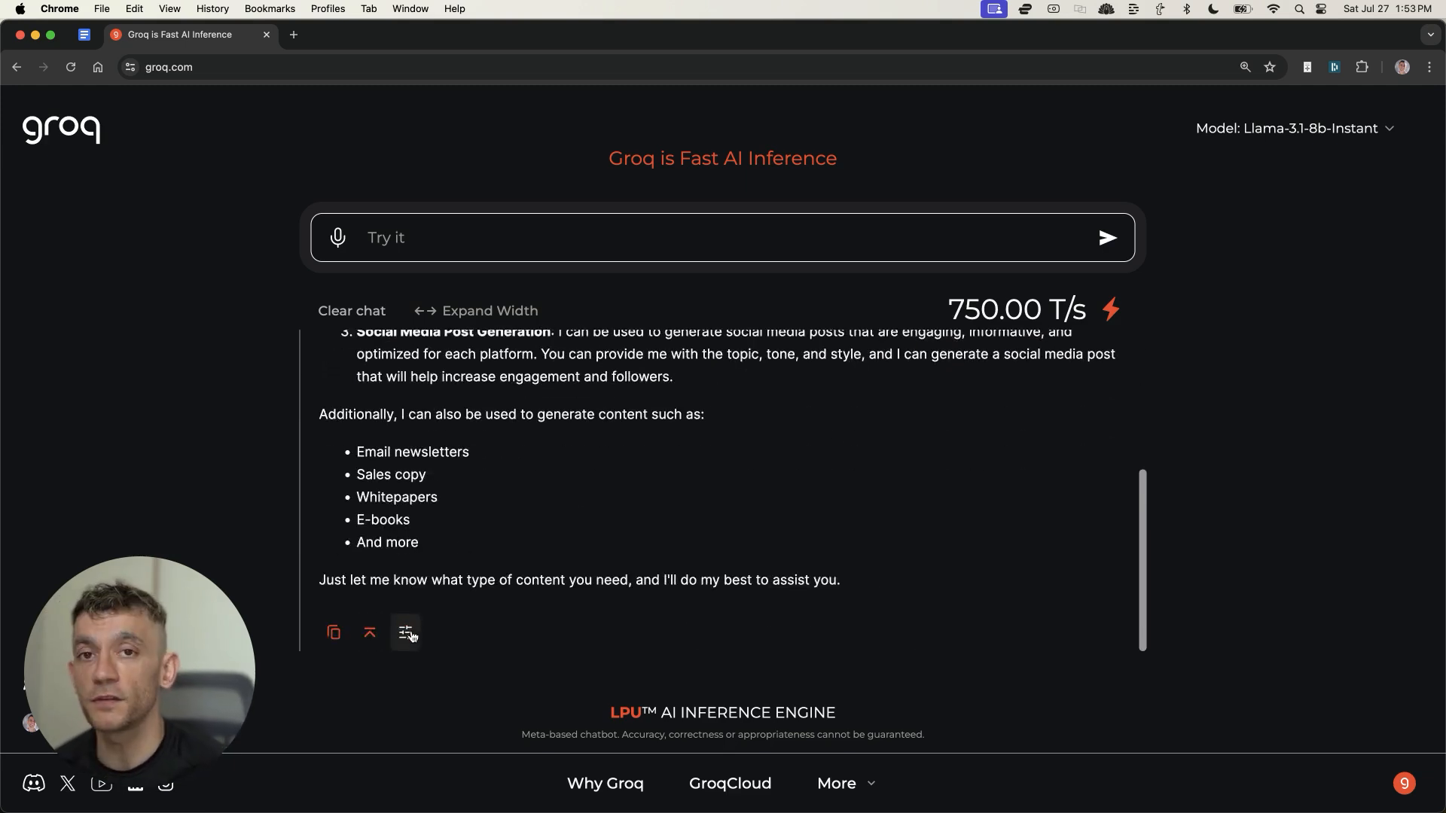
Step: Show the answer's rewrite menu with Bullets, Expand, Sentence and Tone options like Professional and Friendly
left_click(405, 634)
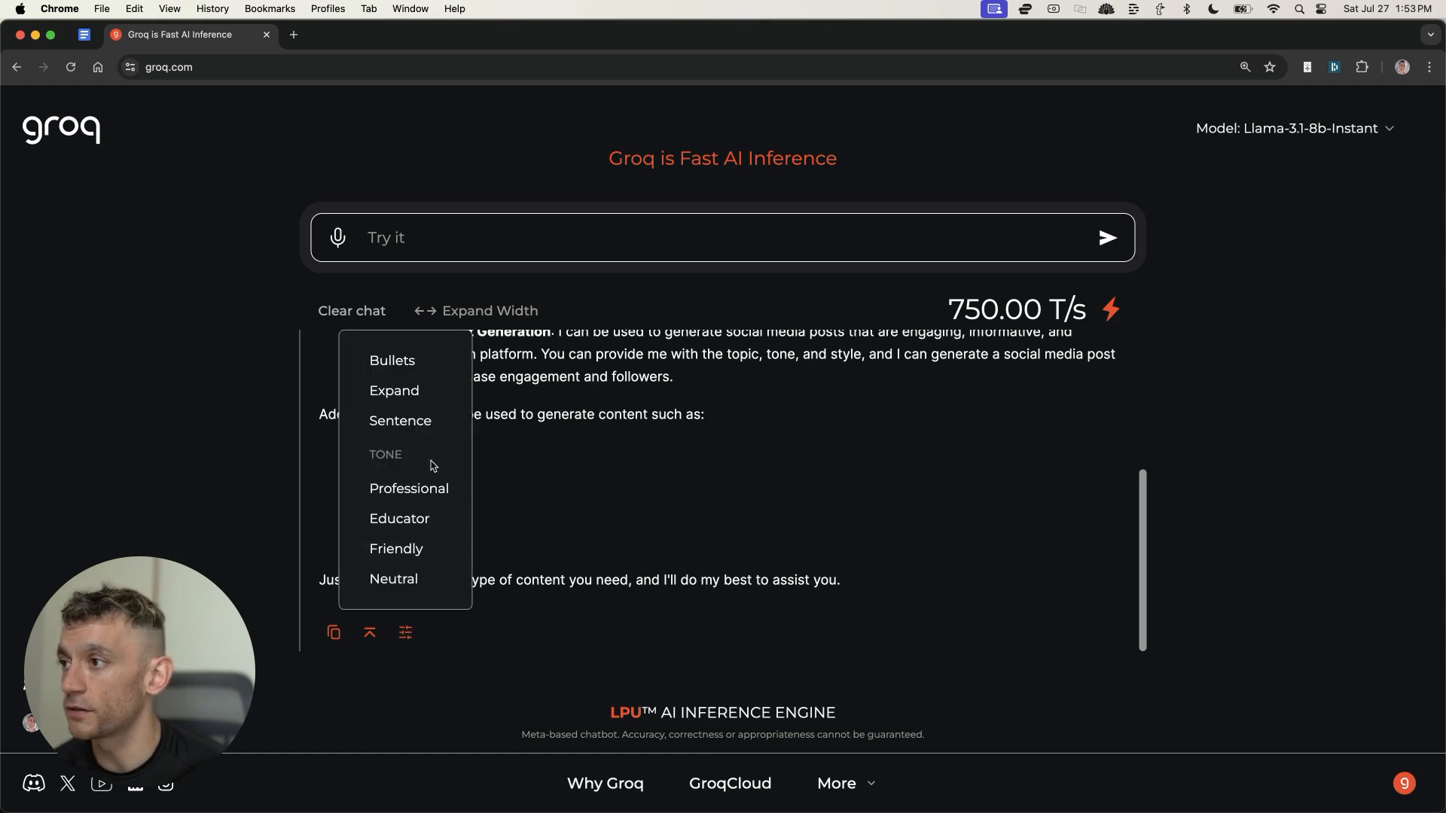
mouse_move(394, 390)
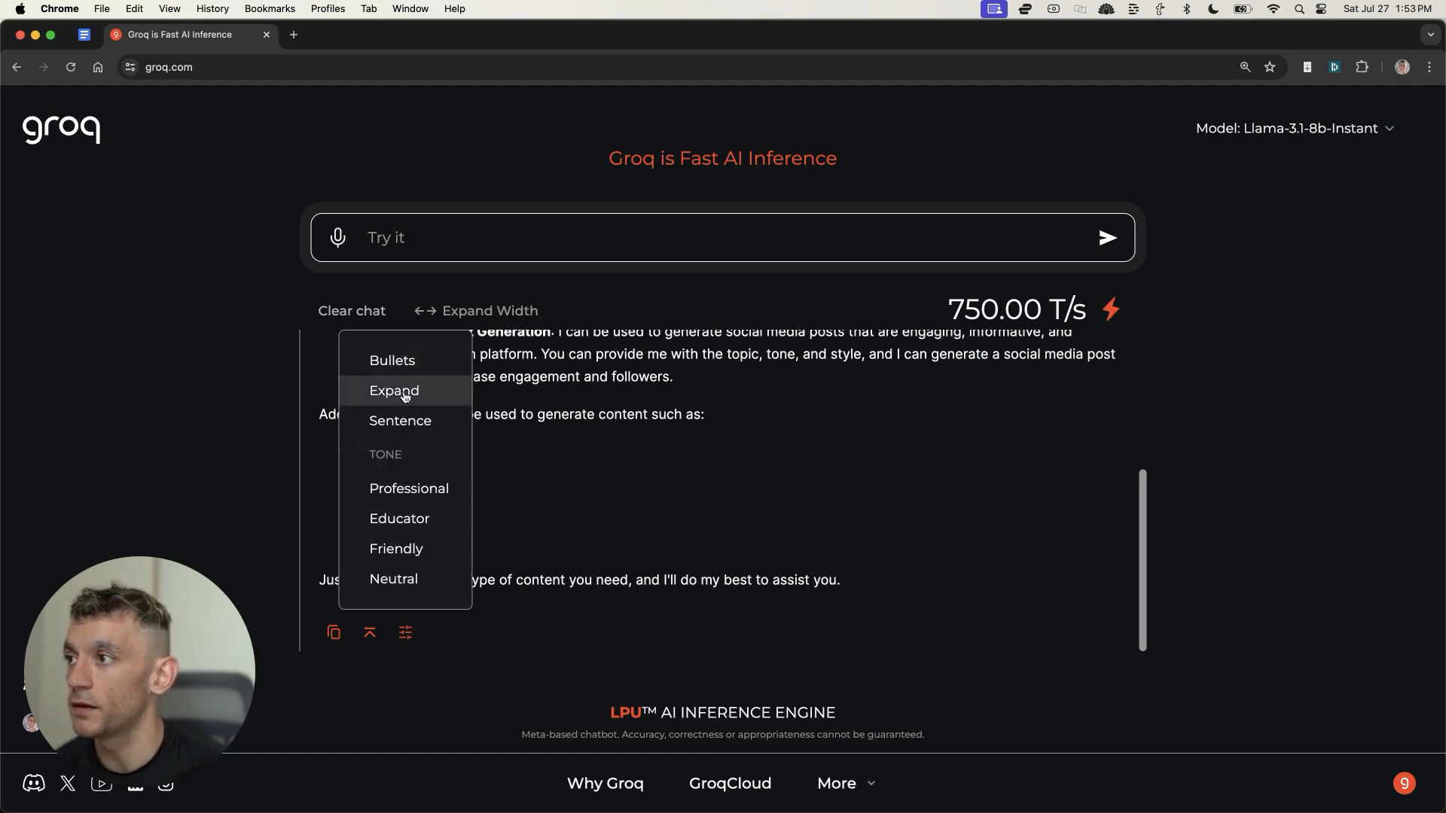
mouse_move(398, 556)
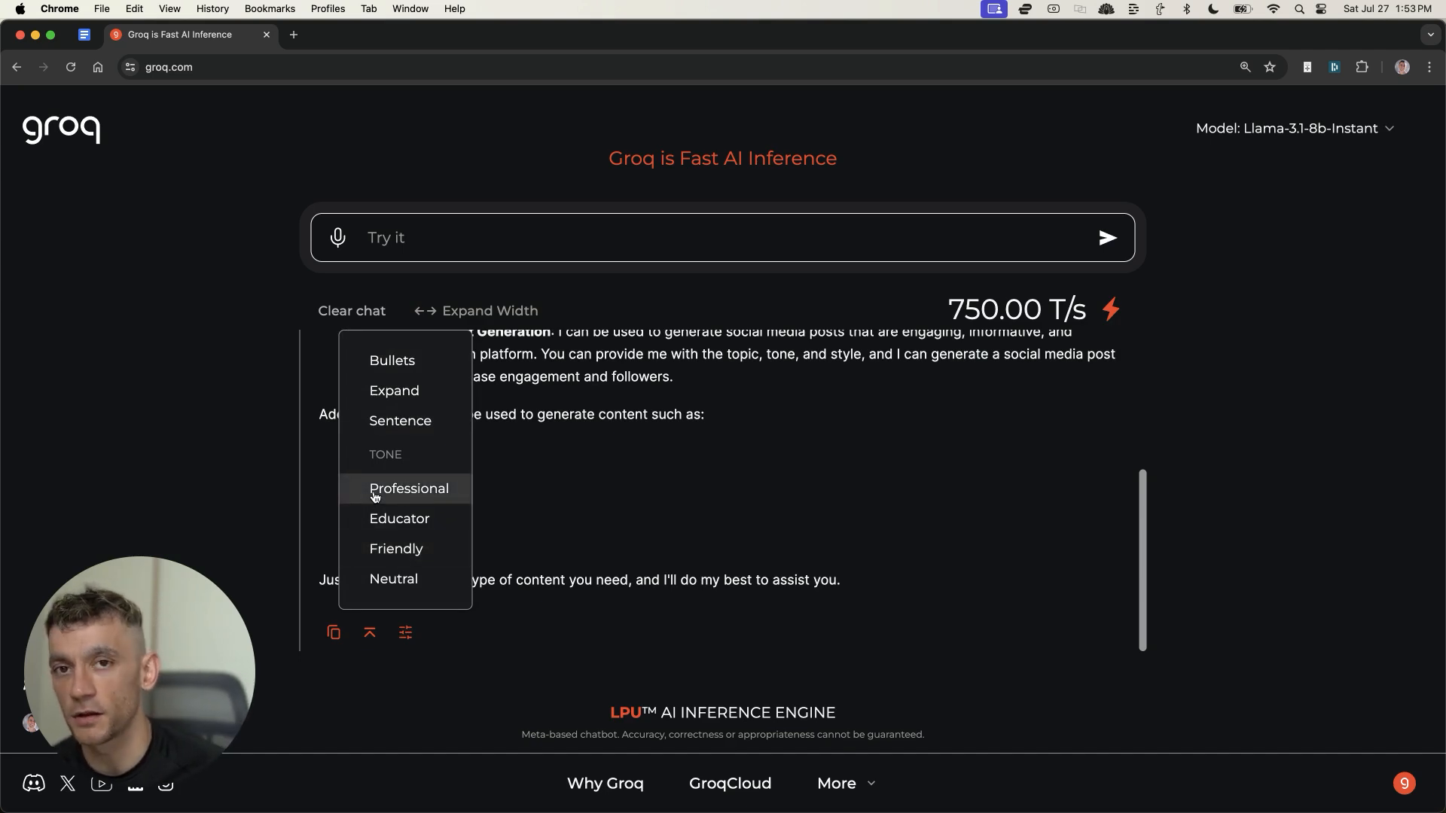
mouse_move(396, 548)
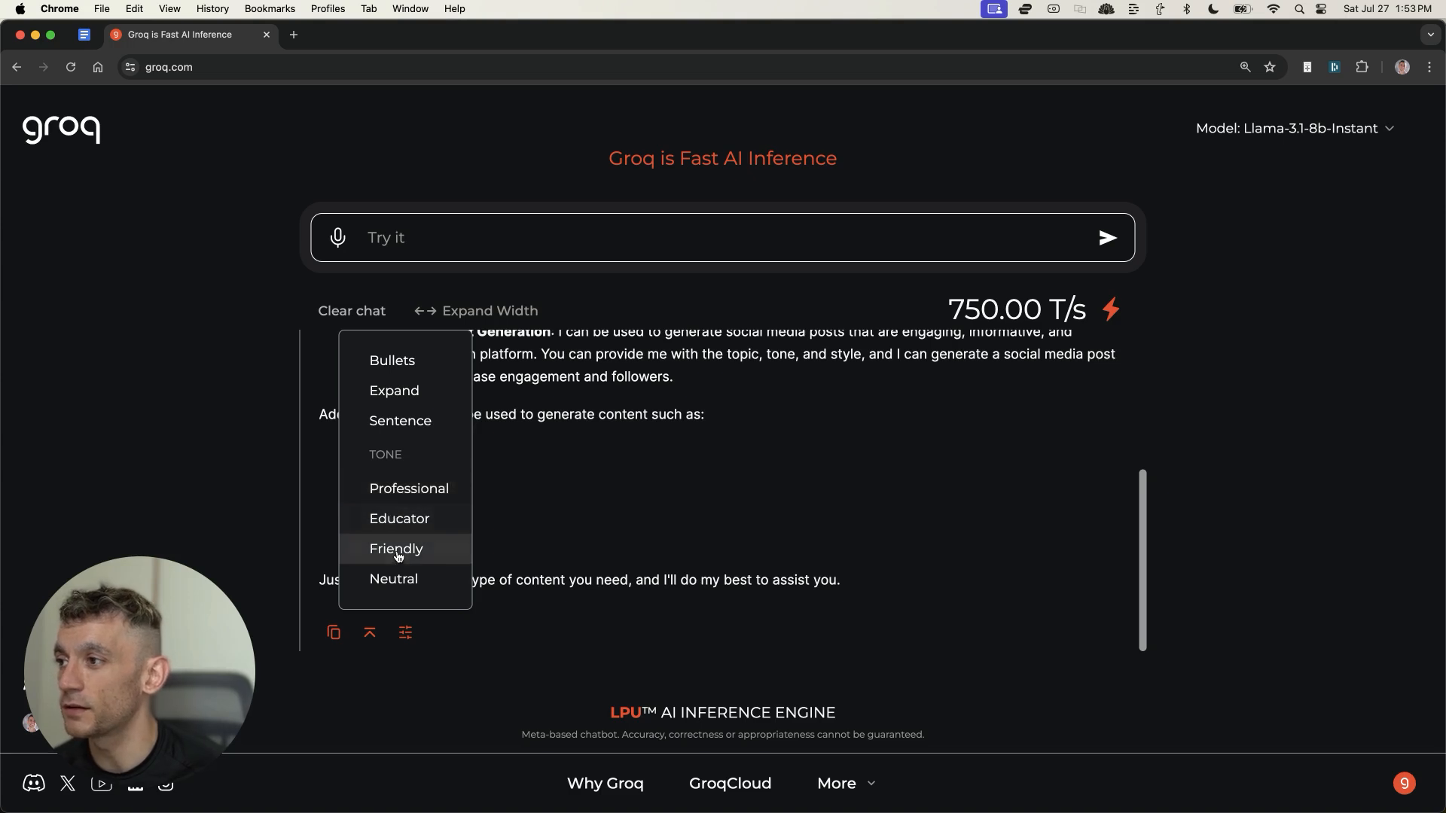
mouse_move(413, 506)
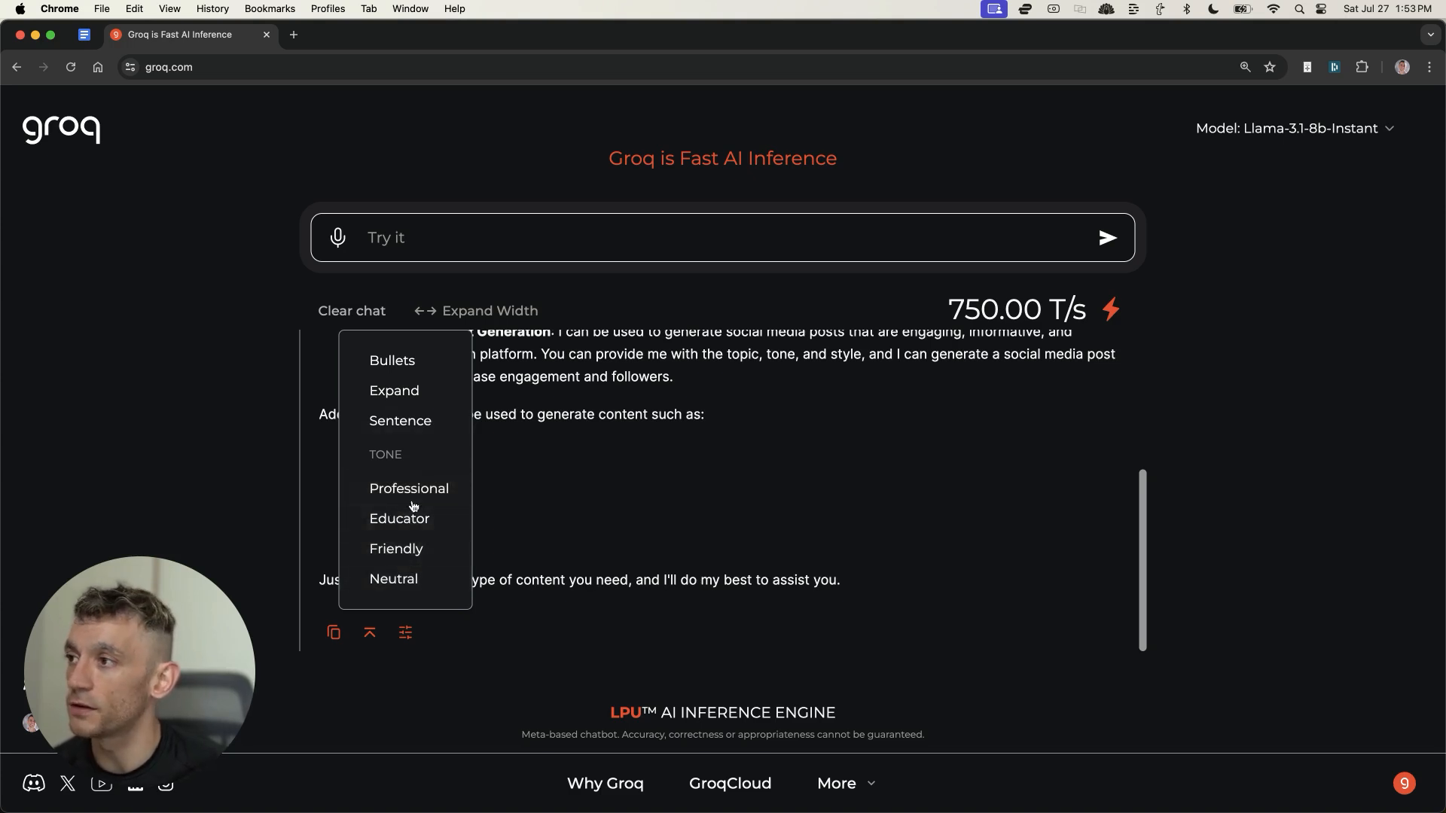
mouse_move(393, 390)
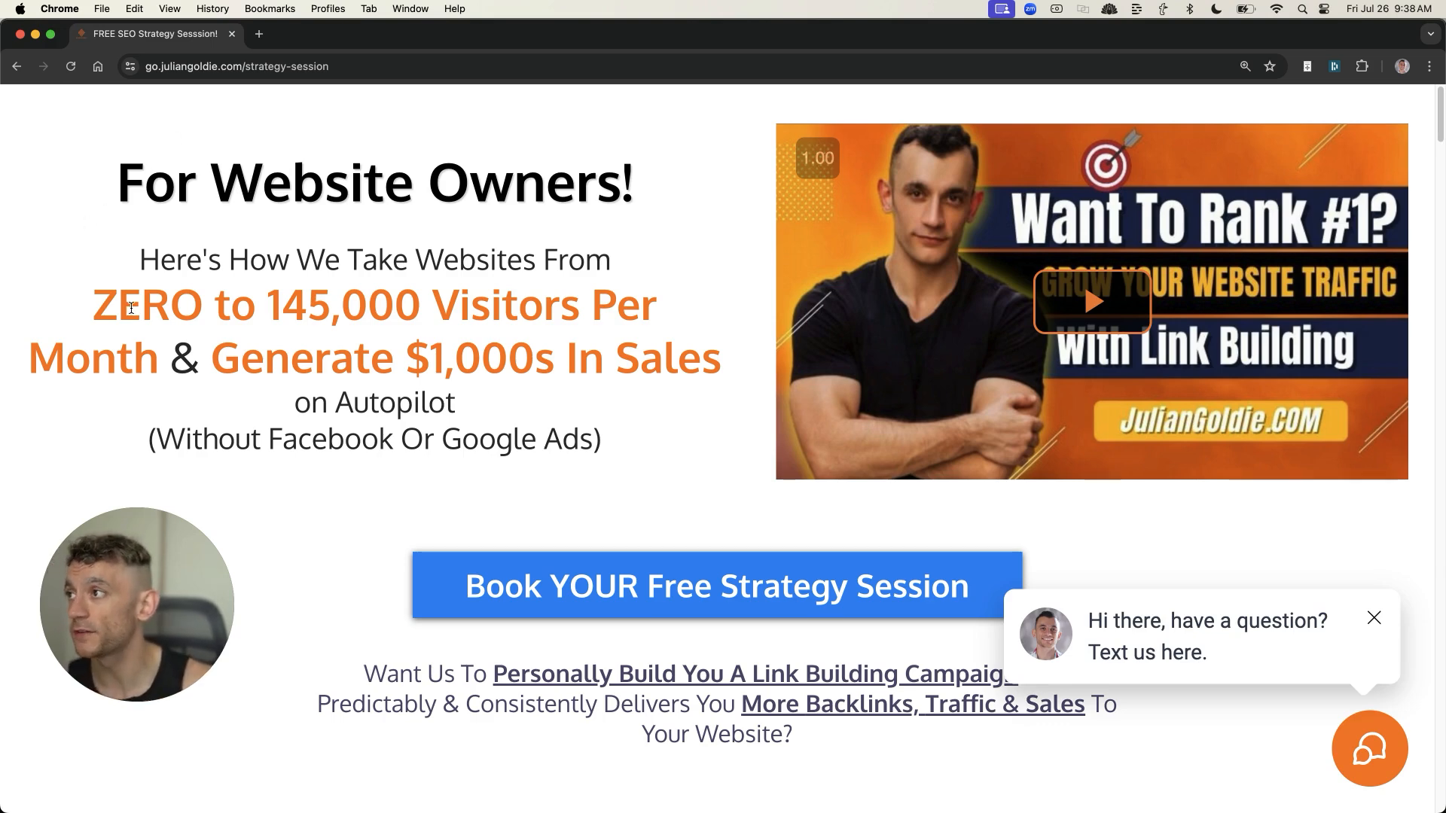
Step: Highlight the visitors-and-sales headline and review the six numbered link-building session benefits
left_click_drag(139, 259, 327, 305)
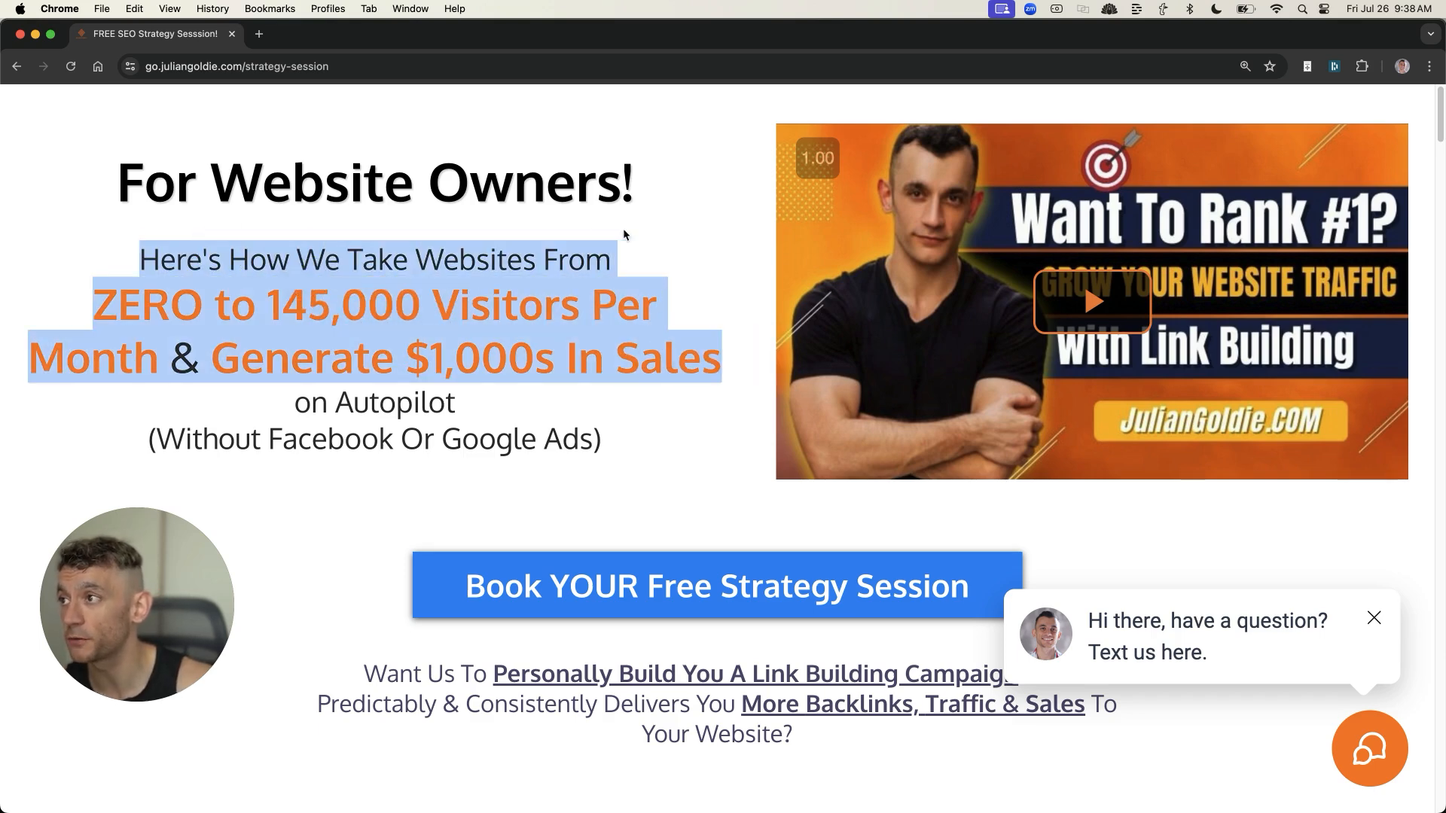
scroll("down", 3)
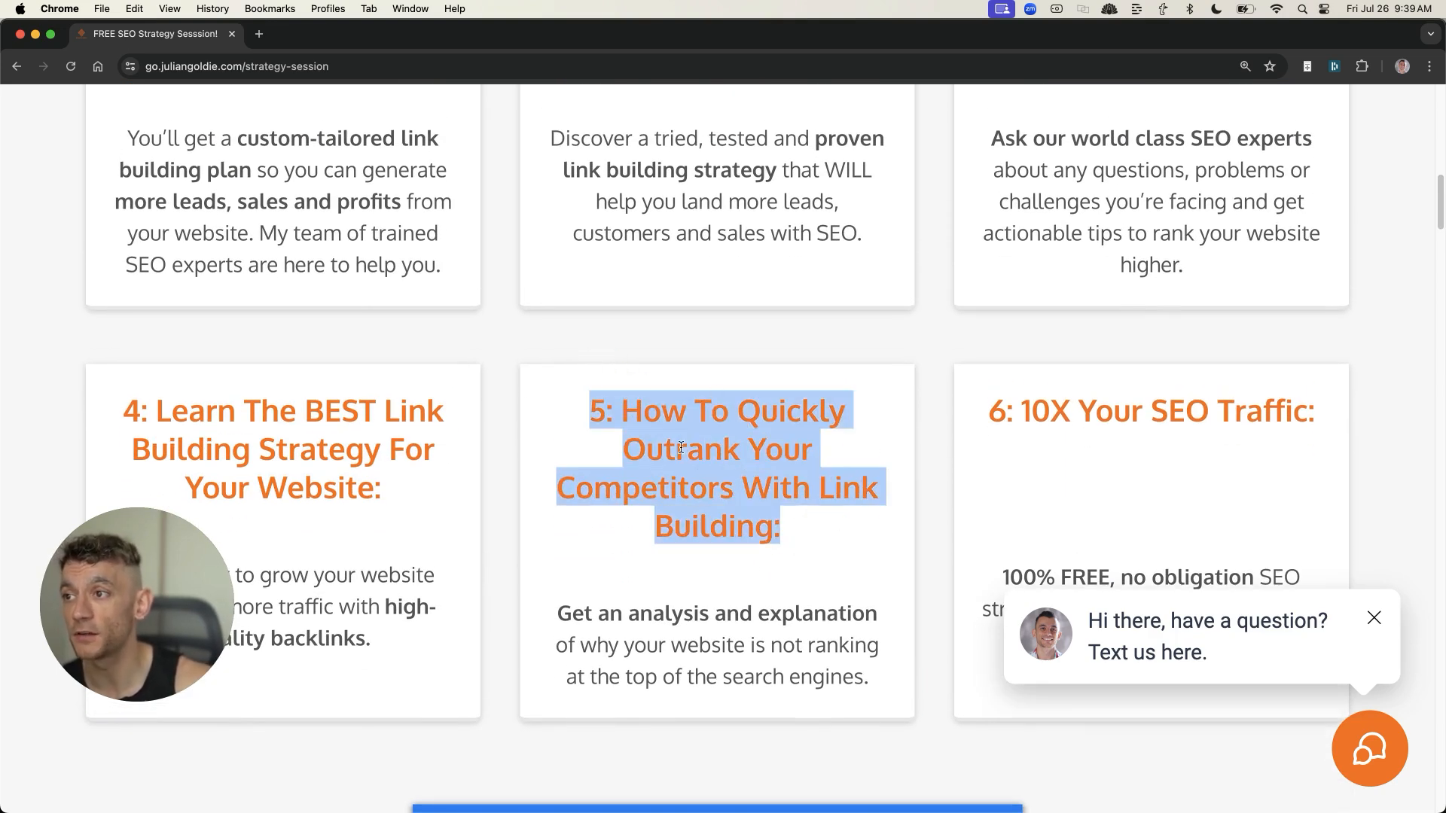
scroll("up", 3)
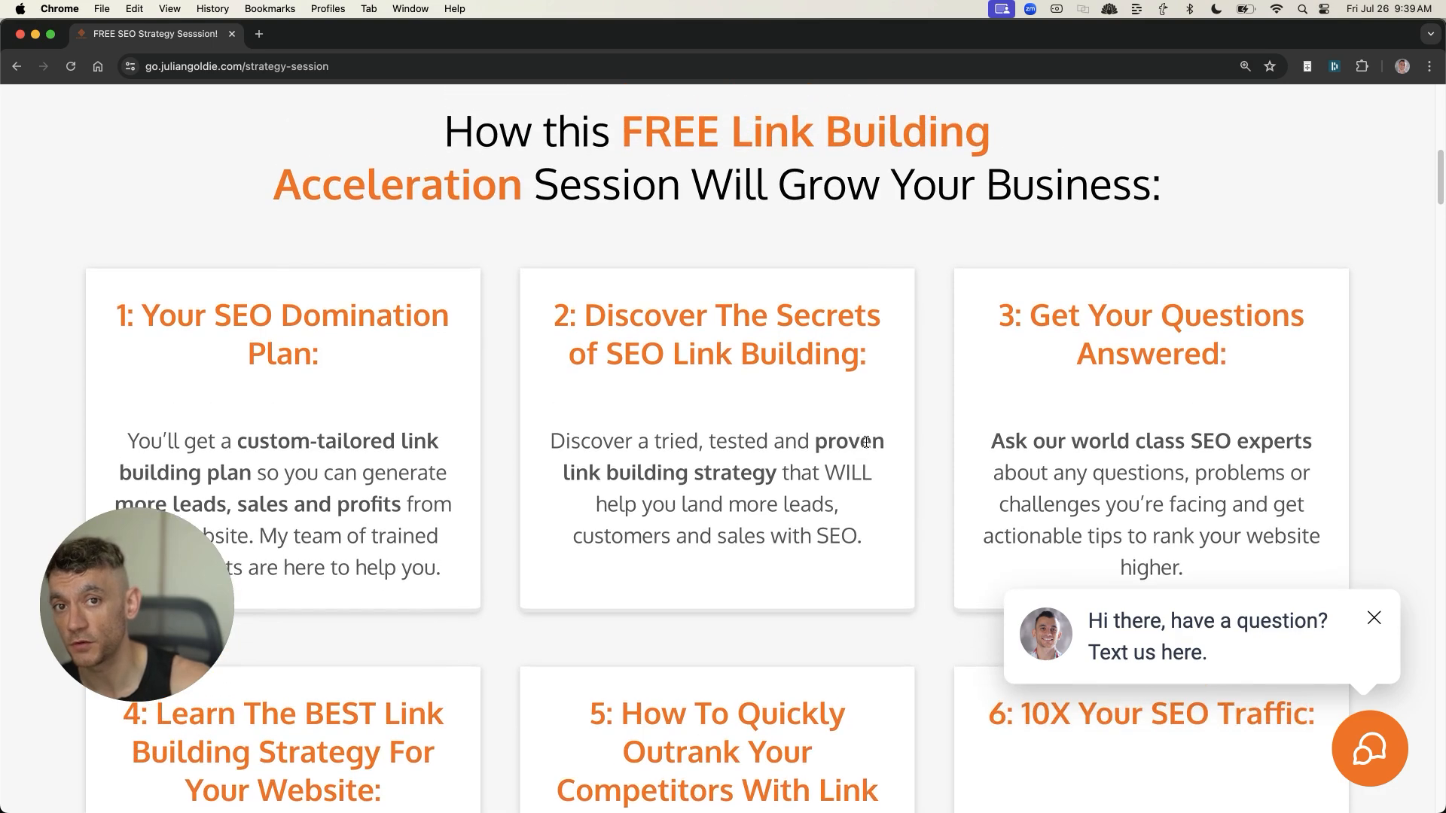